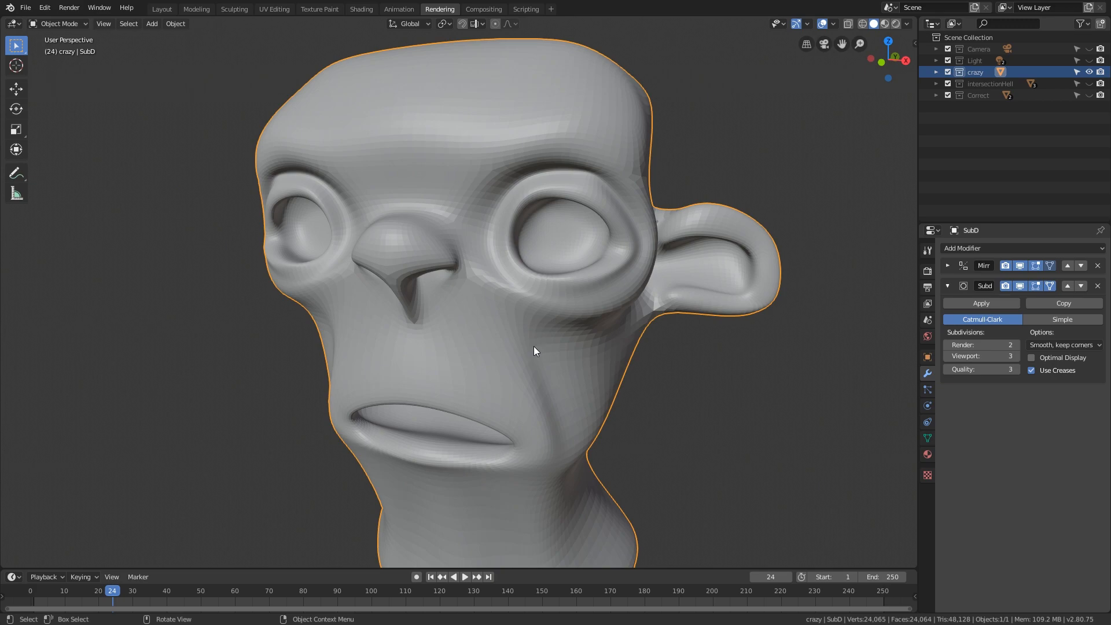
pyautogui.moveTo(572, 325)
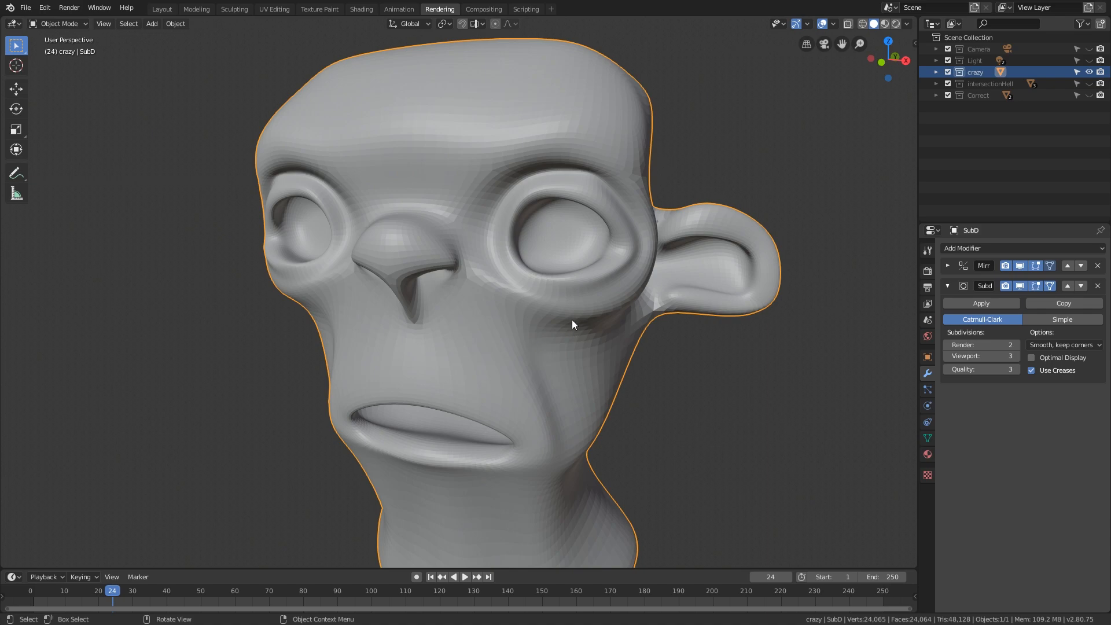
# Step: Extrude two crown faces of the cage upward into horns and view the smoothed result
pyautogui.moveTo(573, 324); pyautogui.dragTo(560, 344)
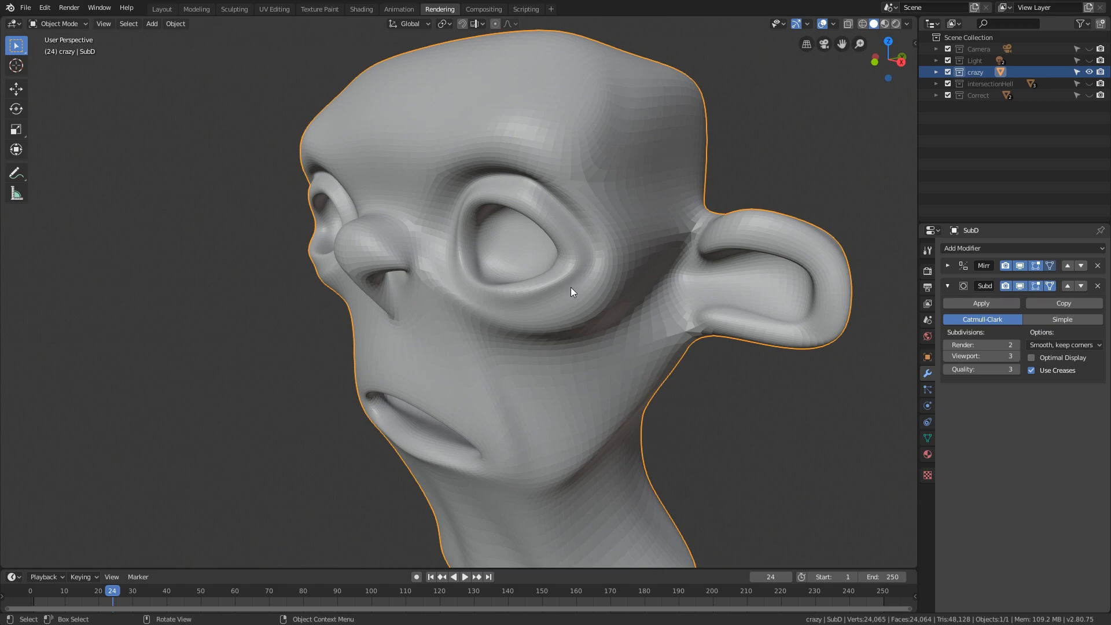
pyautogui.moveTo(564, 298)
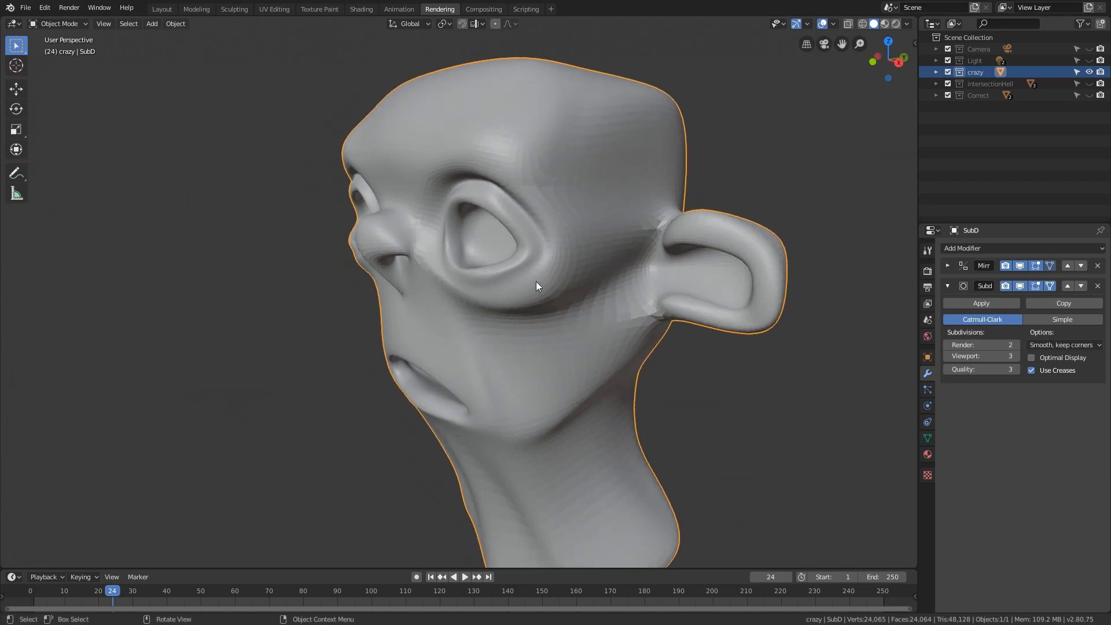
pyautogui.press('Tab')
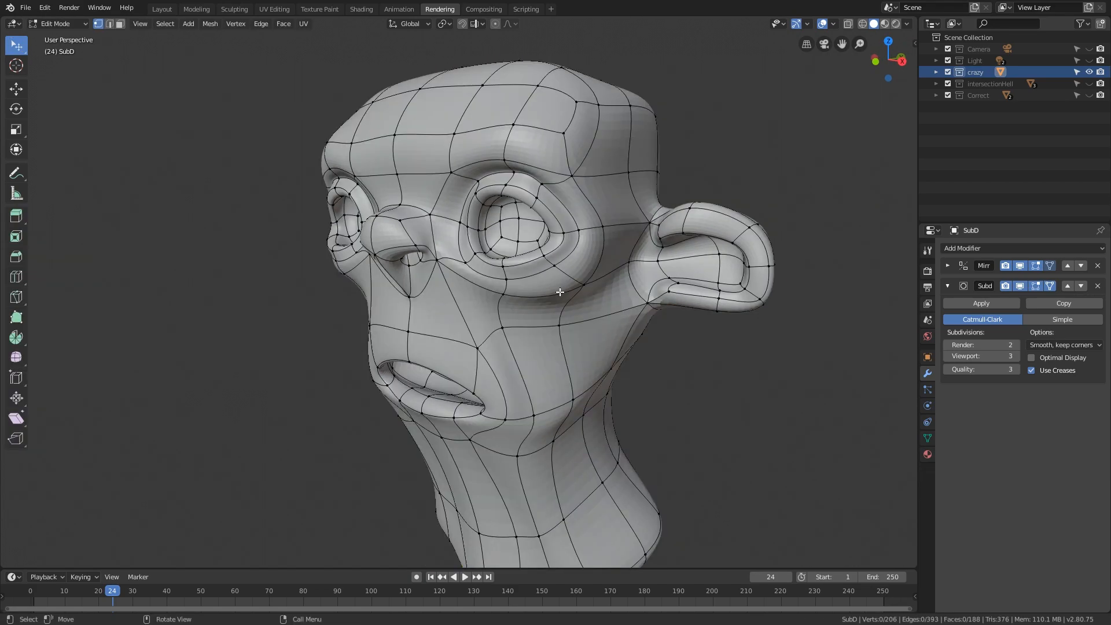
pyautogui.moveTo(560, 293); pyautogui.dragTo(515, 281)
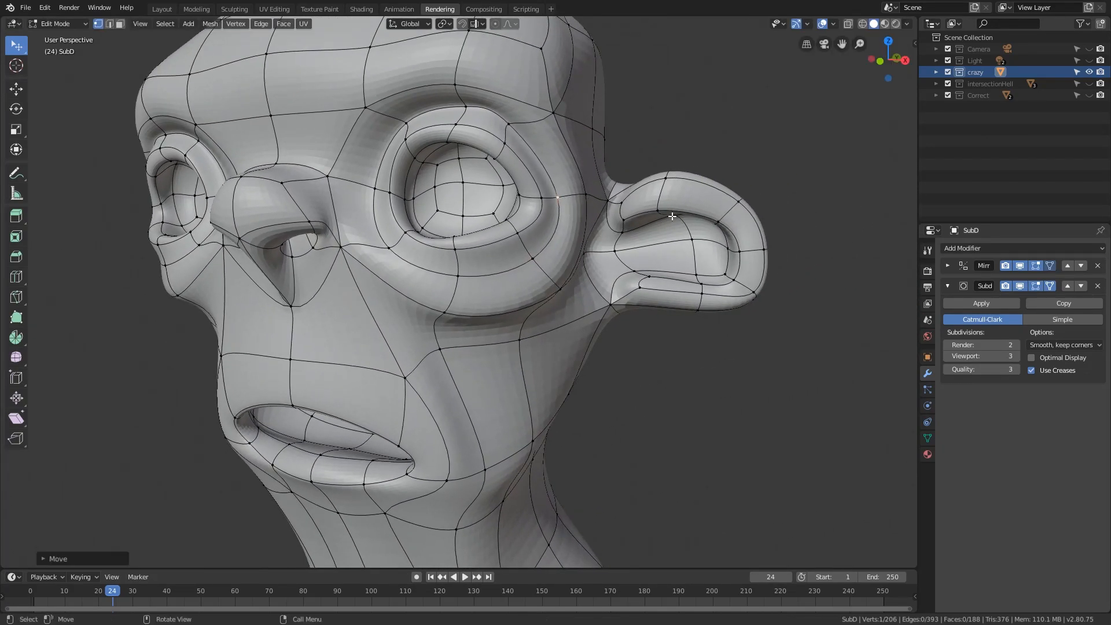
pyautogui.moveTo(671, 216); pyautogui.dragTo(659, 239)
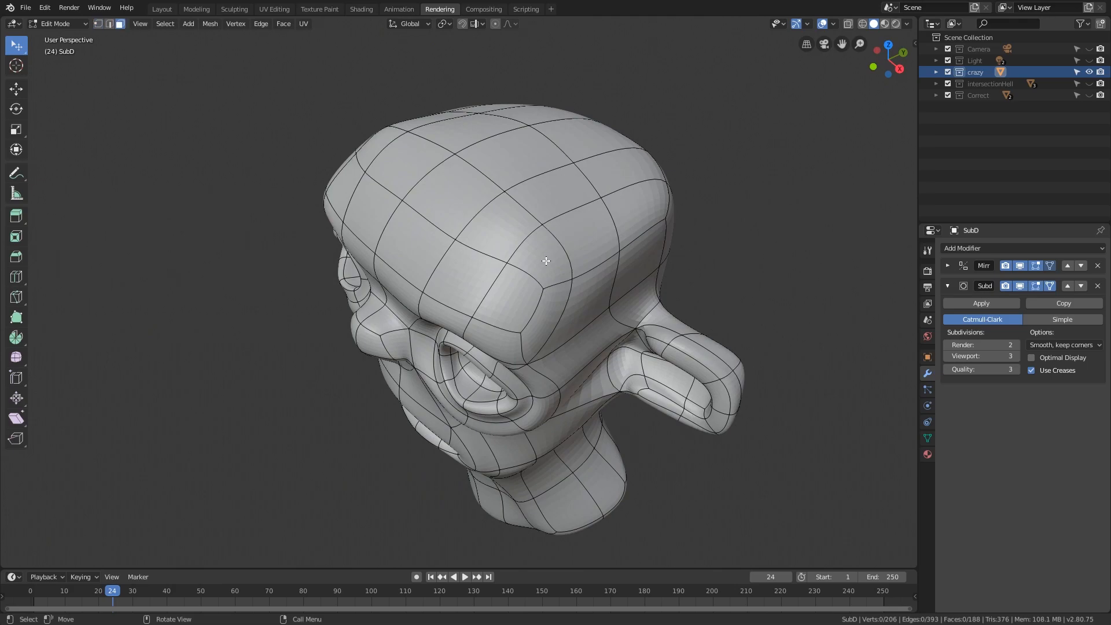
pyautogui.click(546, 261)
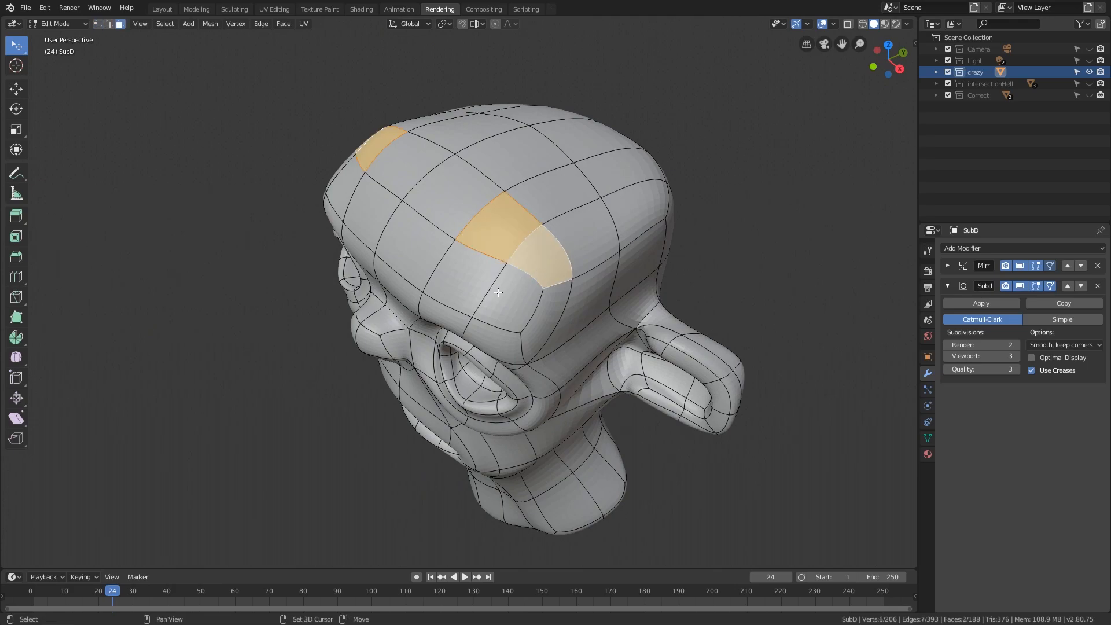
pyautogui.moveTo(496, 283); pyautogui.dragTo(524, 213)
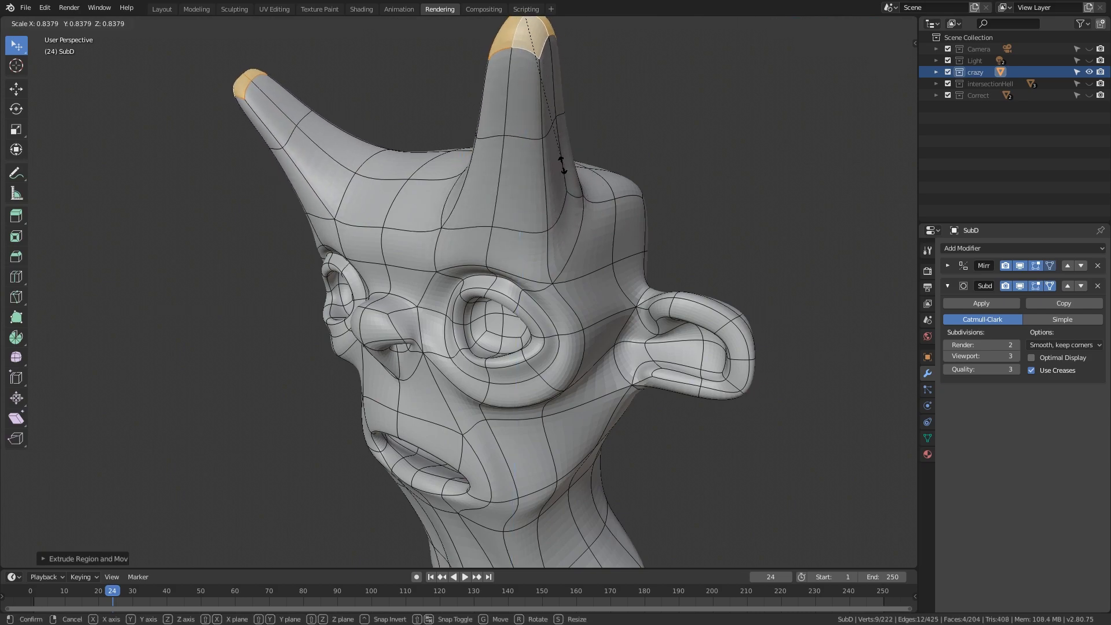
pyautogui.press('Tab')
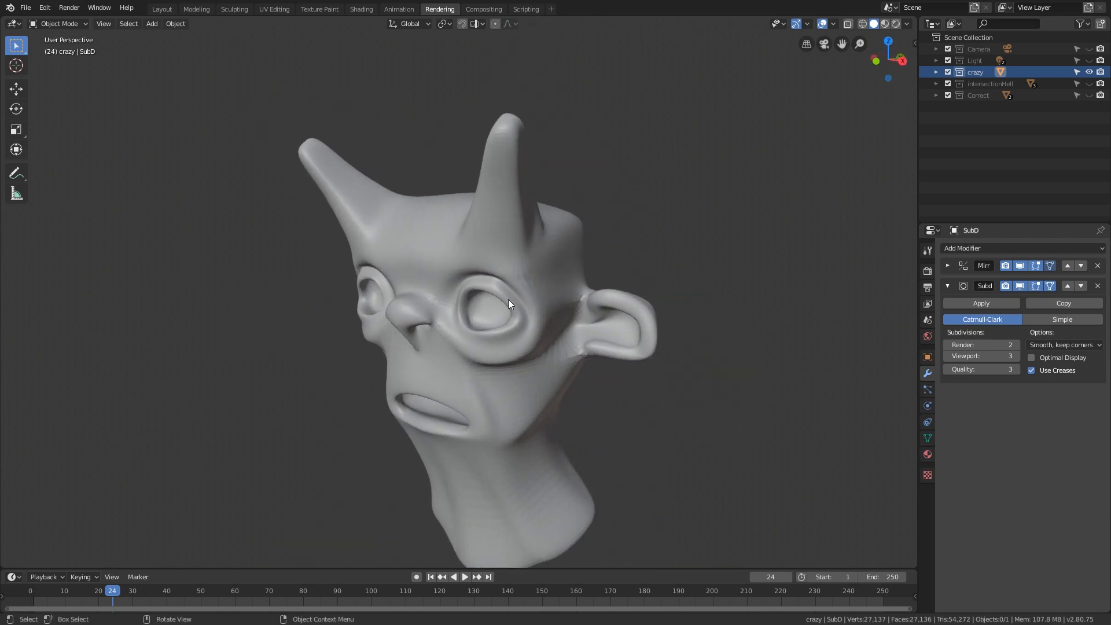
# Step: Face the head front-on and inspect its blocky unsmoothed cage in Edit Mode
pyautogui.moveTo(507, 304); pyautogui.dragTo(538, 283)
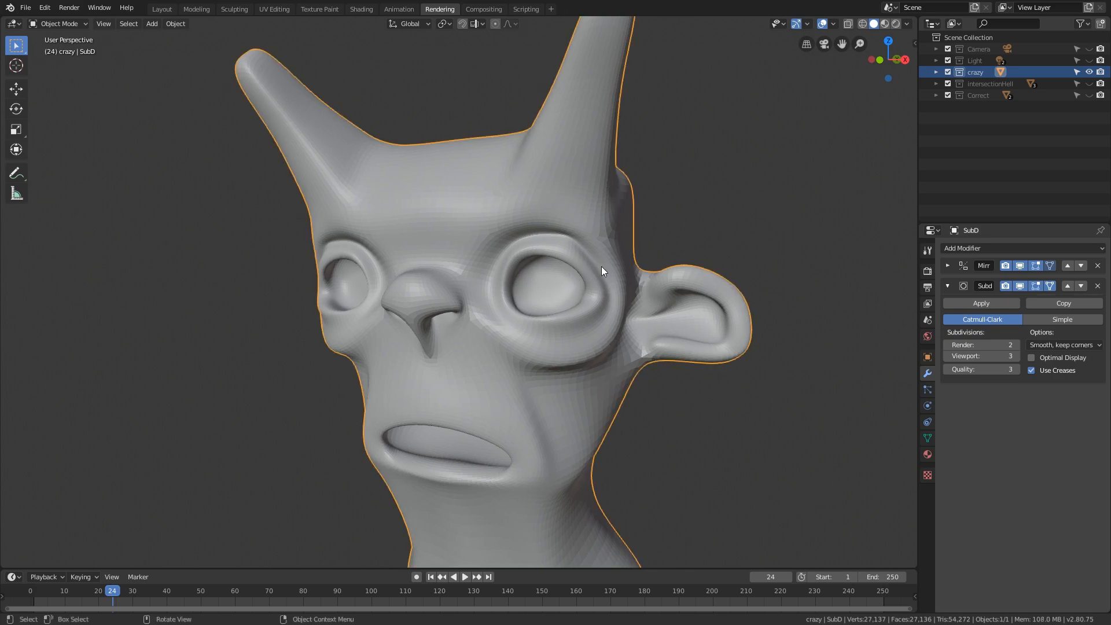
pyautogui.press('Tab')
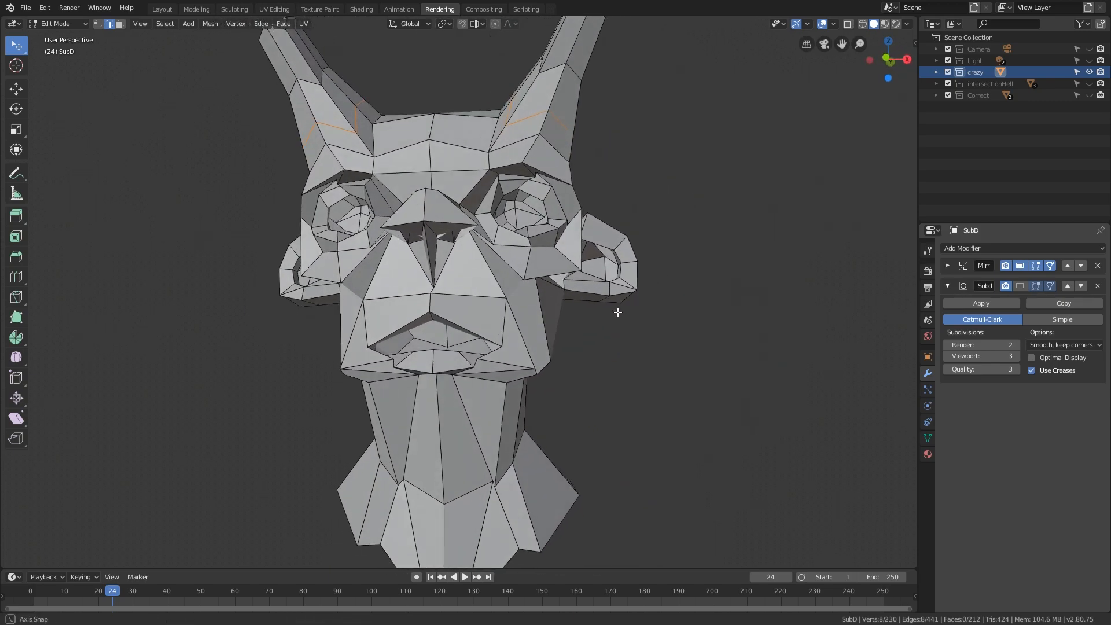
# Step: Inspect the blocky cage around the face, then return to the smoothed object view
pyautogui.press('Tab')
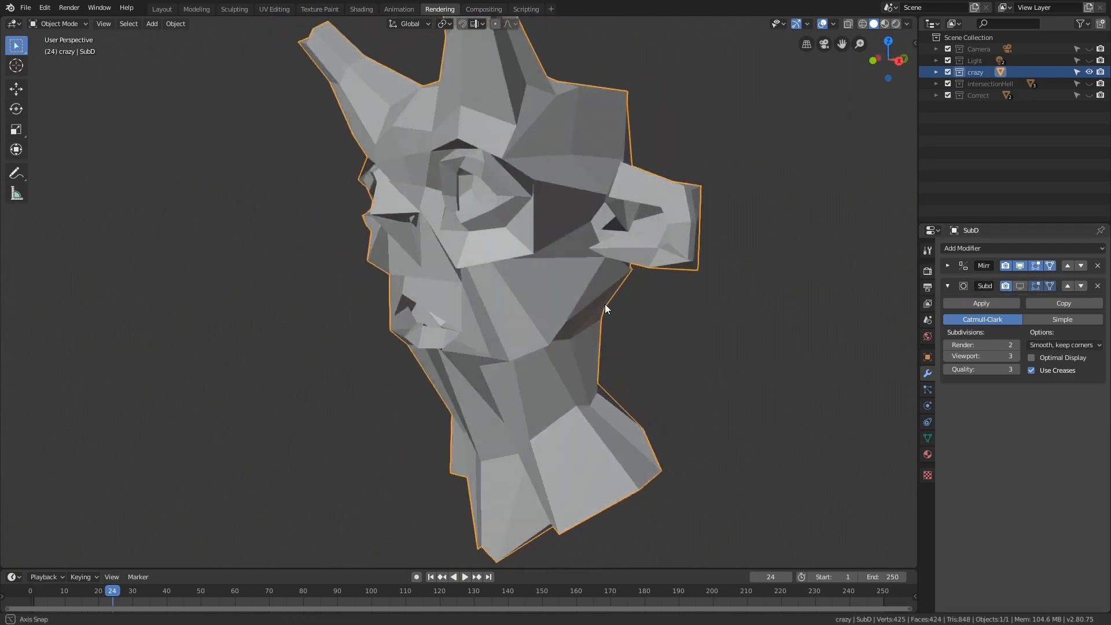
pyautogui.press('Tab')
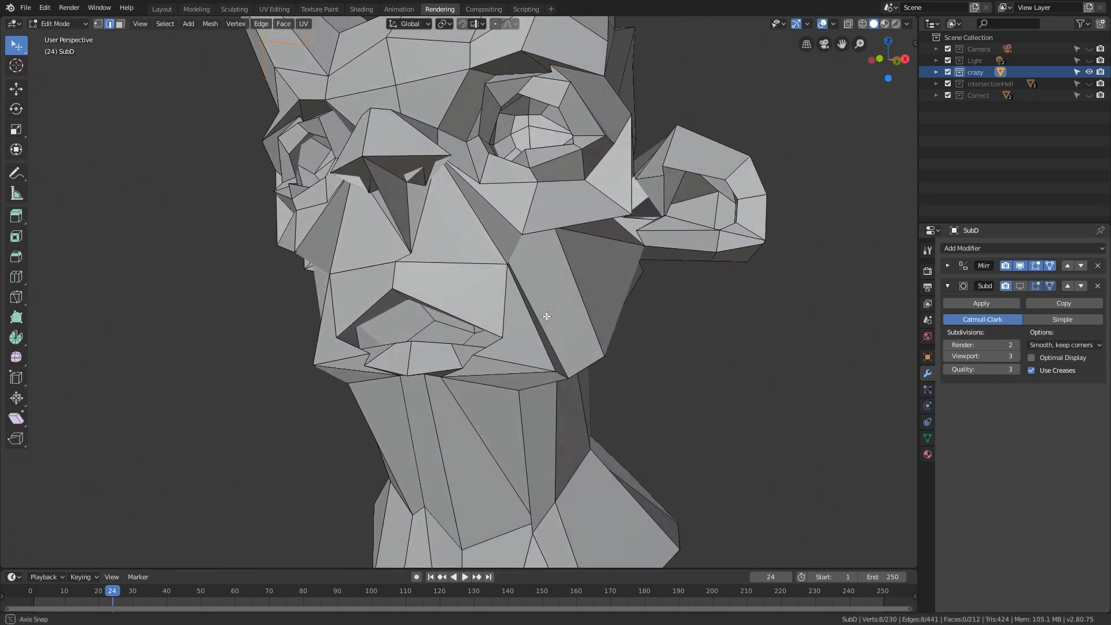
pyautogui.moveTo(545, 318); pyautogui.dragTo(594, 322)
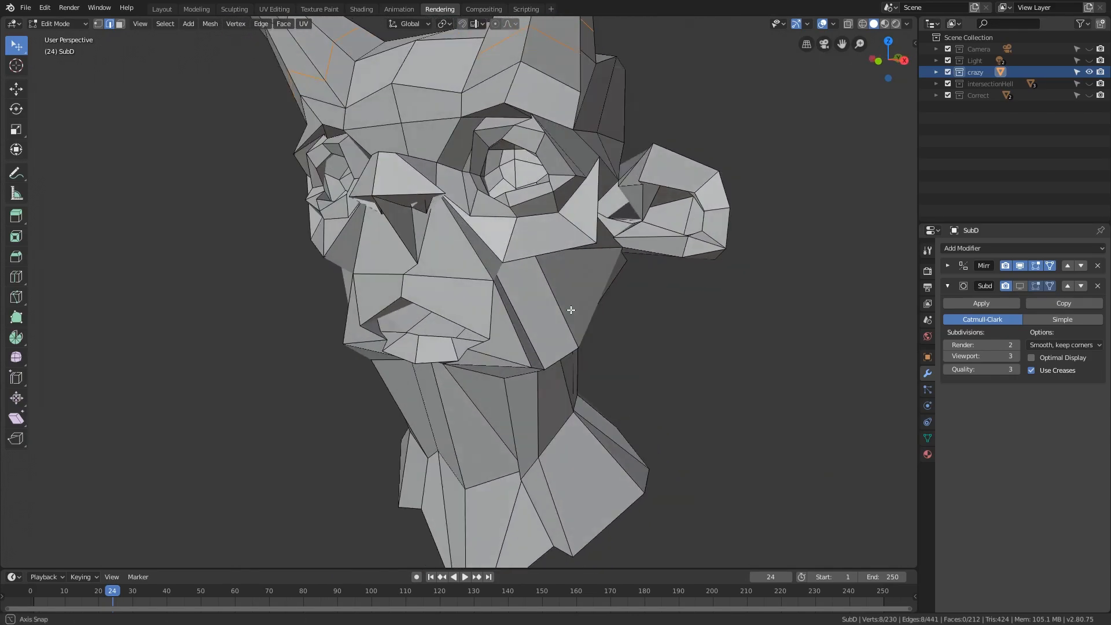
pyautogui.moveTo(570, 310); pyautogui.dragTo(577, 318)
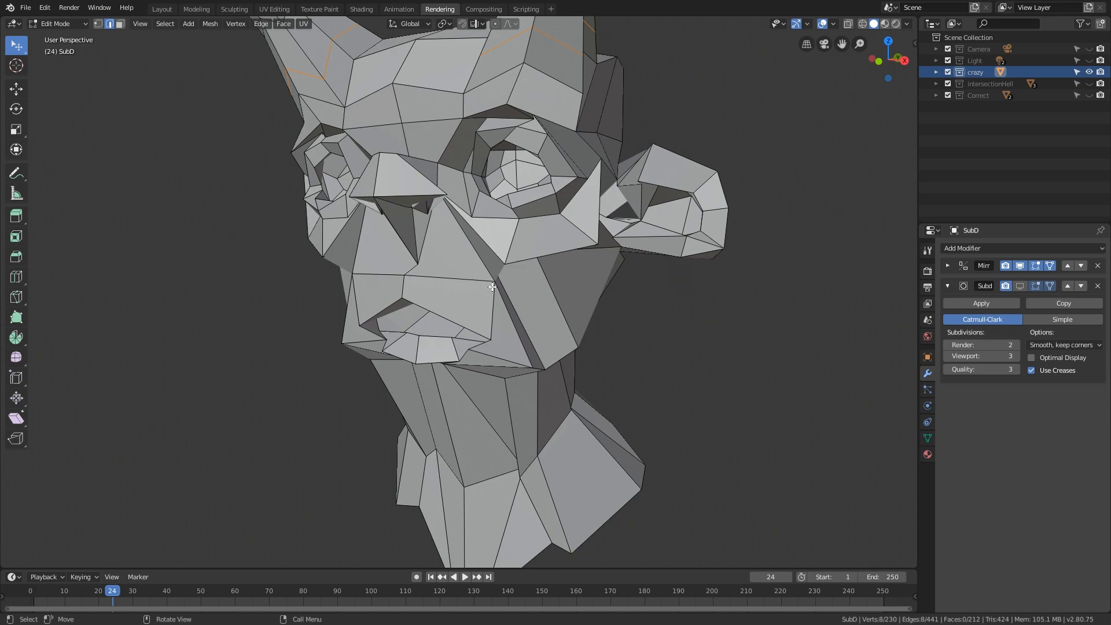
pyautogui.press('Tab')
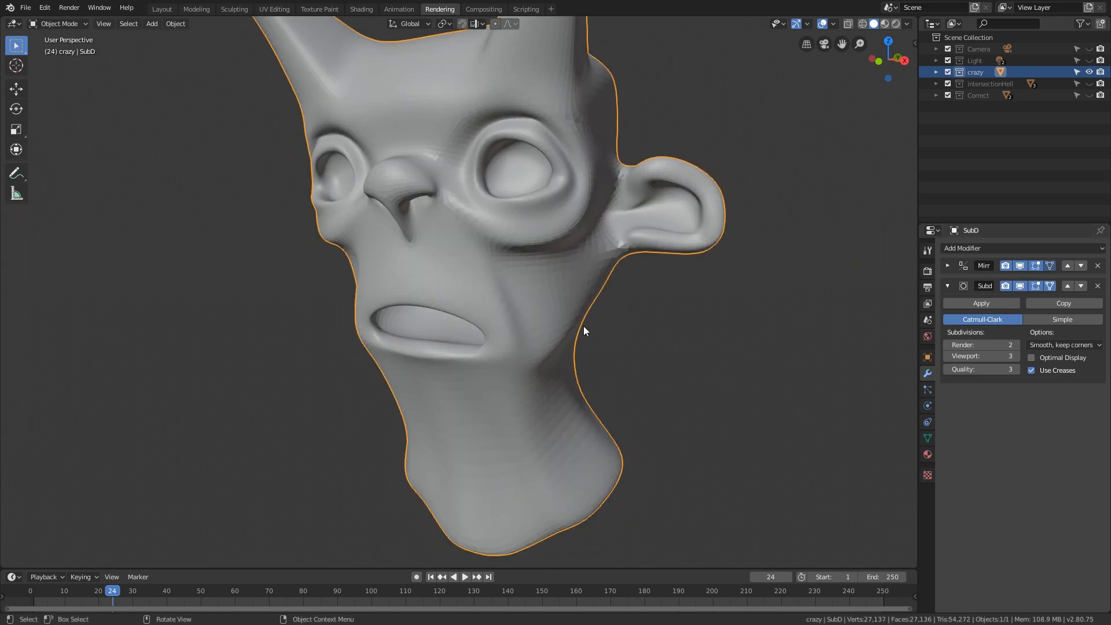
pyautogui.moveTo(584, 331); pyautogui.dragTo(578, 346)
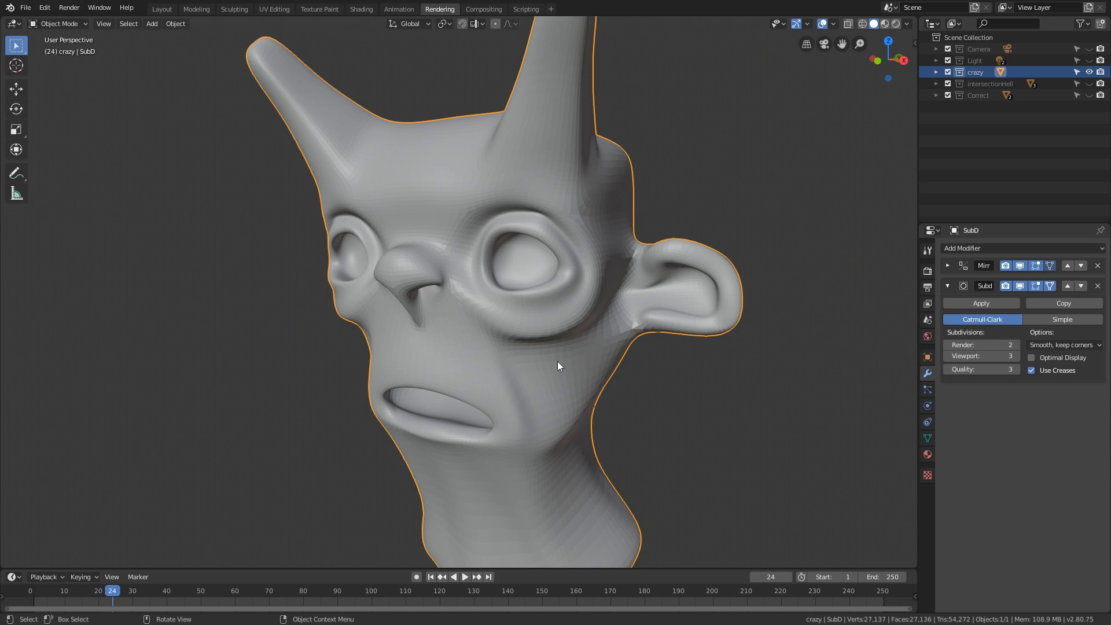
pyautogui.moveTo(585, 310)
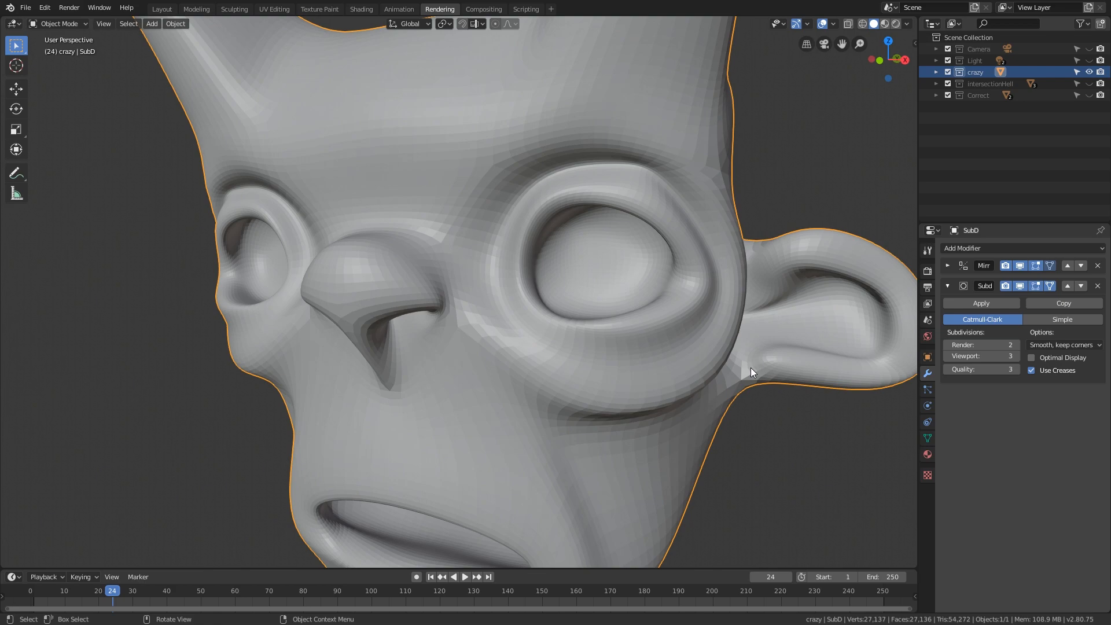
pyautogui.moveTo(706, 367)
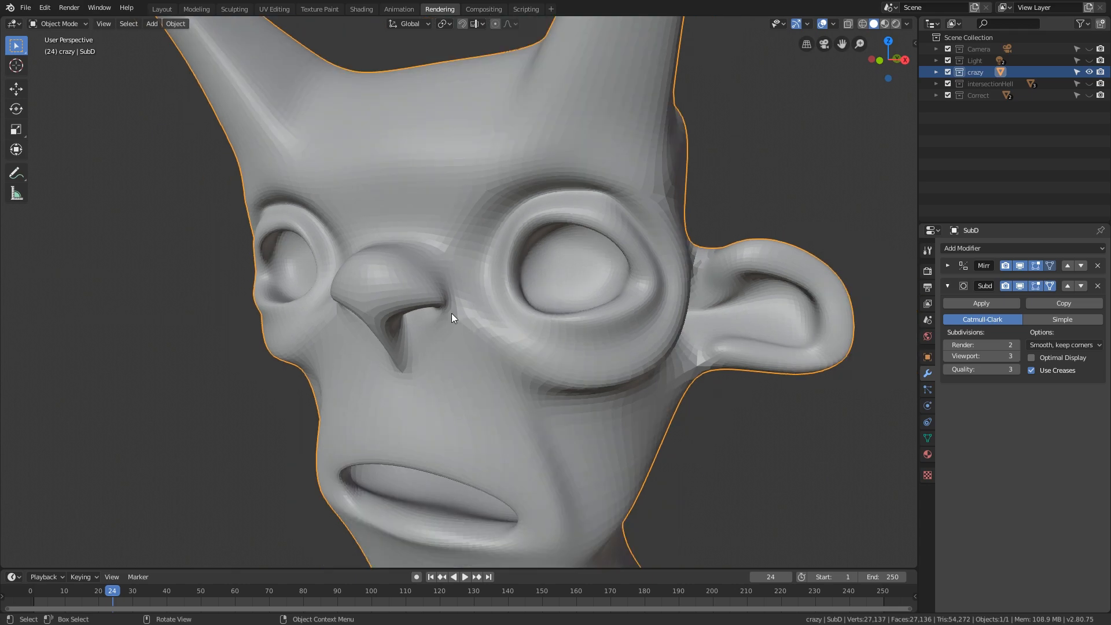
pyautogui.moveTo(501, 299)
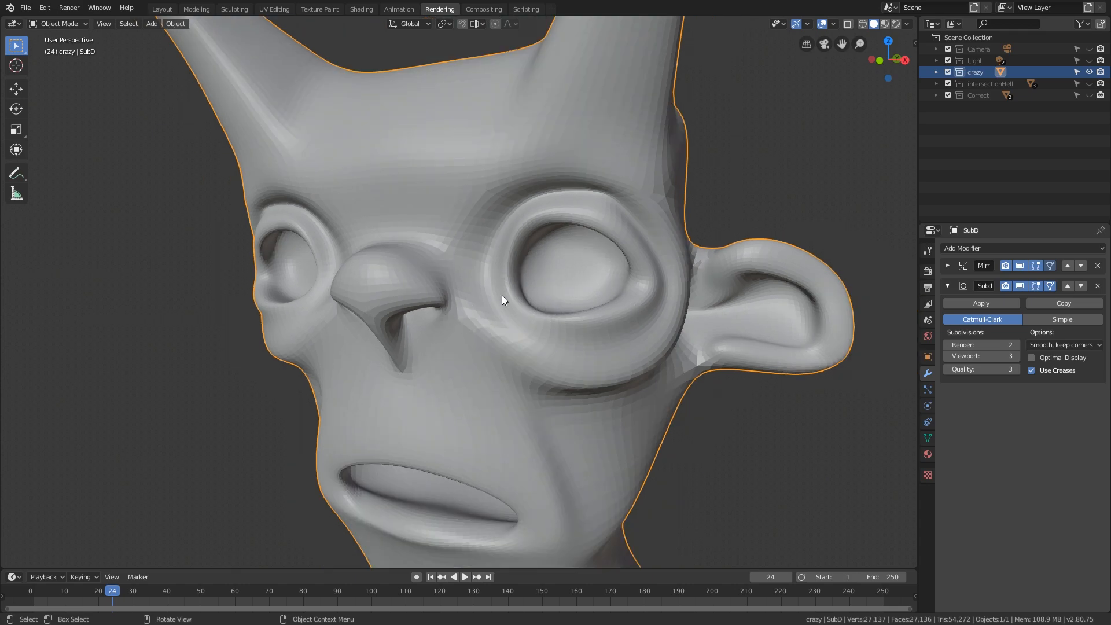
pyautogui.moveTo(518, 312)
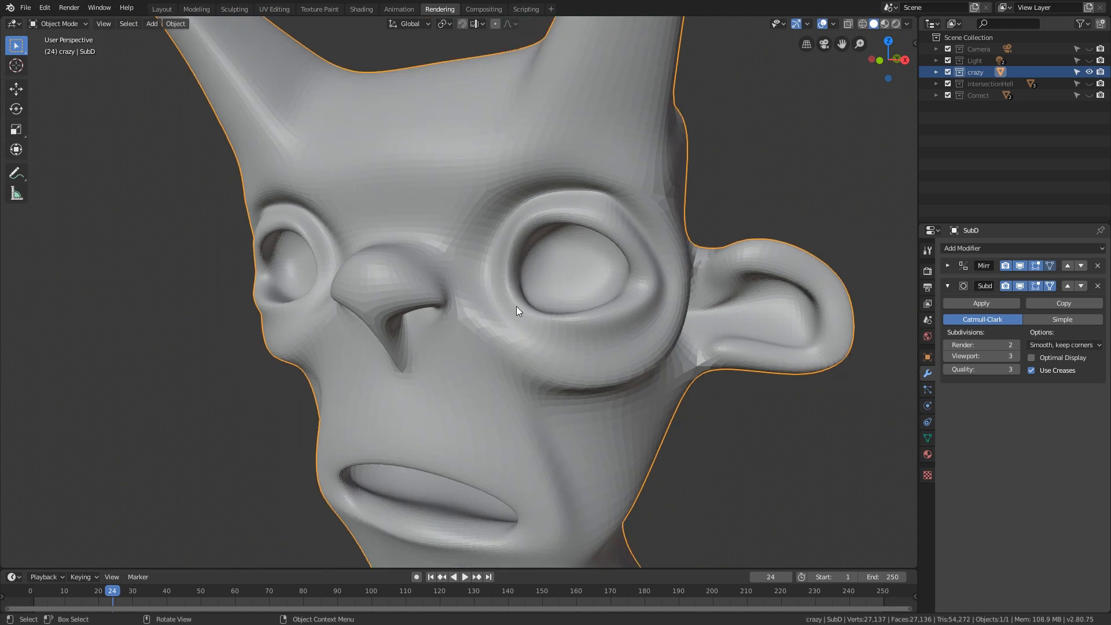
# Step: With on-cage smoothing off, drag vertices near the eye out of place and check the pinched result
pyautogui.press('Tab')
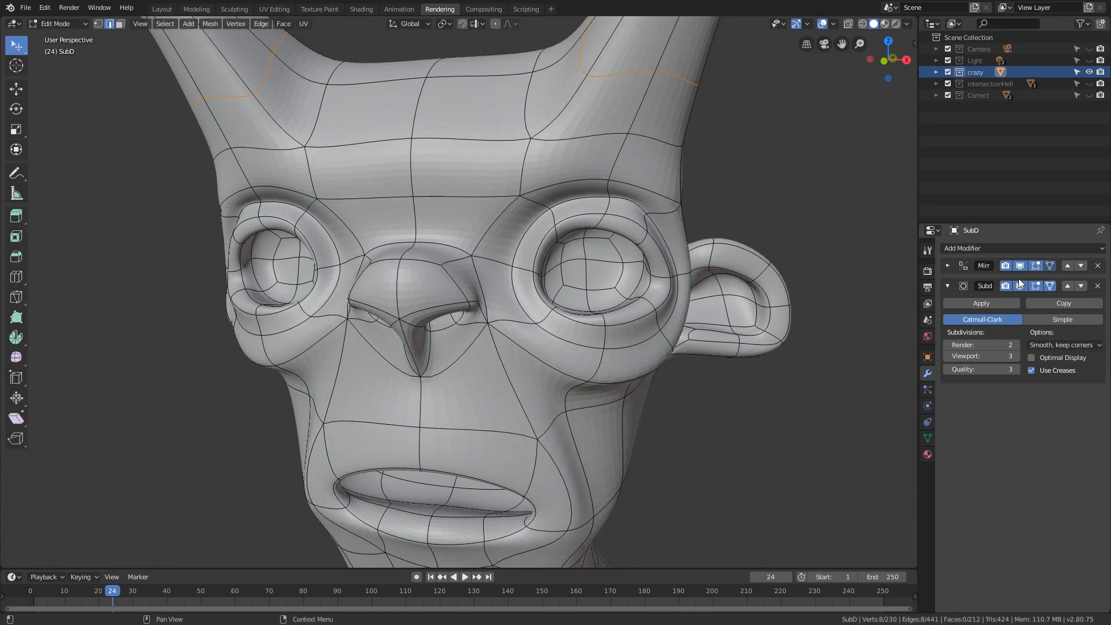
pyautogui.click(1019, 285)
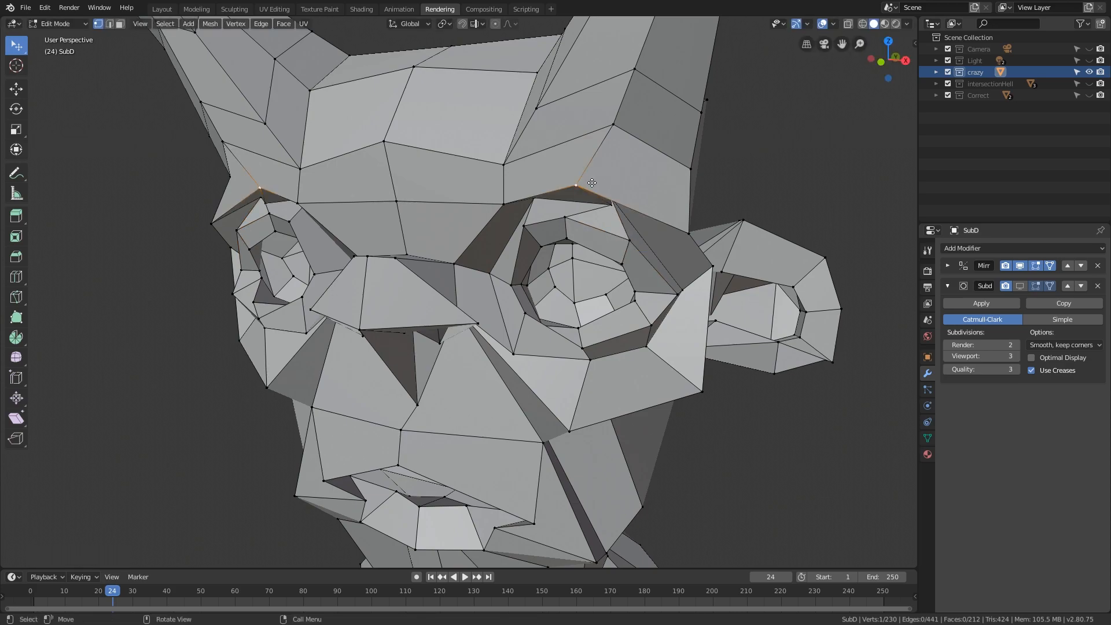
pyautogui.moveTo(591, 183); pyautogui.dragTo(588, 206)
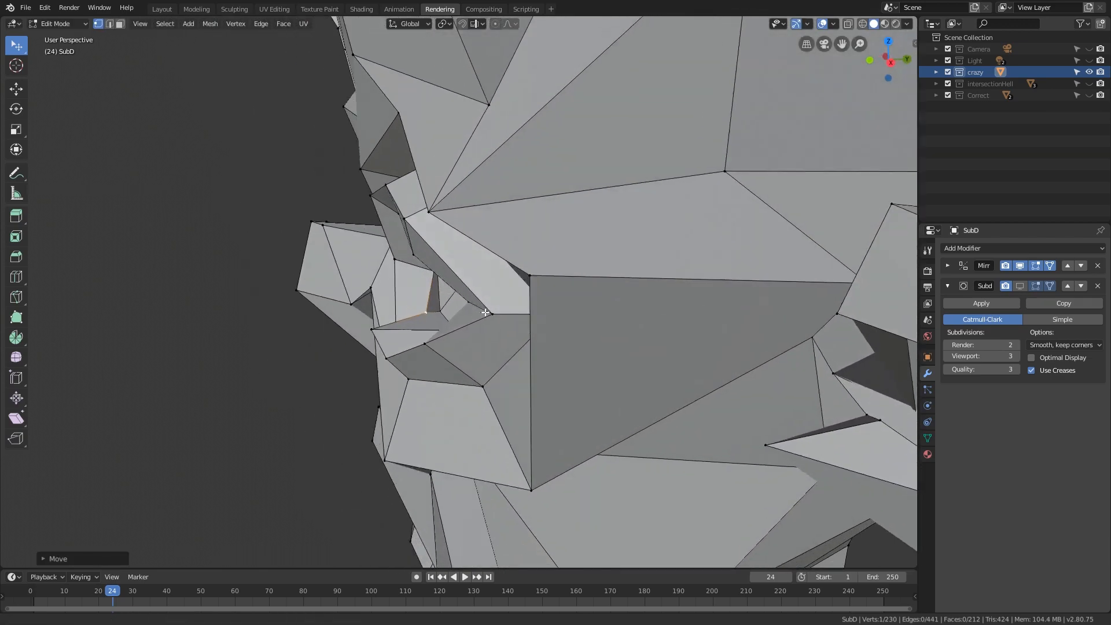
pyautogui.moveTo(497, 311); pyautogui.dragTo(588, 289)
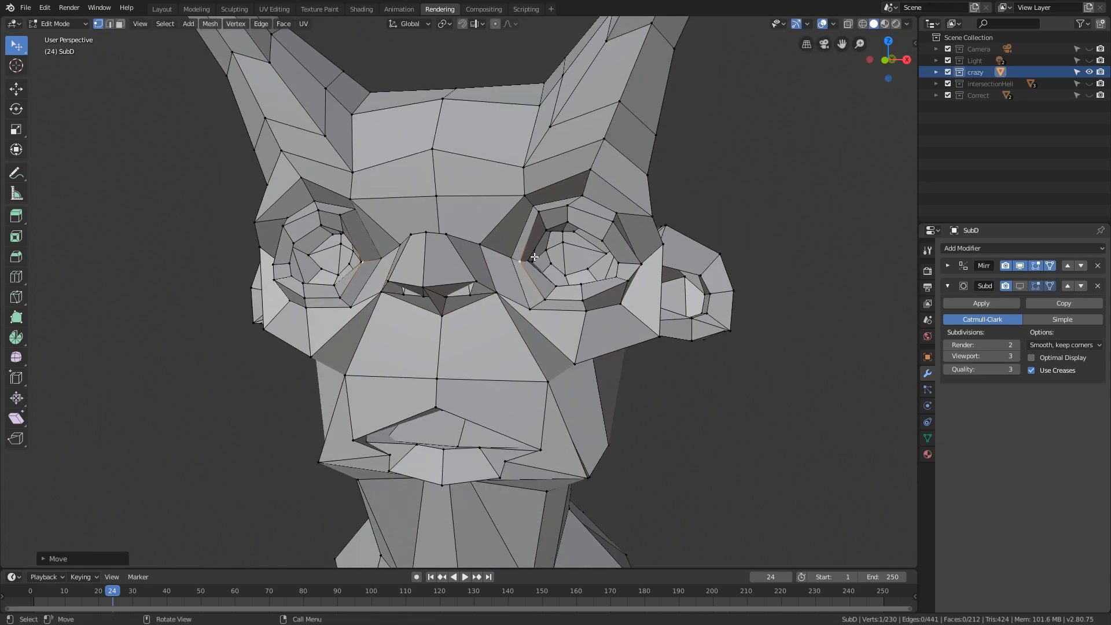
pyautogui.moveTo(532, 283); pyautogui.dragTo(638, 326)
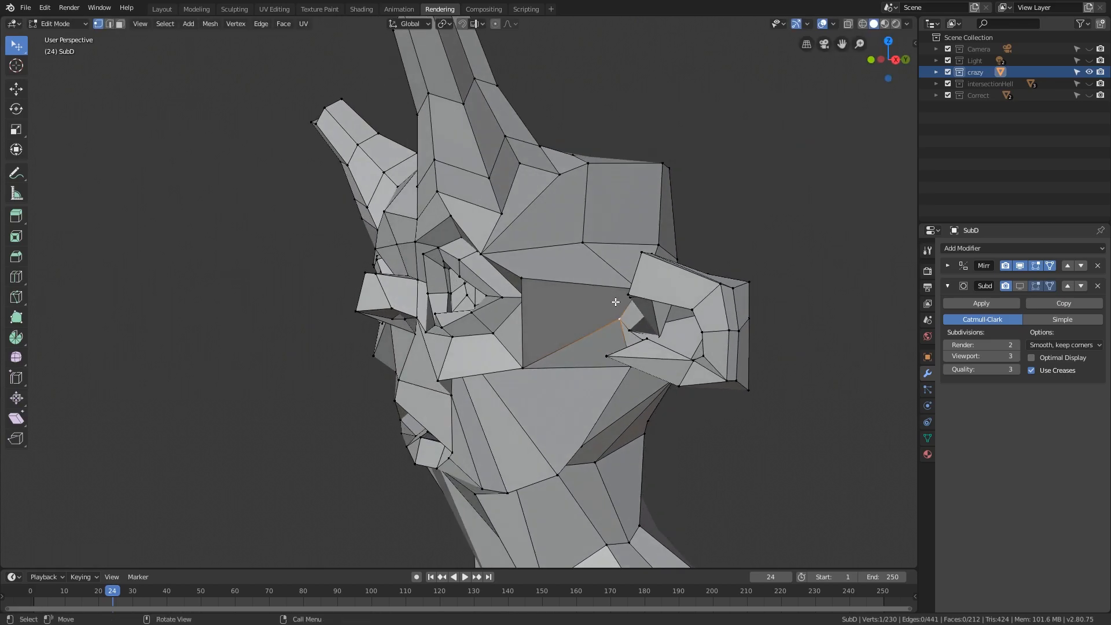
pyautogui.press('g')
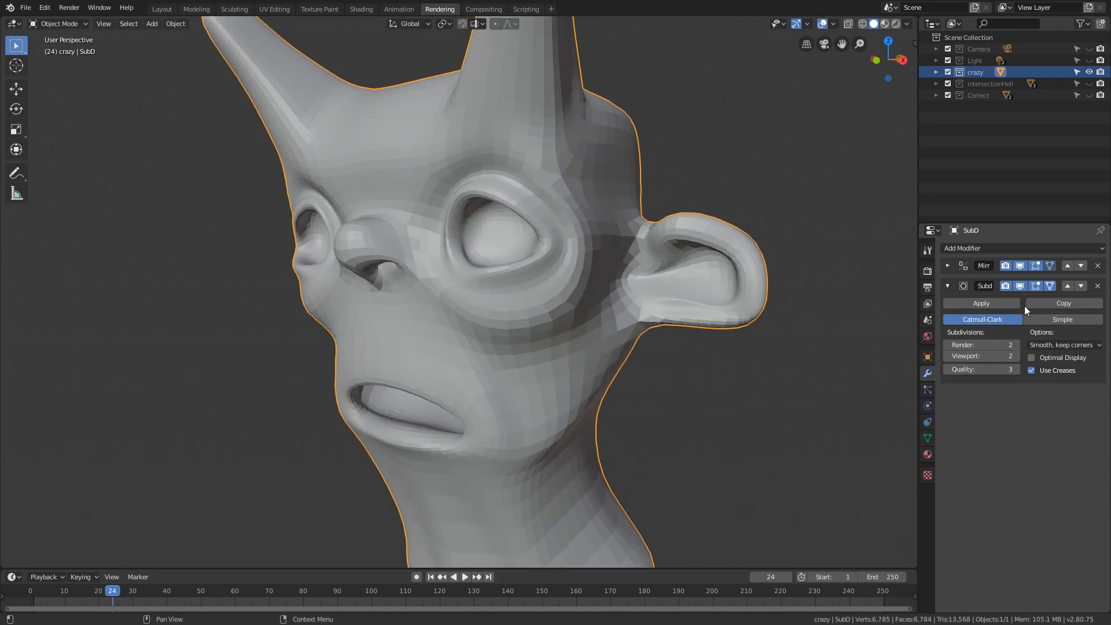
# Step: Apply the Subdivision Surface modifier and orbit the resulting dense mesh
pyautogui.click(980, 303)
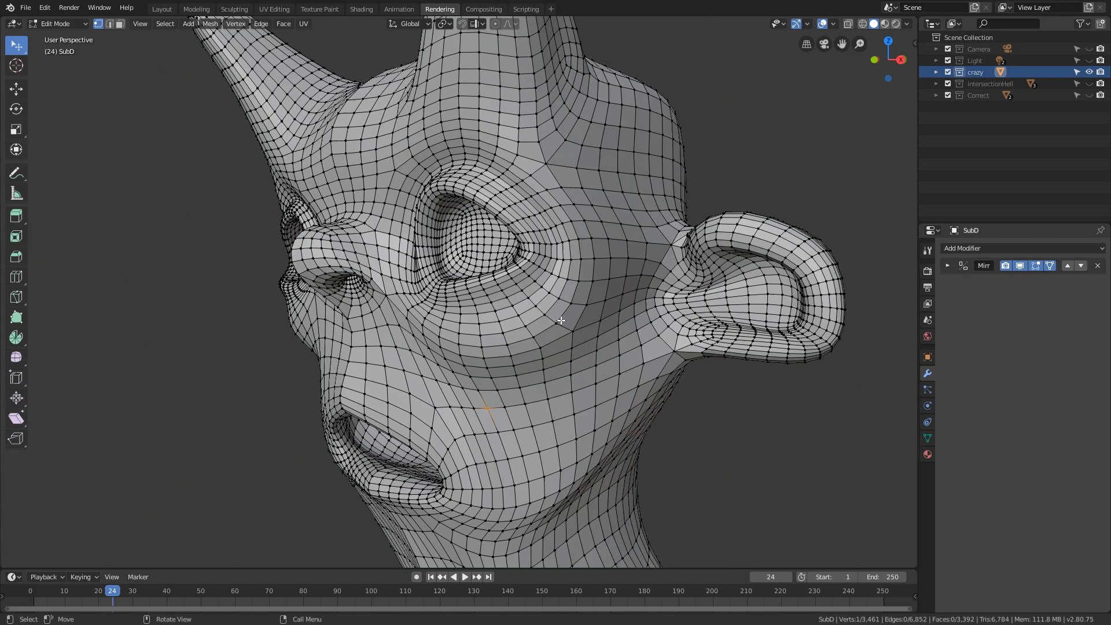
pyautogui.moveTo(560, 321); pyautogui.dragTo(571, 280)
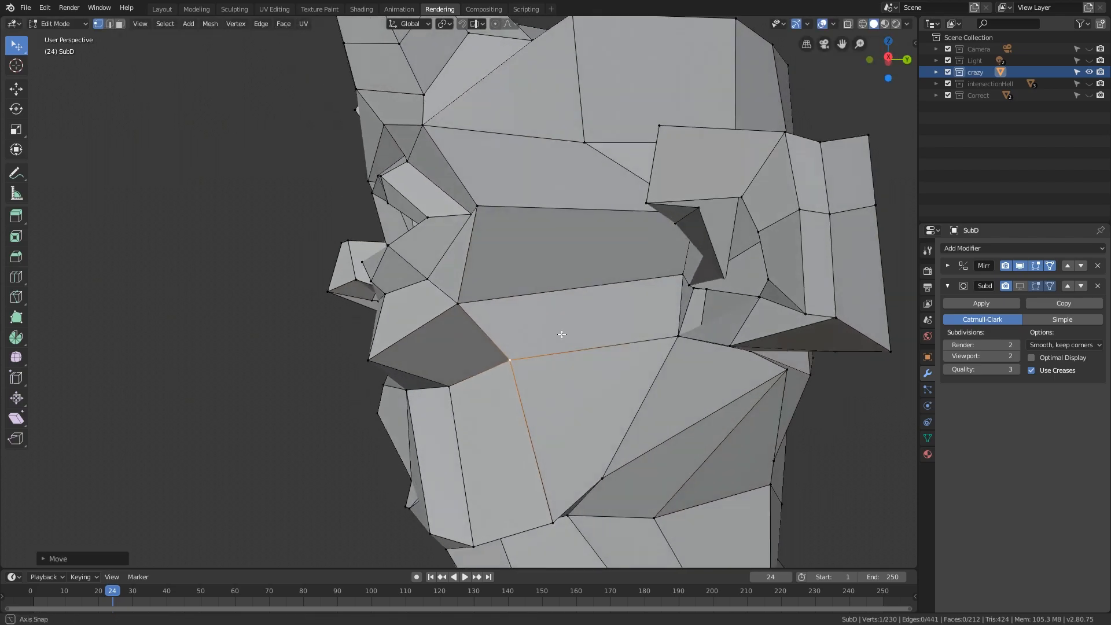
# Step: Shift cage vertices beside the nose bridge, checking the face from front and angled views
pyautogui.moveTo(562, 335); pyautogui.dragTo(648, 284)
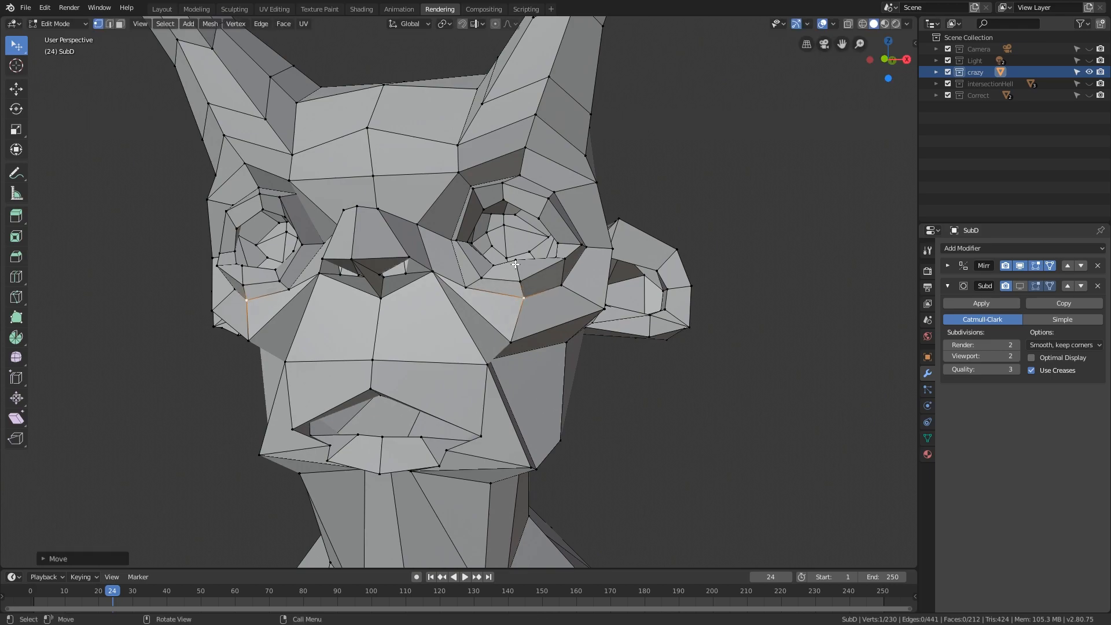
pyautogui.moveTo(510, 270); pyautogui.dragTo(425, 234)
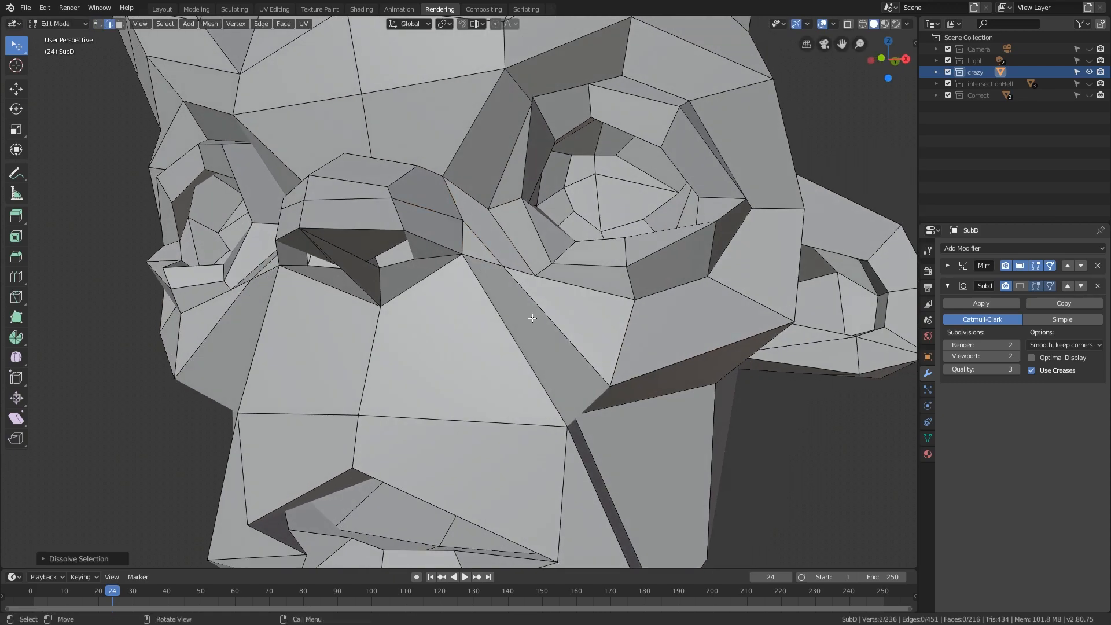
pyautogui.moveTo(531, 318); pyautogui.dragTo(495, 267)
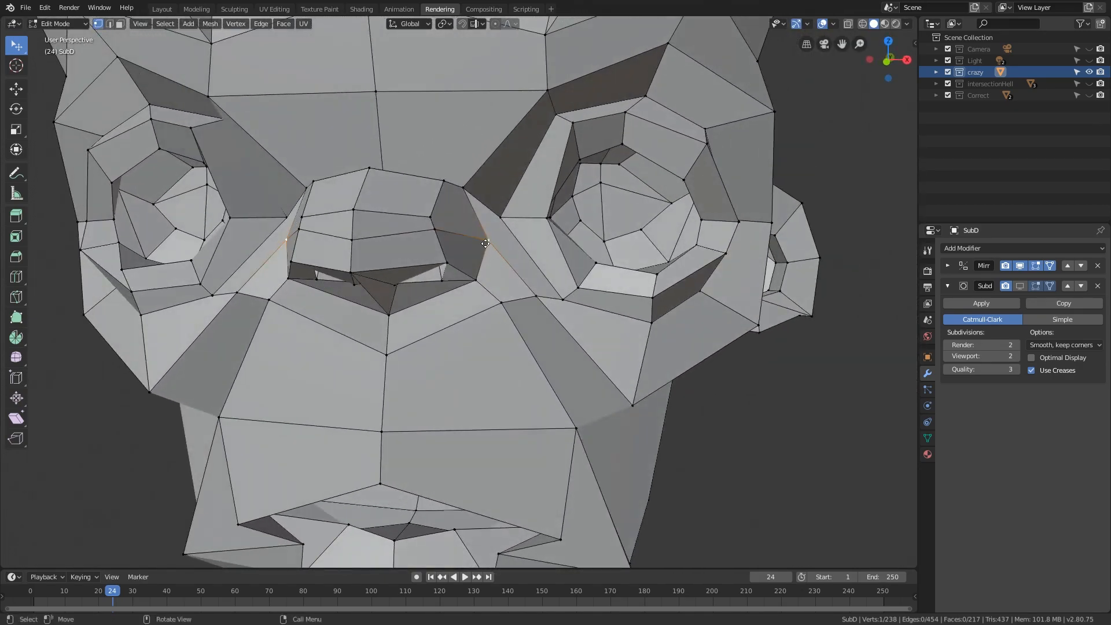
pyautogui.moveTo(485, 243); pyautogui.dragTo(481, 207)
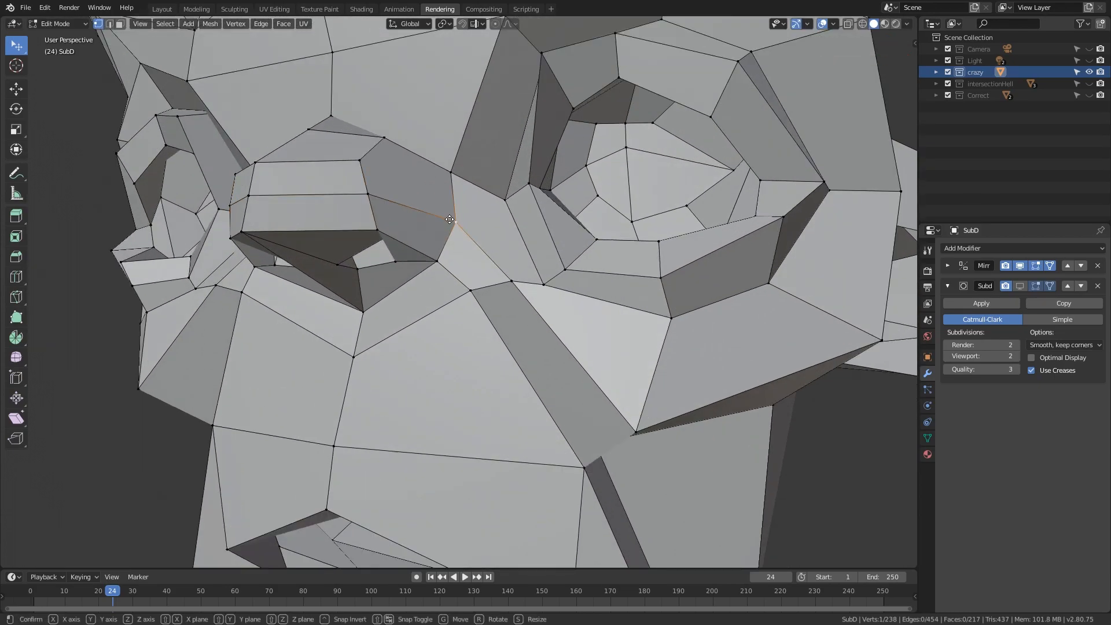
pyautogui.moveTo(451, 219); pyautogui.dragTo(450, 259)
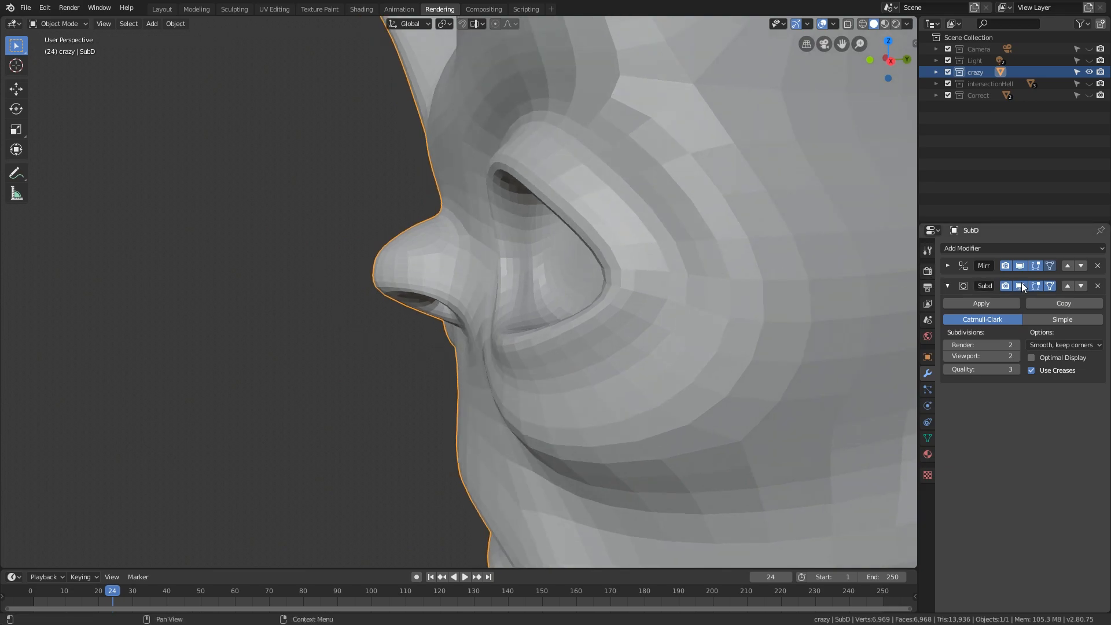
# Step: Zoom onto Suzanne's smoothly subdivided ear, then frame the whole head again
pyautogui.press('Tab')
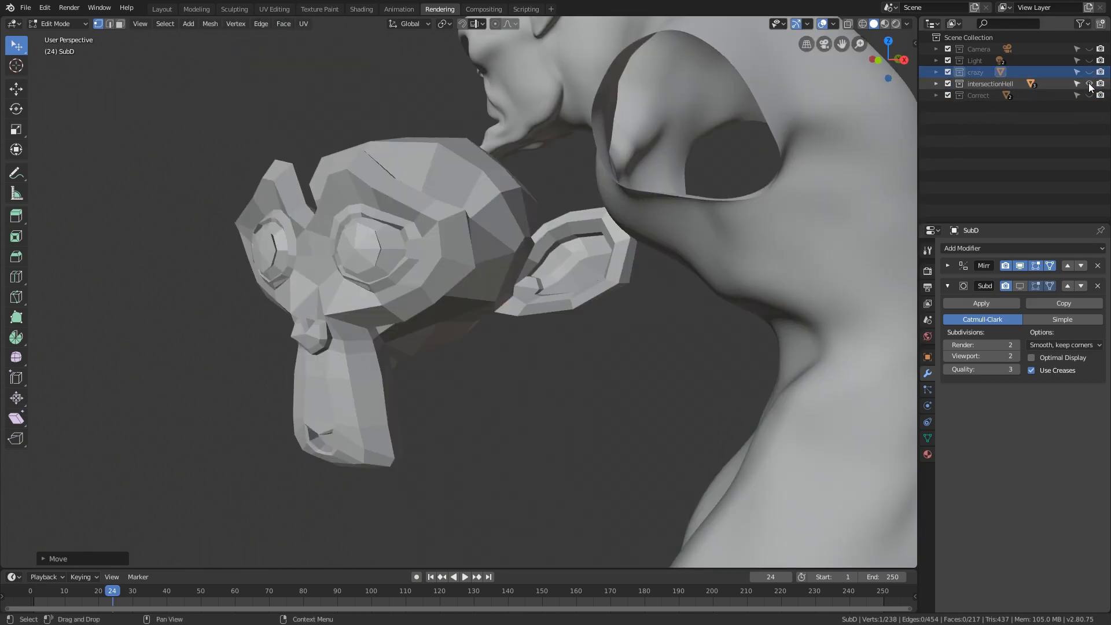
pyautogui.press('Tab')
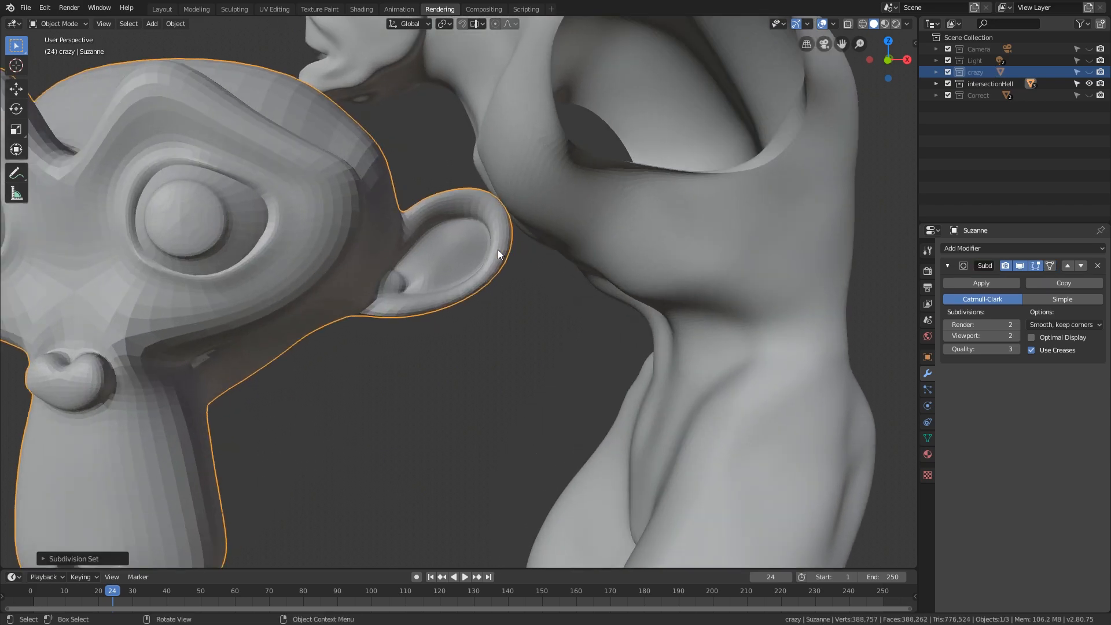
pyautogui.moveTo(497, 255); pyautogui.dragTo(440, 279)
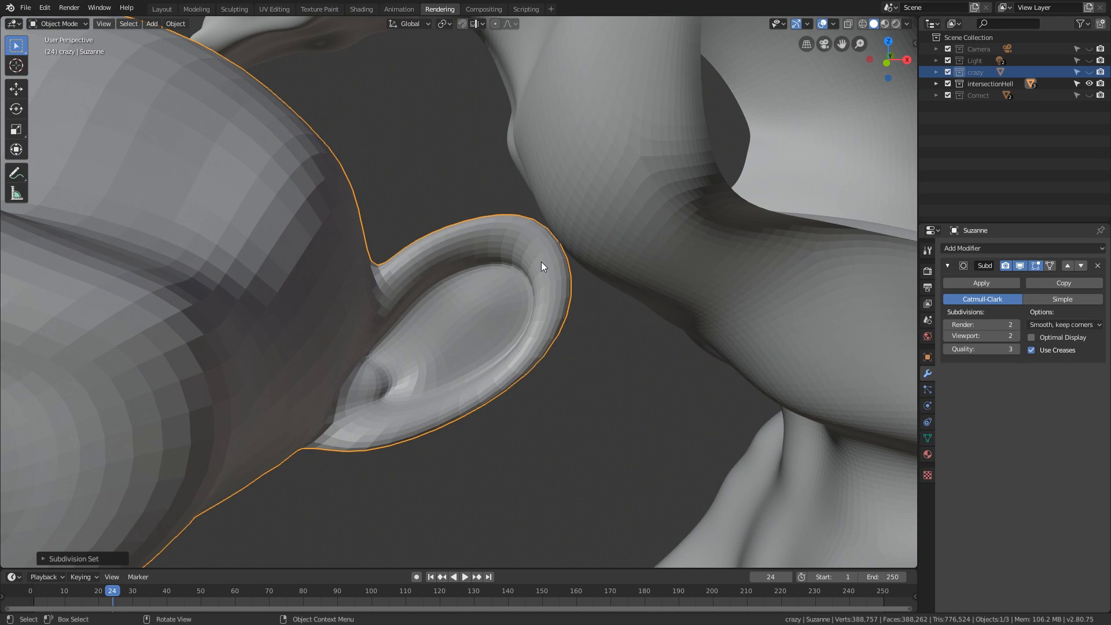
pyautogui.moveTo(575, 282)
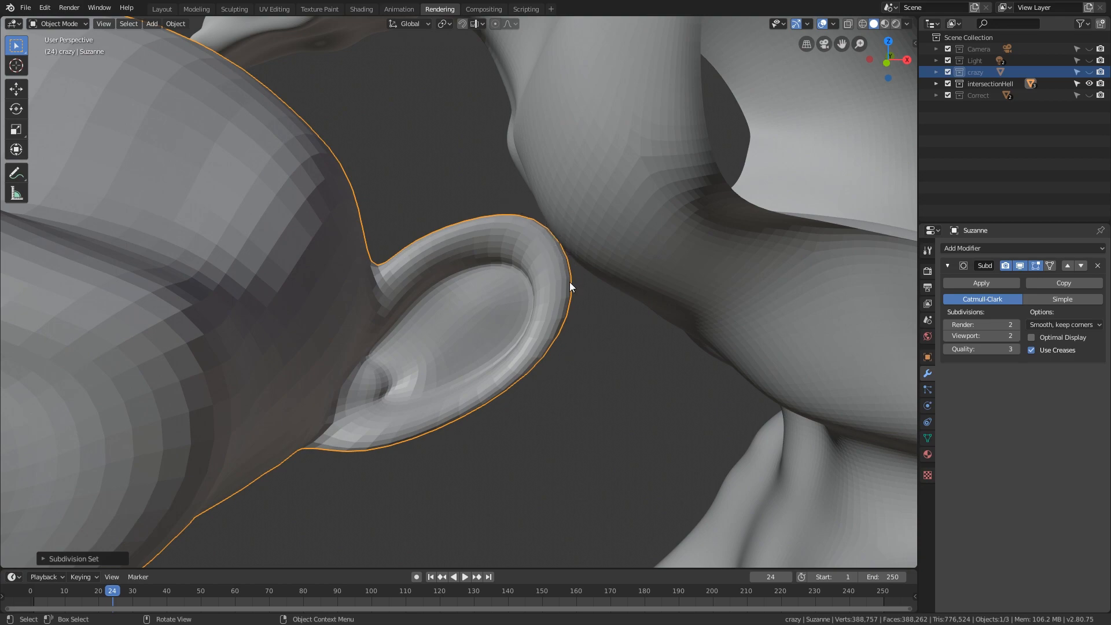
pyautogui.press('g')
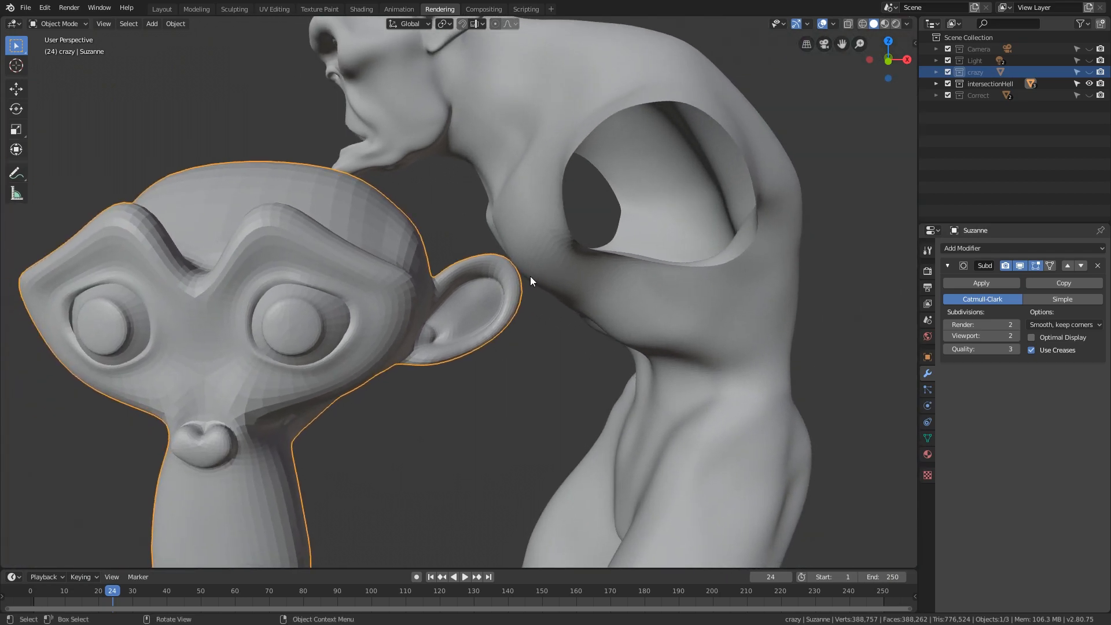
pyautogui.moveTo(498, 295)
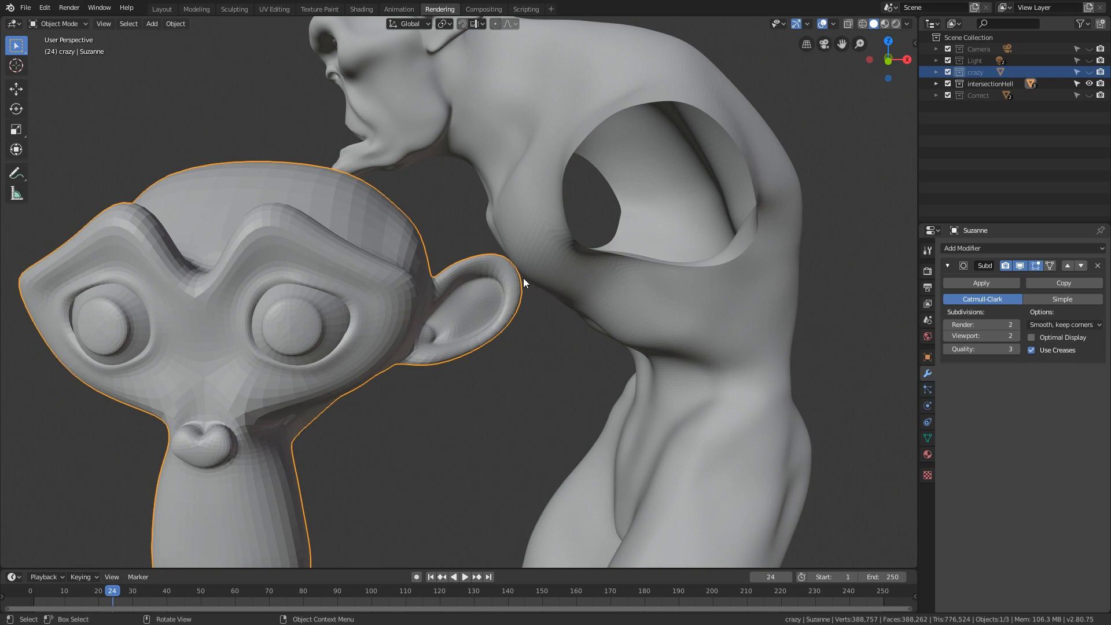
pyautogui.moveTo(440, 288)
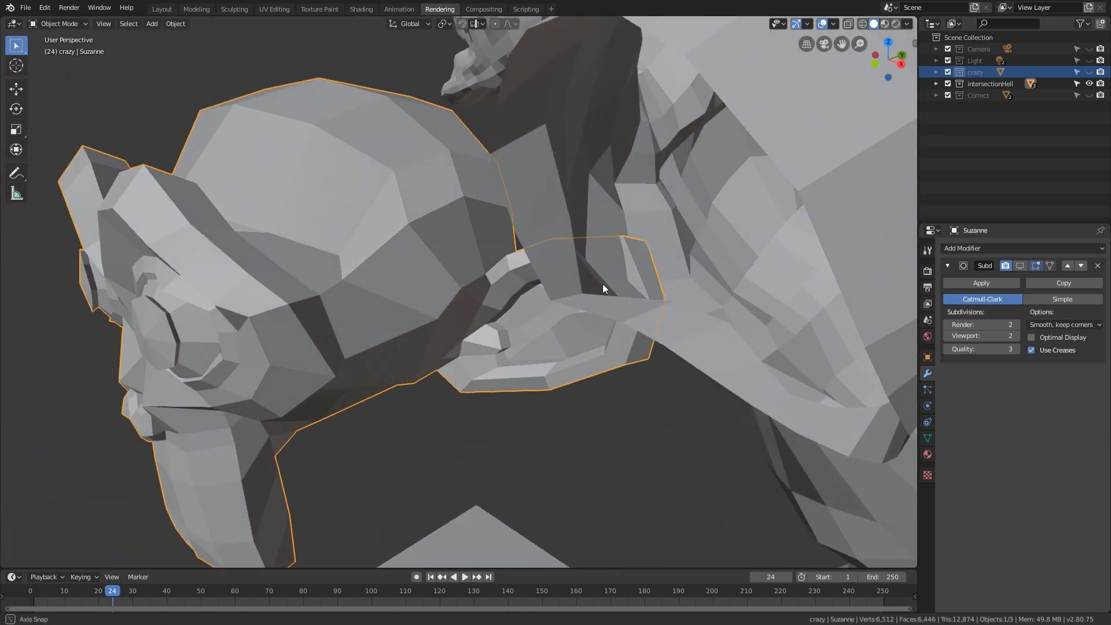
# Step: Inspect the blocky ear, then turn the Subdivision viewport display back on
pyautogui.moveTo(602, 288); pyautogui.dragTo(592, 294)
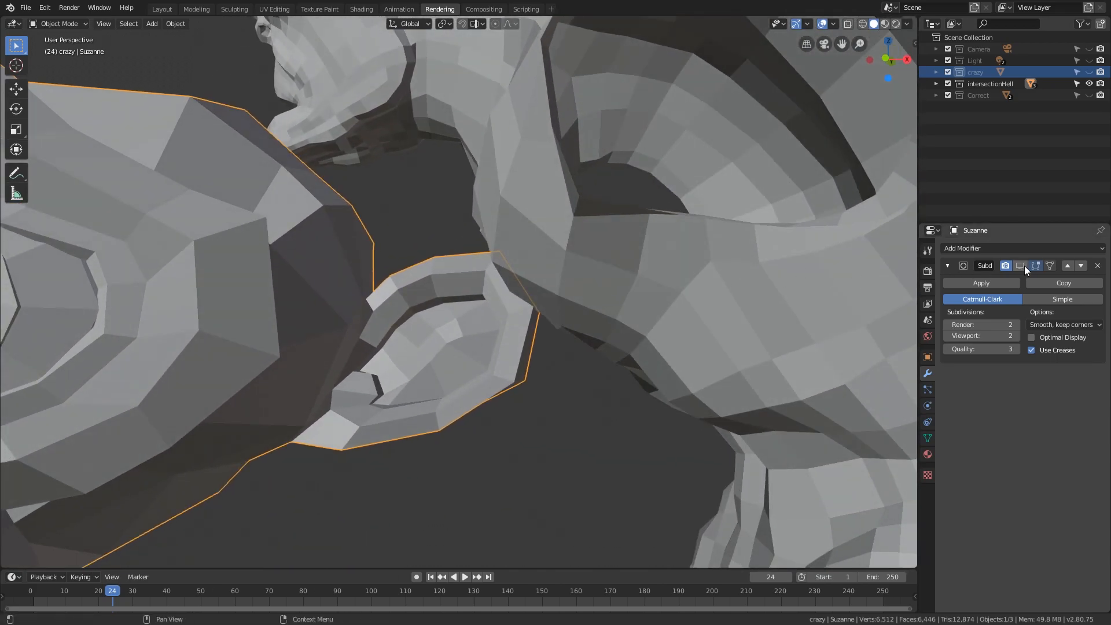
pyautogui.click(1020, 265)
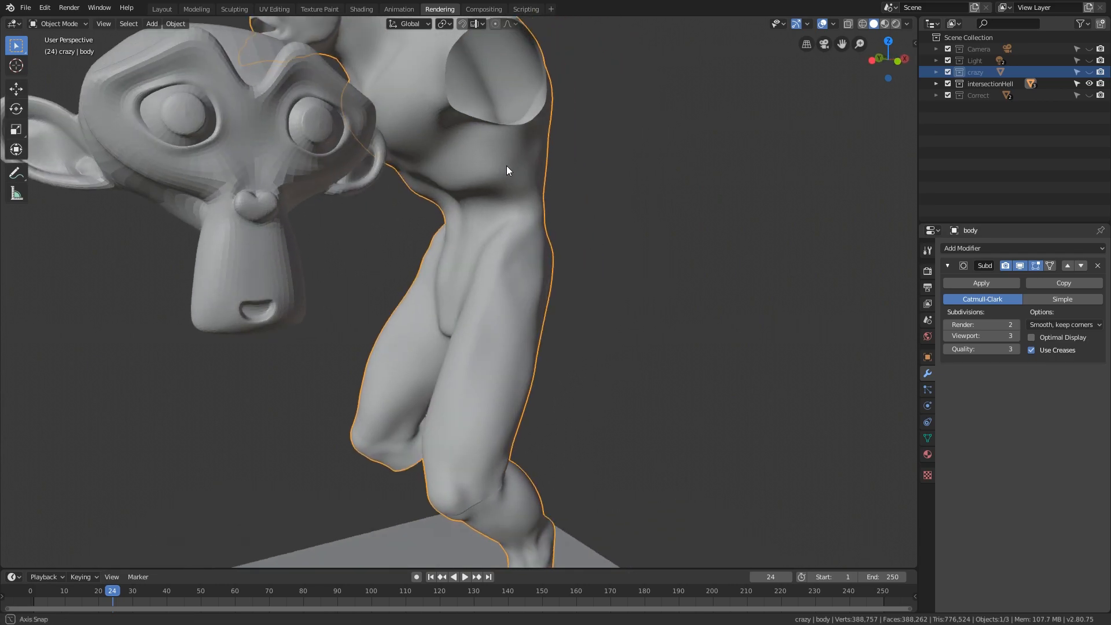
# Step: Orbit down to the body's foot and zoom to compare blocky and smoothed shapes
pyautogui.moveTo(507, 170); pyautogui.dragTo(489, 176)
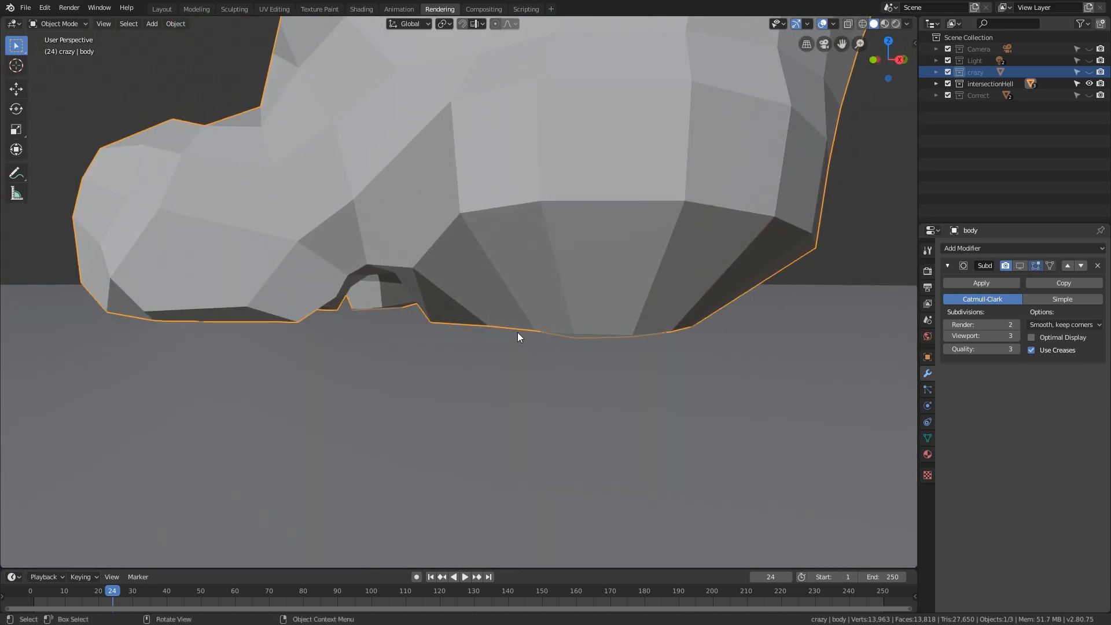
pyautogui.moveTo(632, 345)
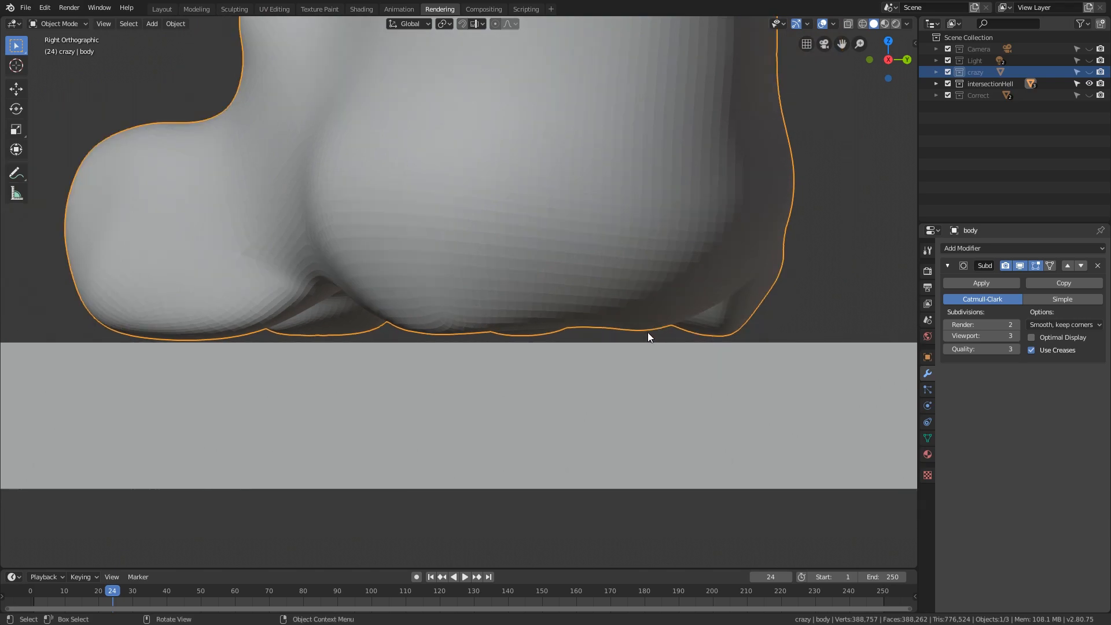
pyautogui.scroll(-3)
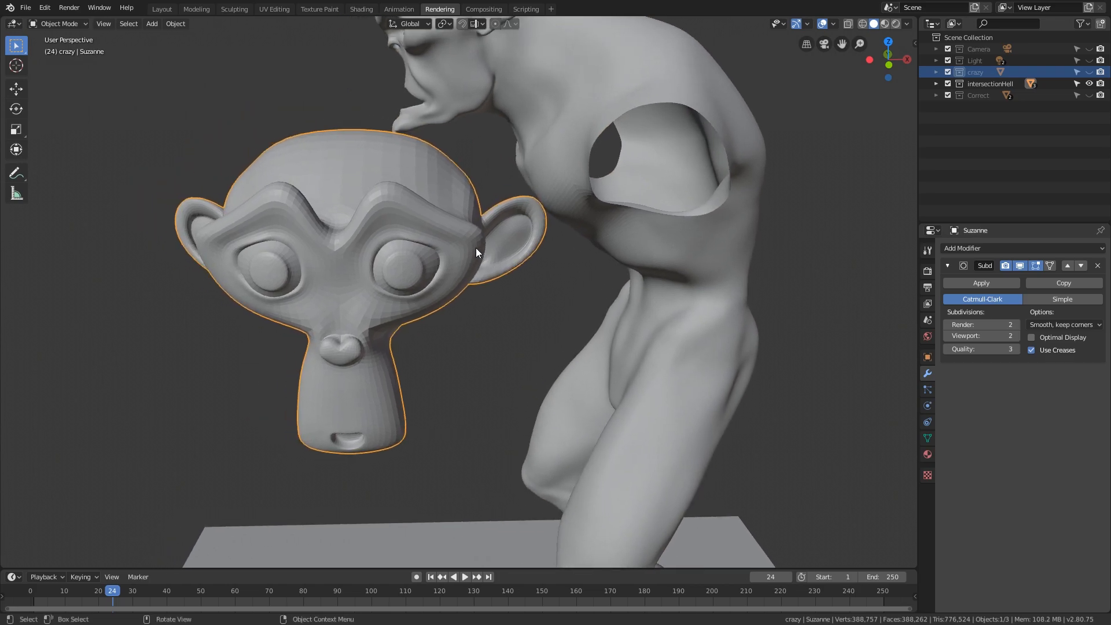
# Step: Edit Suzanne with the Subdivision Viewport level at 1, cage edges over the surface
pyautogui.press('Tab')
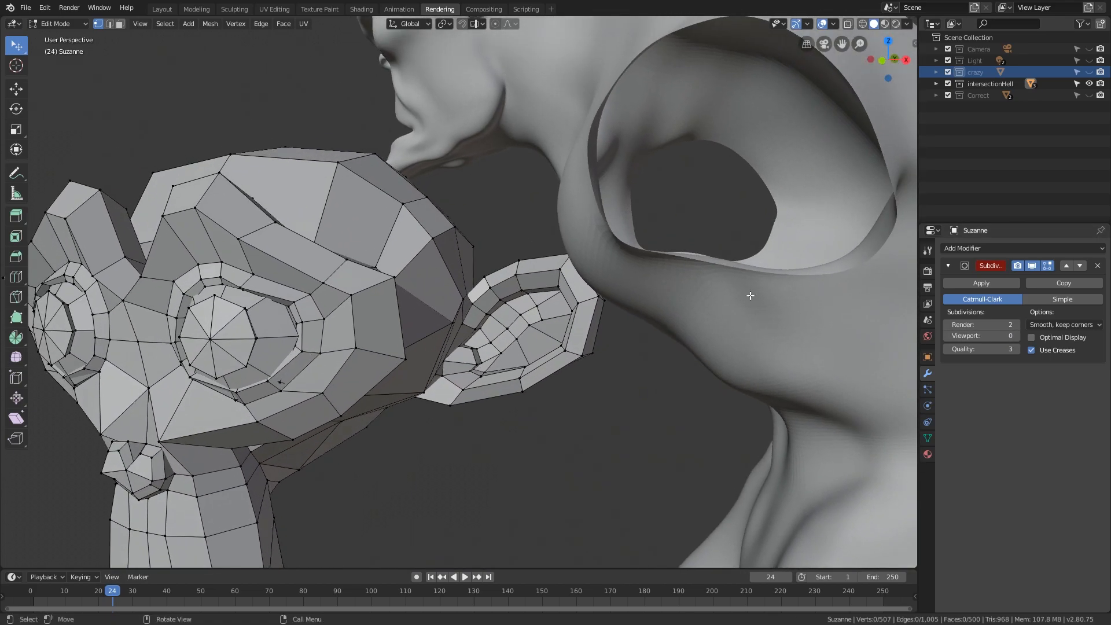
pyautogui.click(982, 336)
pyautogui.write('1')
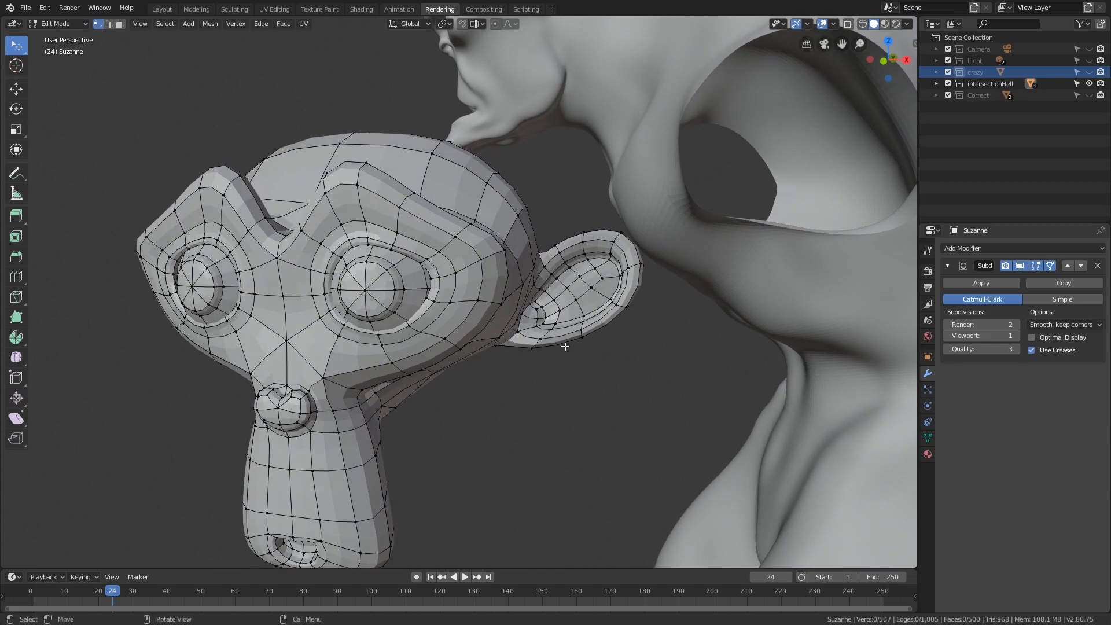
pyautogui.moveTo(567, 346)
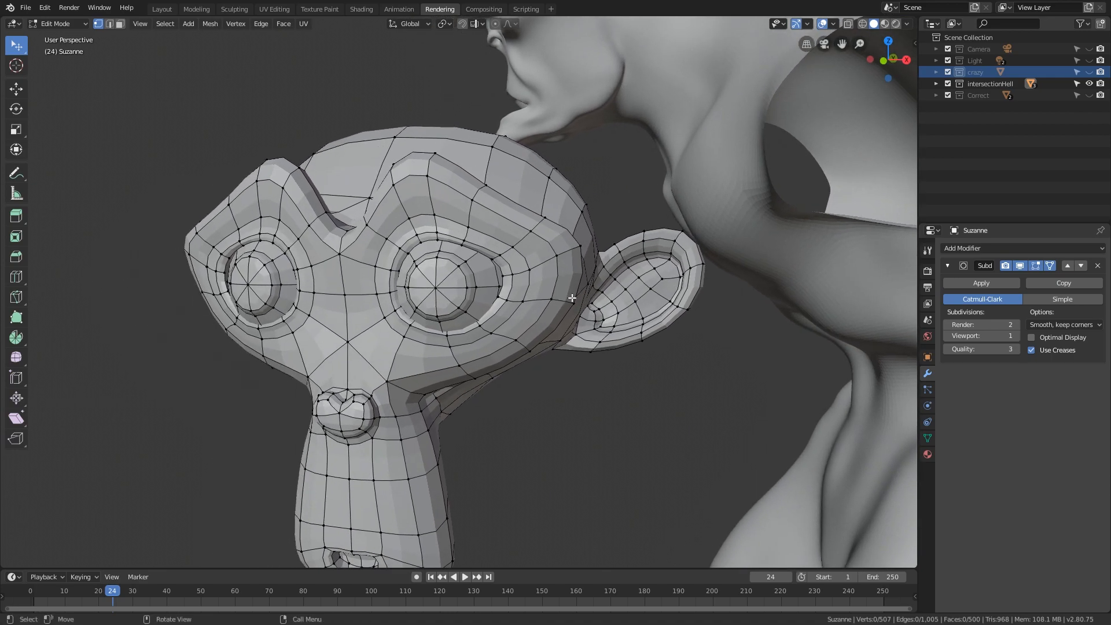
pyautogui.moveTo(592, 297)
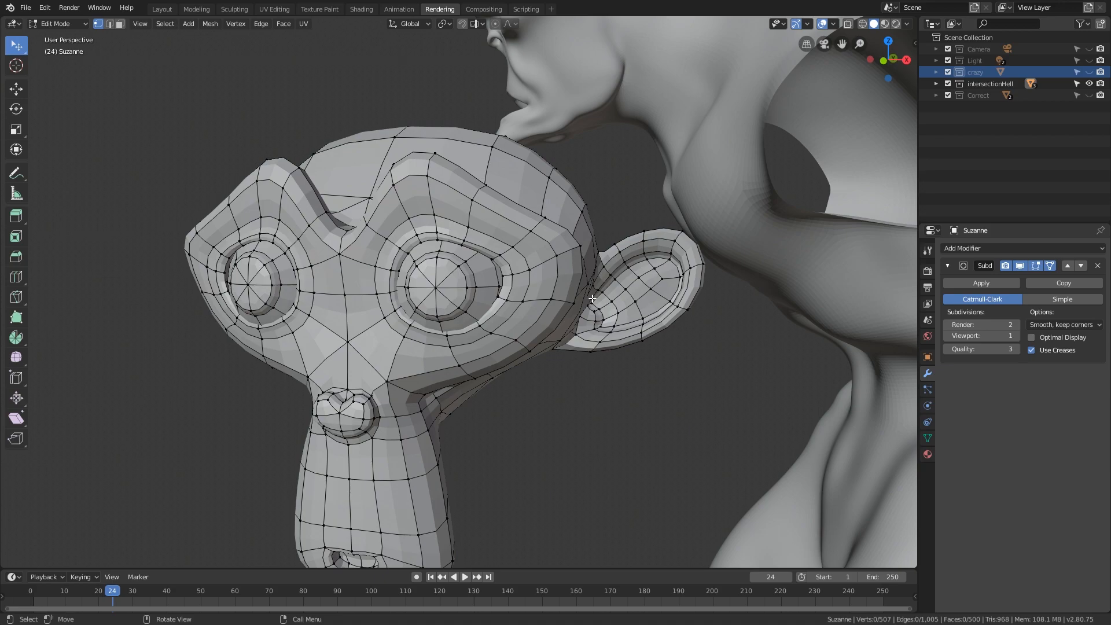
pyautogui.moveTo(605, 290)
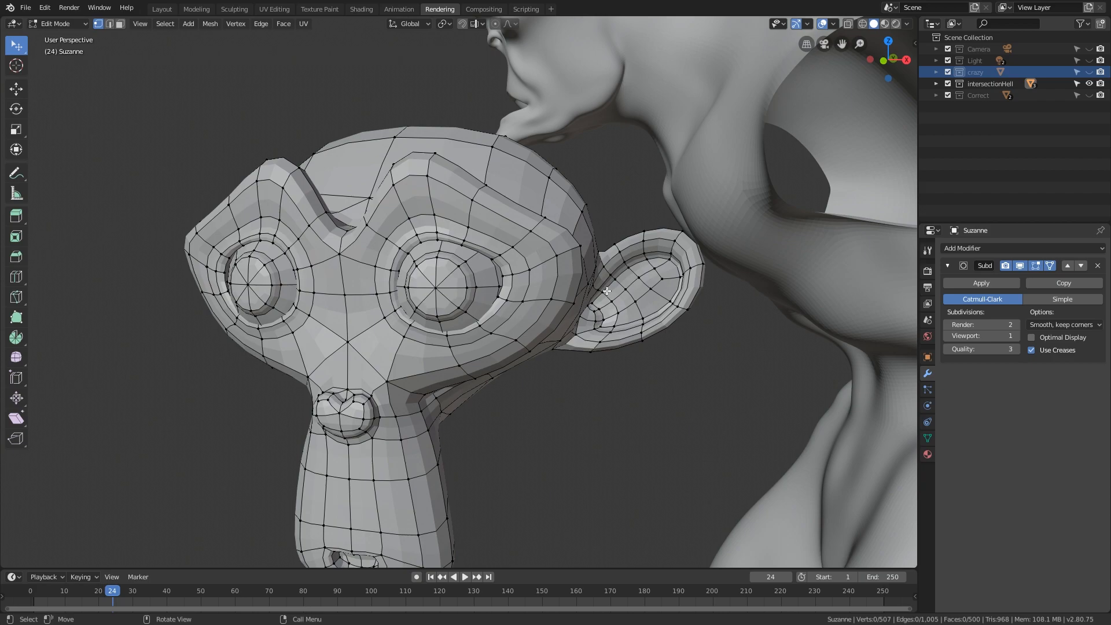
pyautogui.moveTo(596, 293)
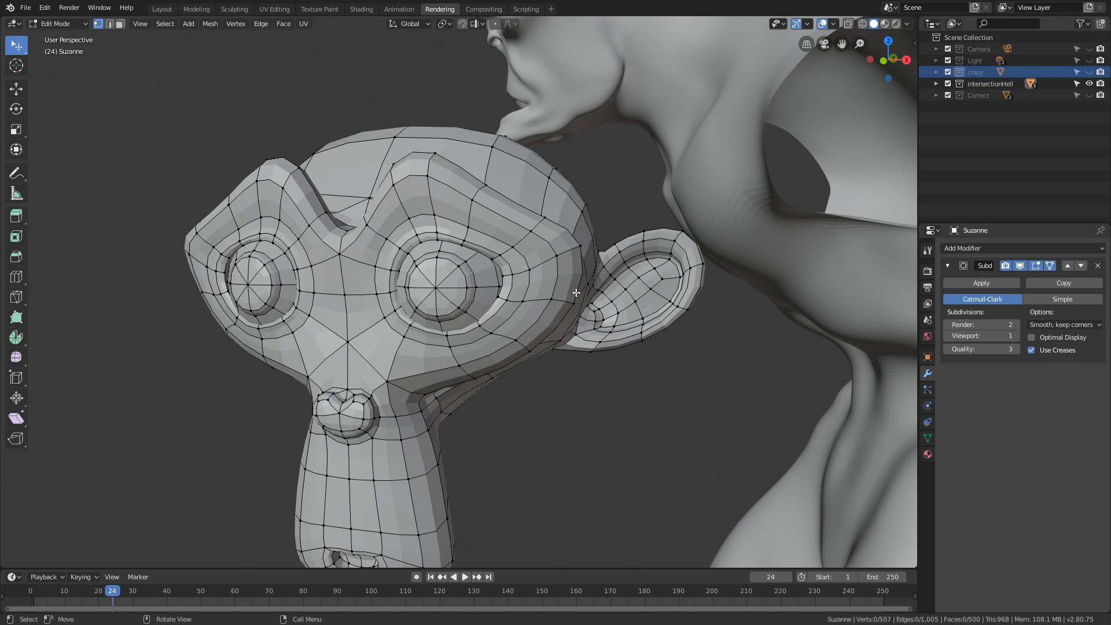
pyautogui.moveTo(567, 301)
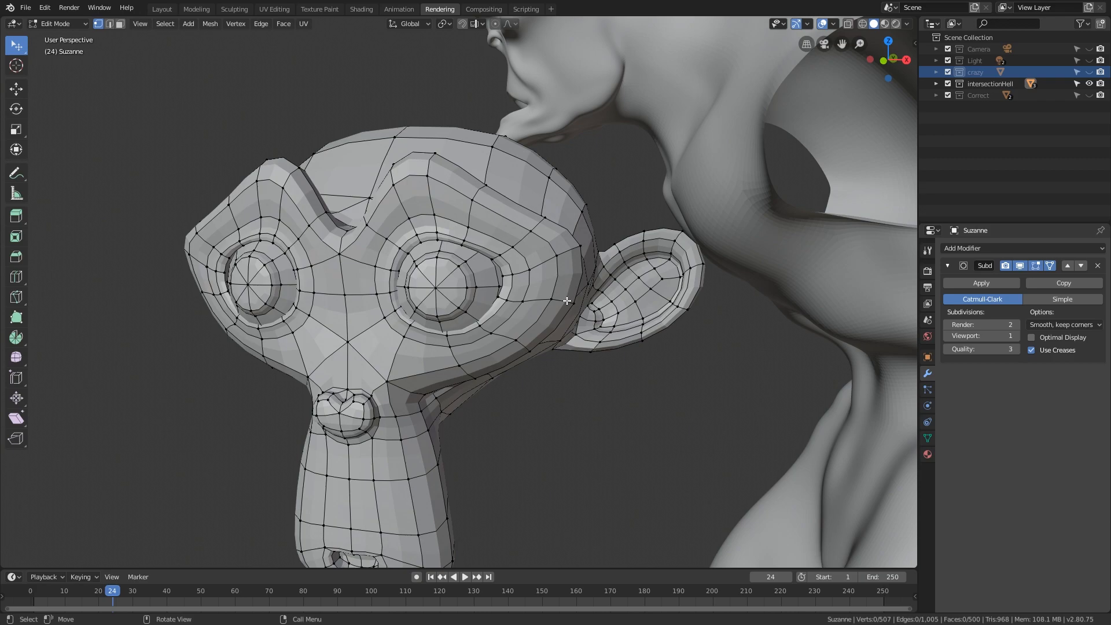
# Step: Toggle the viewport subdivision from 0 back to 1, then apply the modifier permanently to the monkey head
pyautogui.press('Tab')
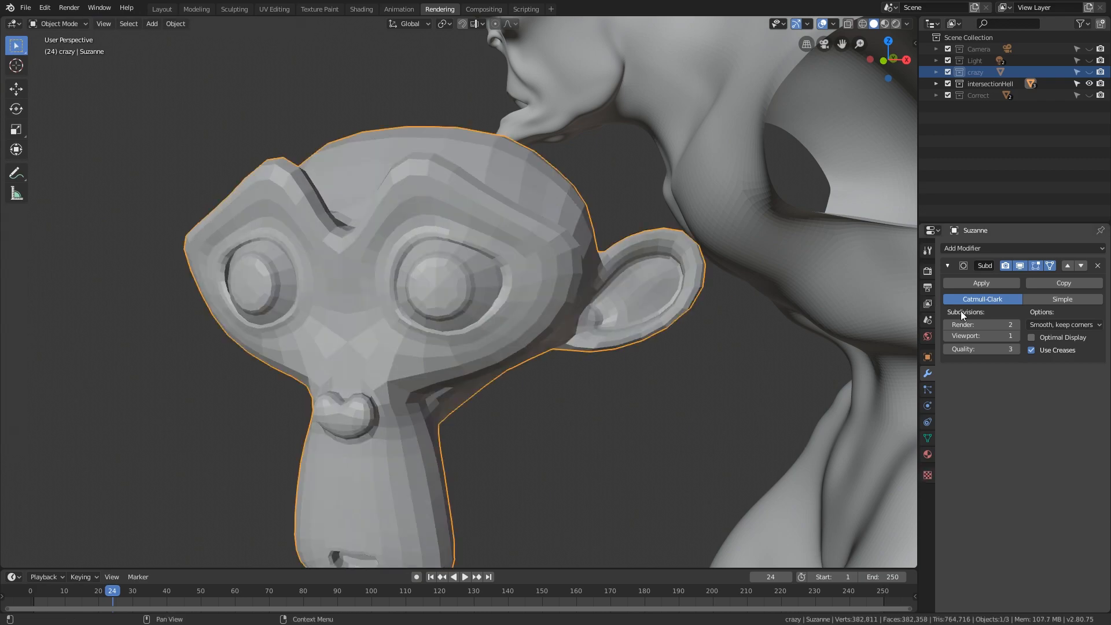
pyautogui.click(951, 335)
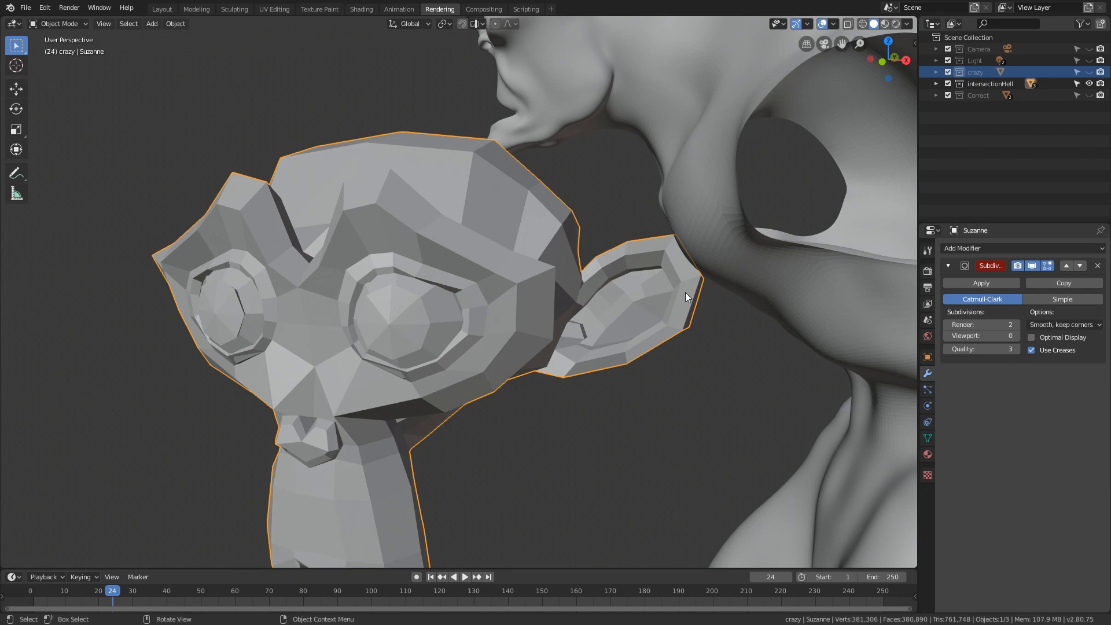
pyautogui.moveTo(559, 267)
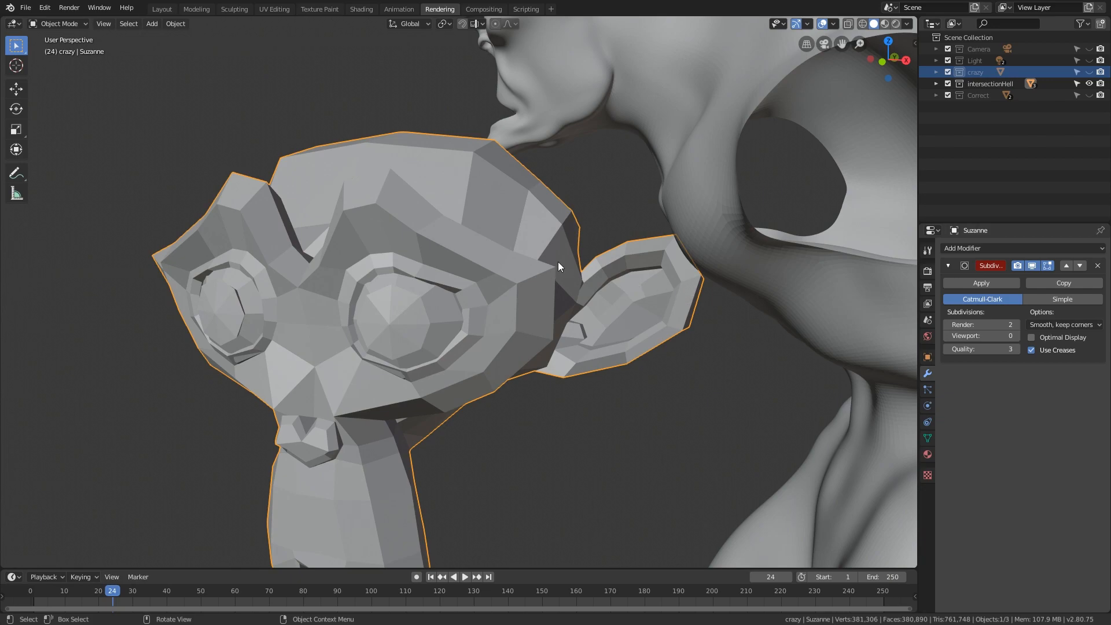
pyautogui.moveTo(557, 267); pyautogui.dragTo(556, 258)
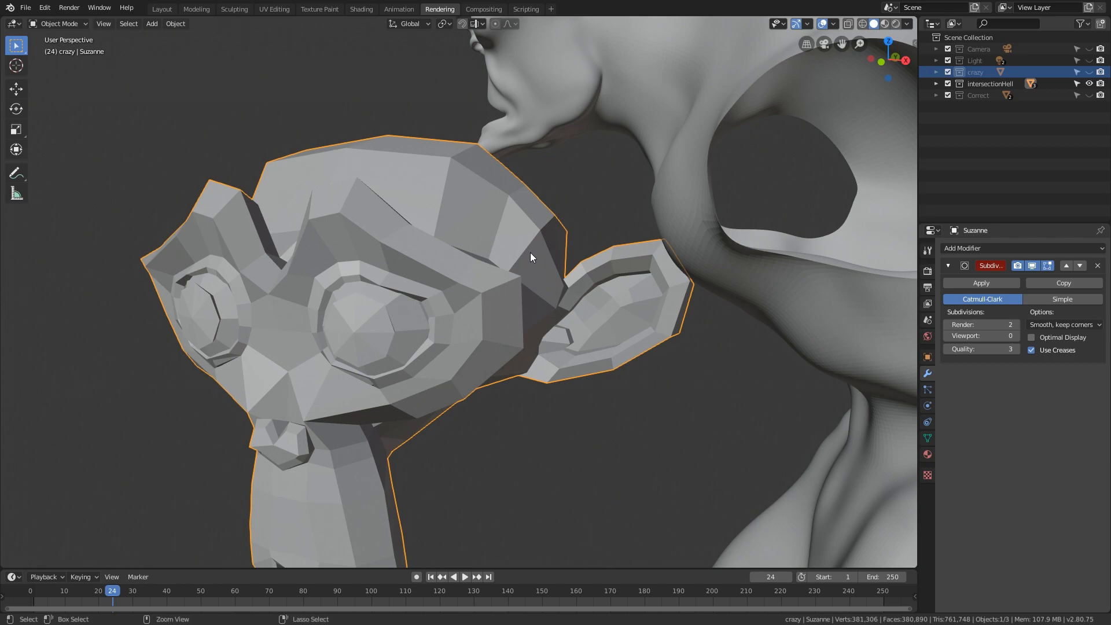
pyautogui.moveTo(532, 255); pyautogui.dragTo(526, 268)
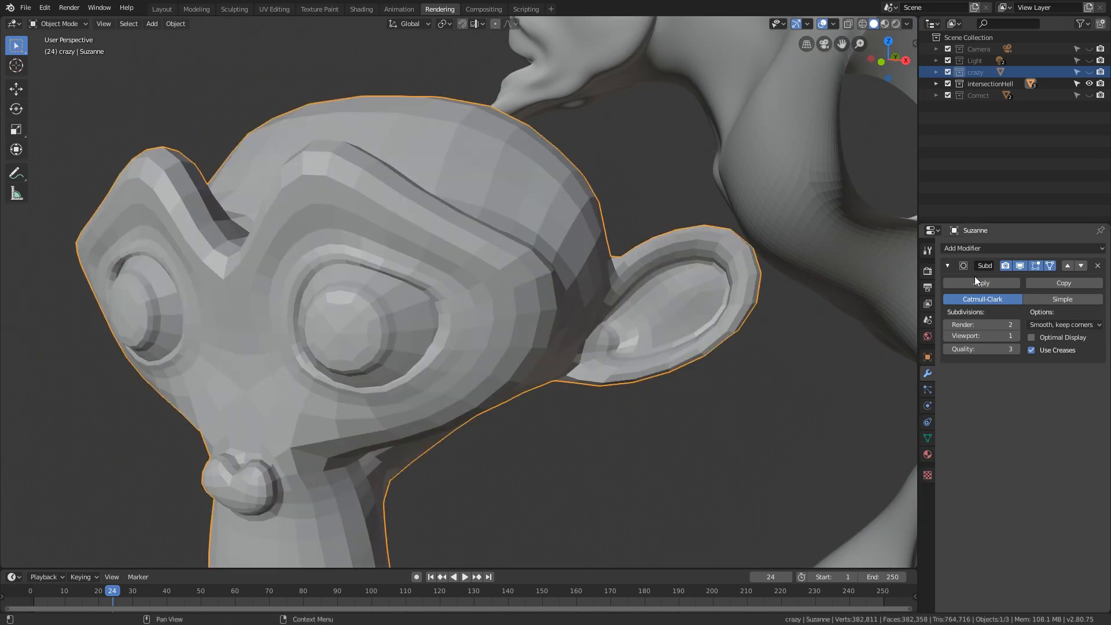
pyautogui.press('Tab')
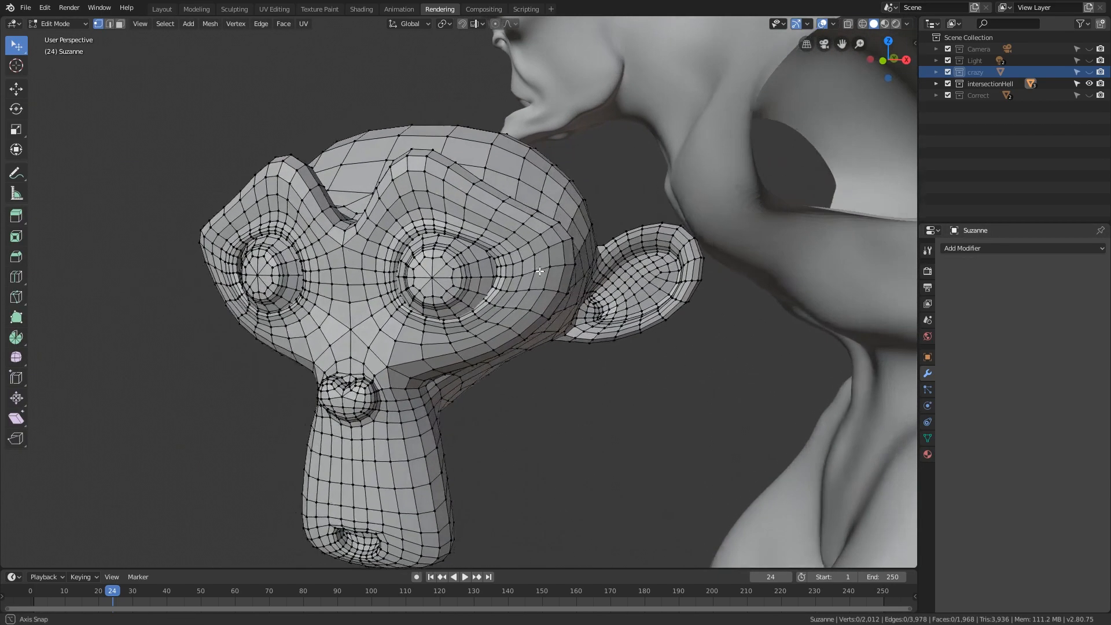
# Step: Pull back from Suzanne's ear and flip between her editable cage wireframe and the unsmoothed head
pyautogui.press('Tab')
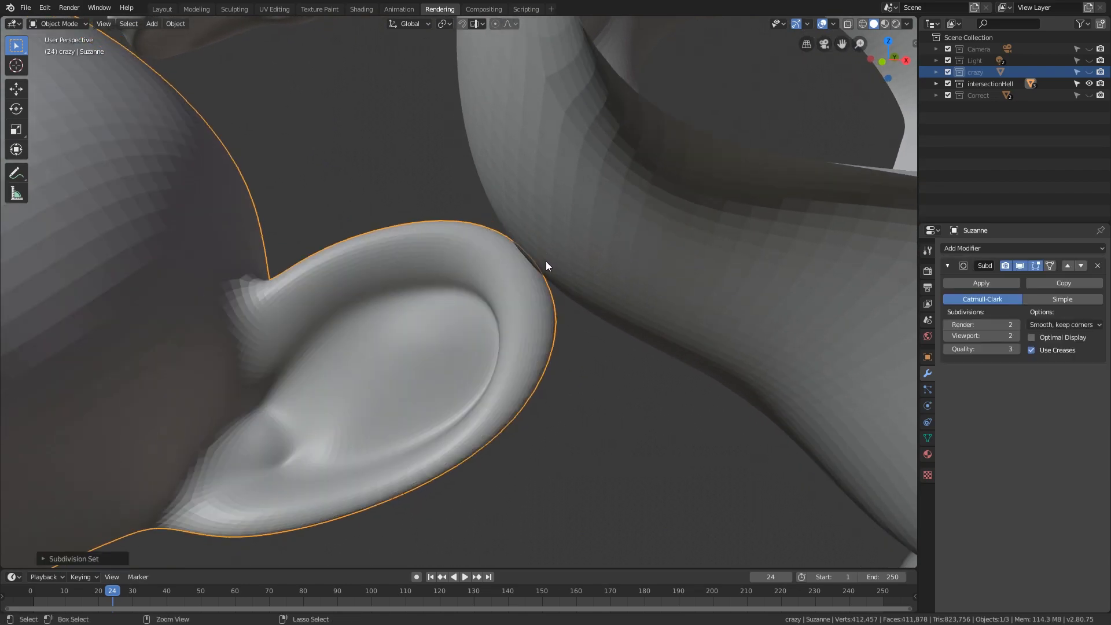
pyautogui.moveTo(545, 266); pyautogui.dragTo(574, 258)
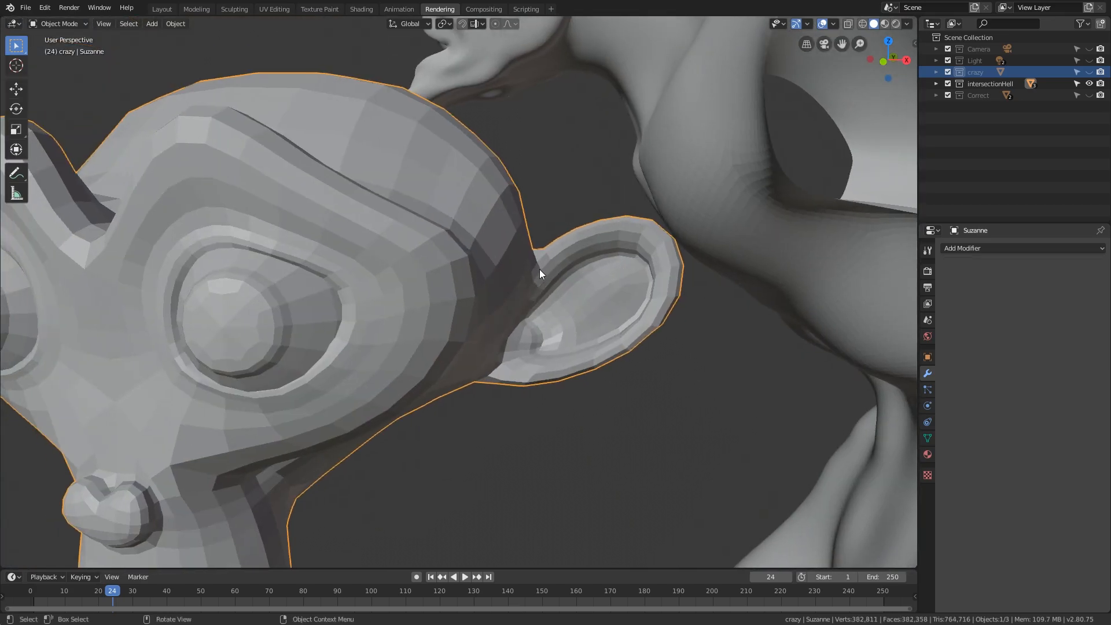
pyautogui.press('Tab')
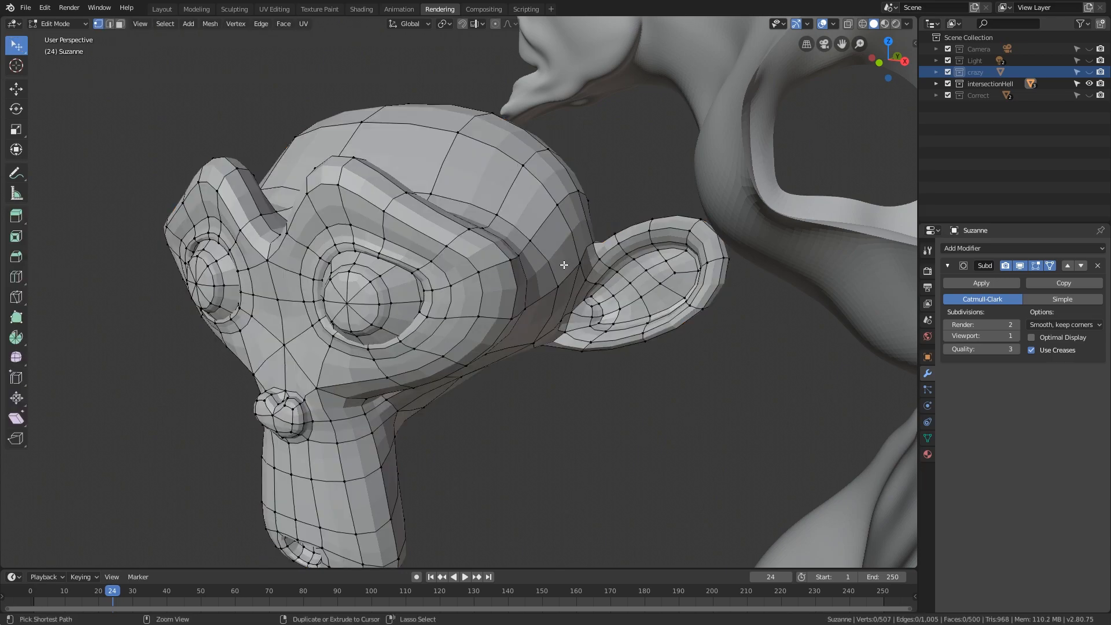
pyautogui.press('Tab')
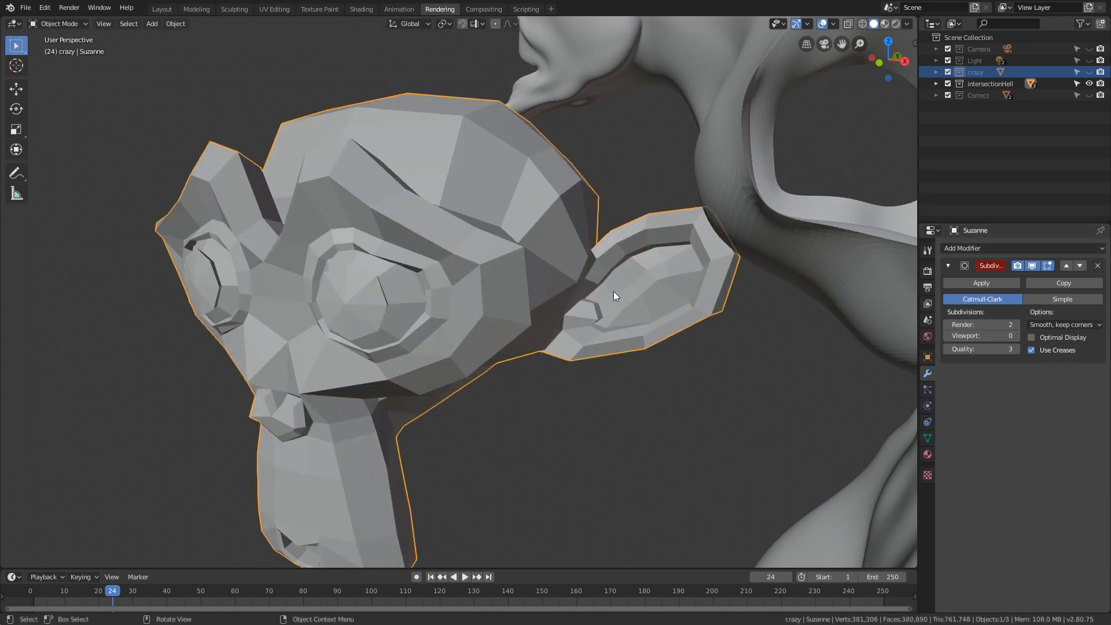
pyautogui.press('Tab')
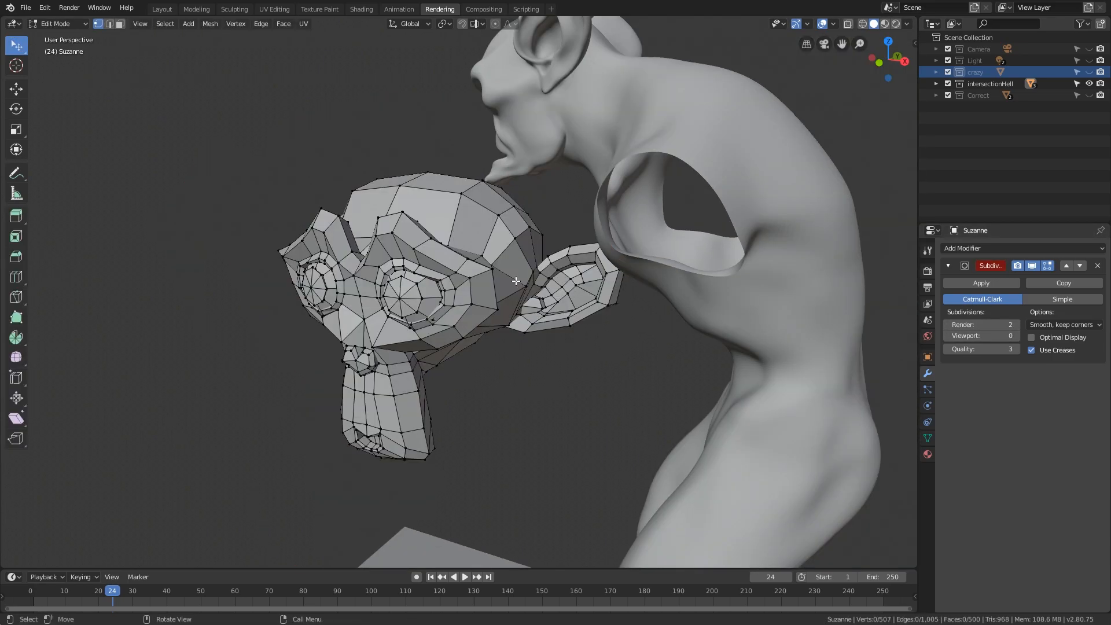
pyautogui.press('Tab')
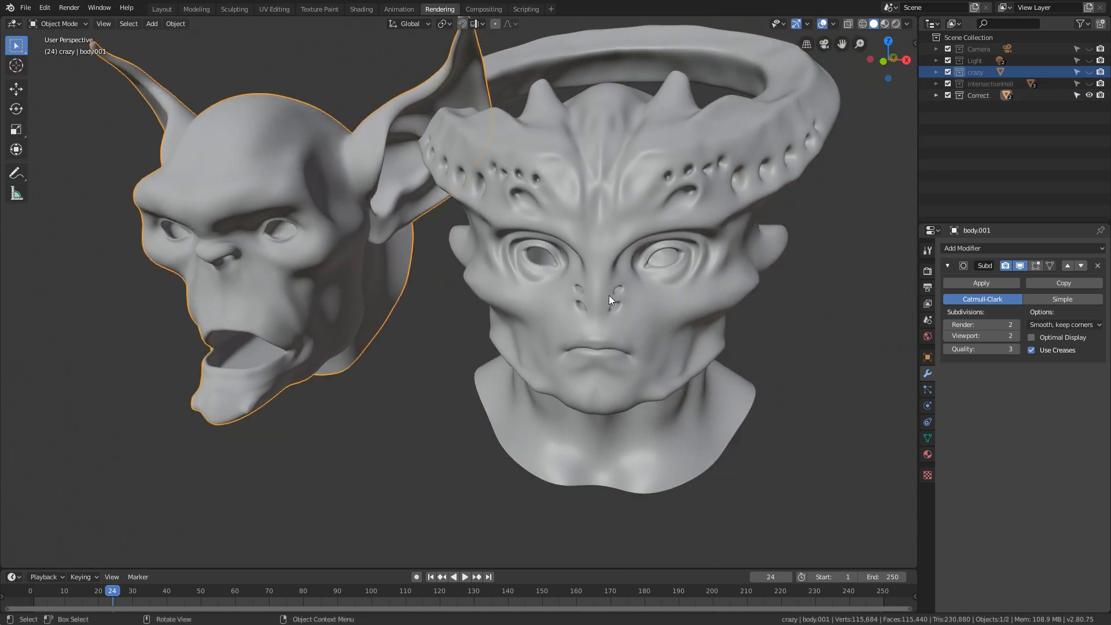
# Step: Flip the alien head between its evenly spaced quad cage and smooth result, then reveal the goblin's cage
pyautogui.press('Tab')
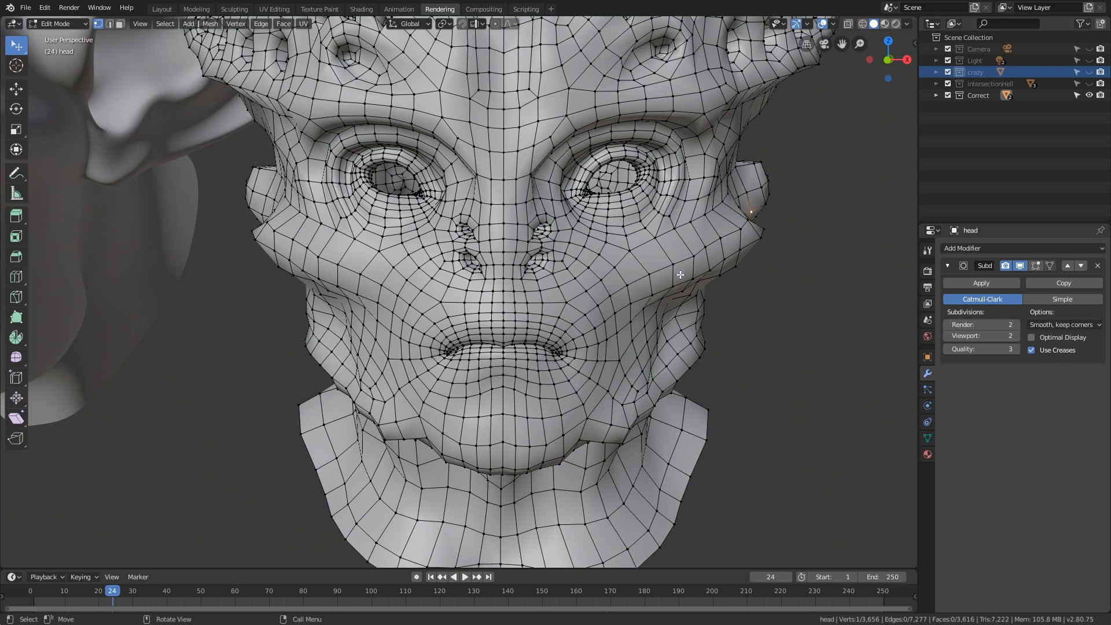
pyautogui.moveTo(698, 286)
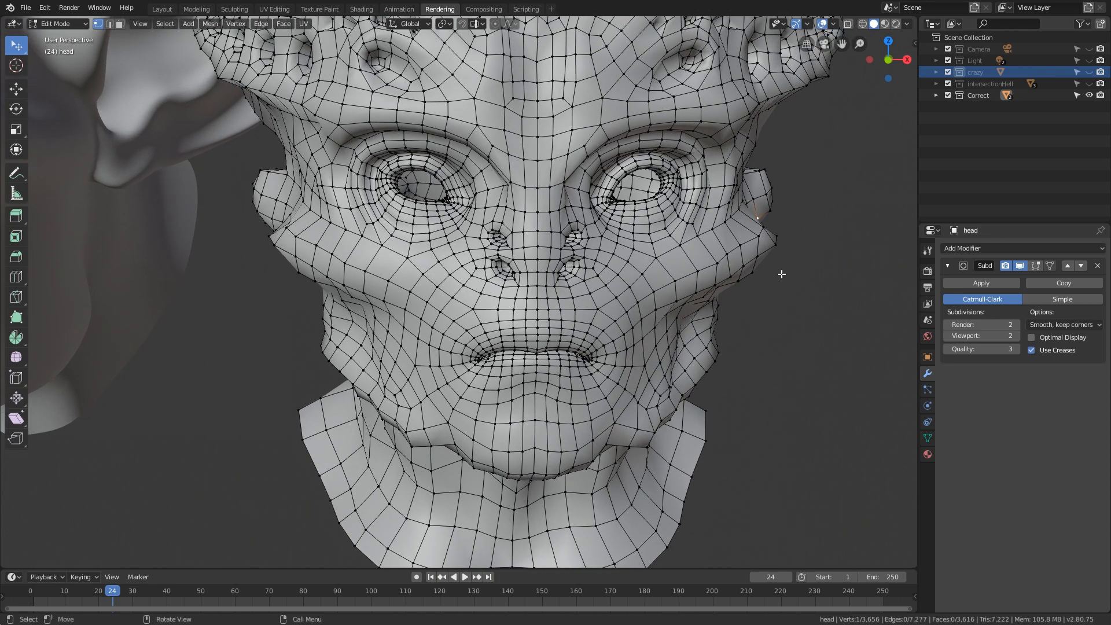
pyautogui.moveTo(727, 256)
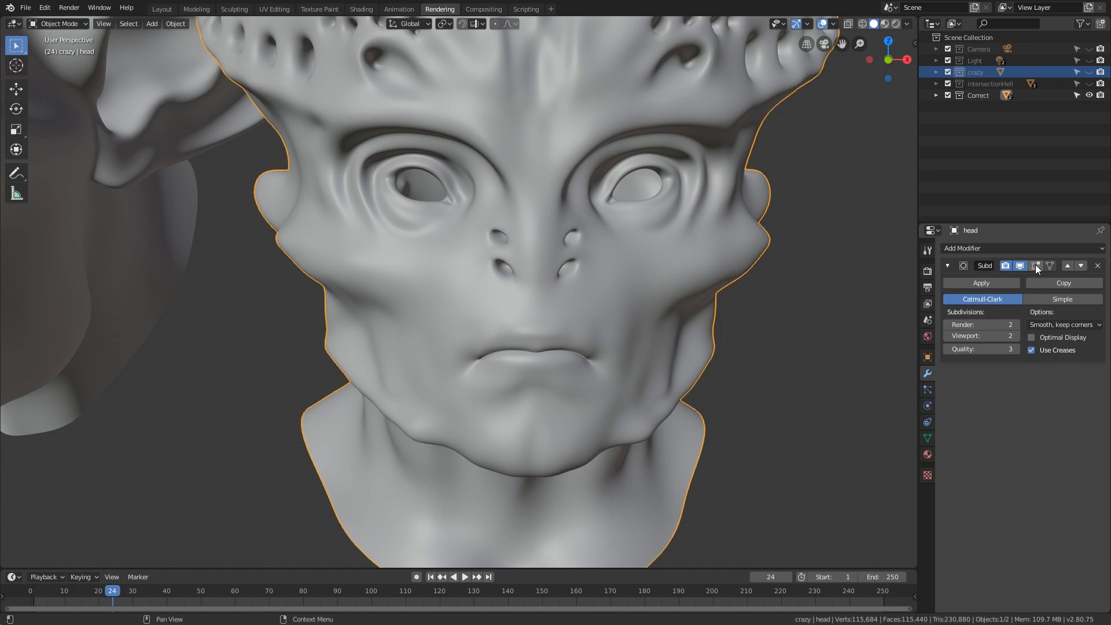
pyautogui.press('Tab')
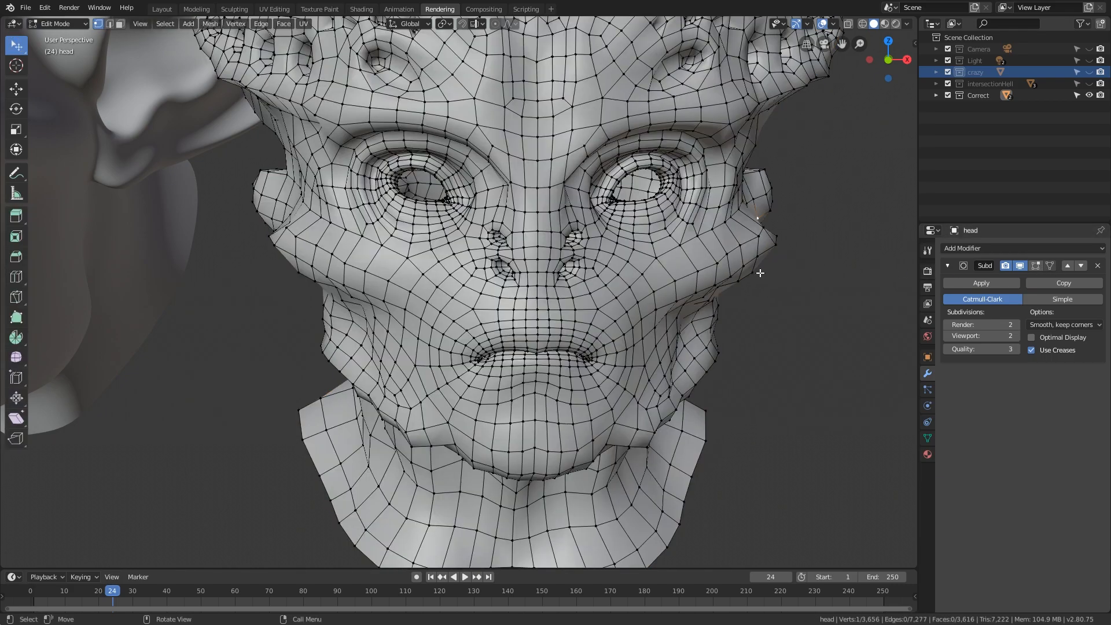
pyautogui.moveTo(736, 268)
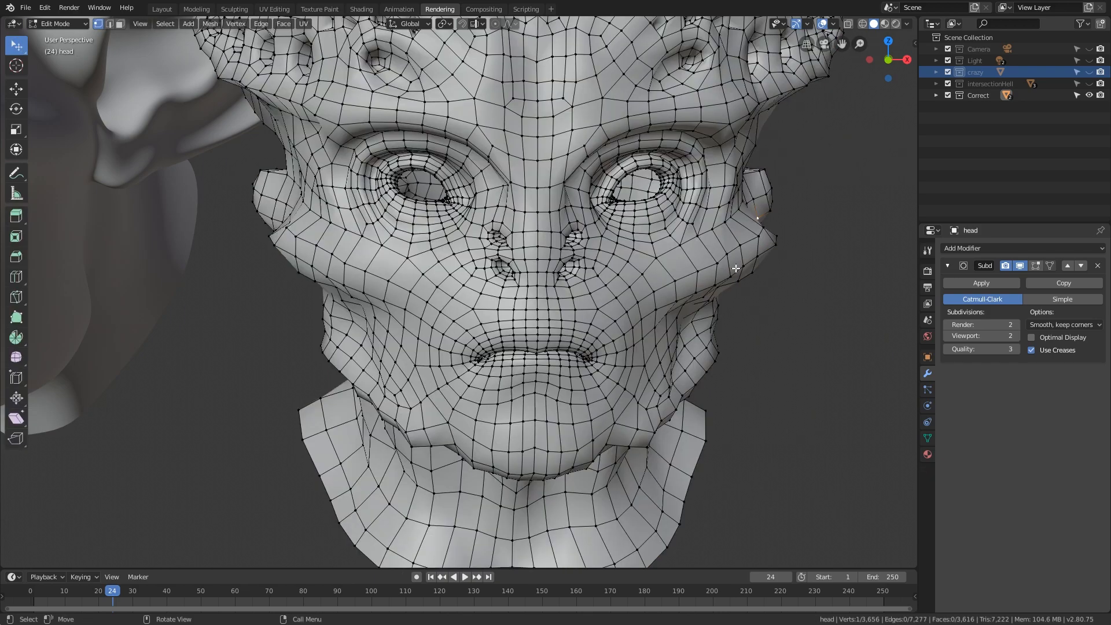
pyautogui.press('Tab')
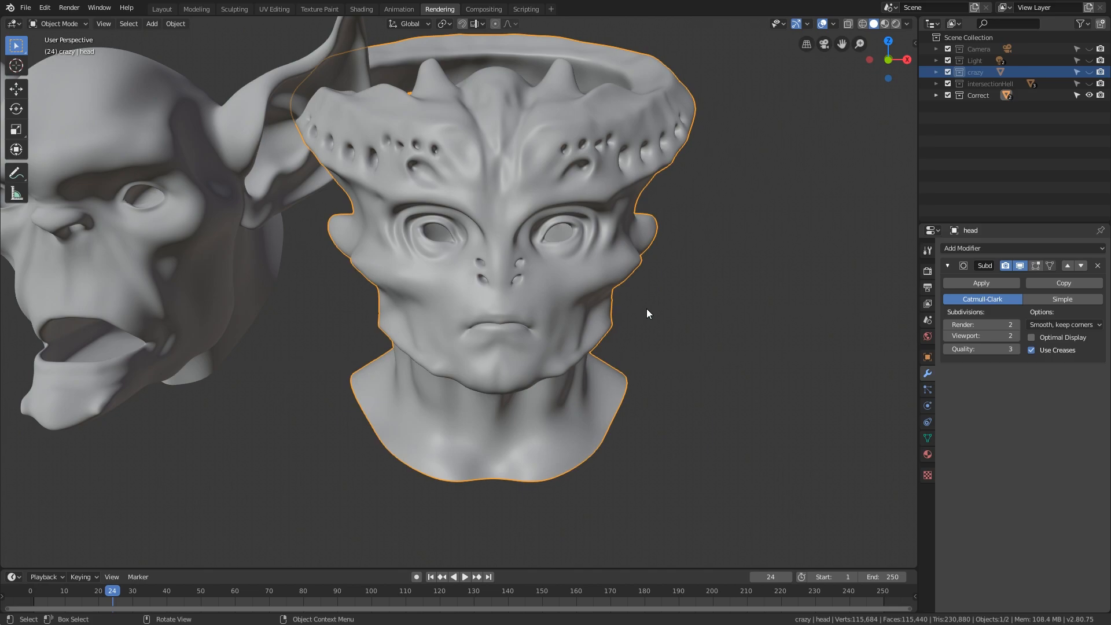
pyautogui.press('Tab')
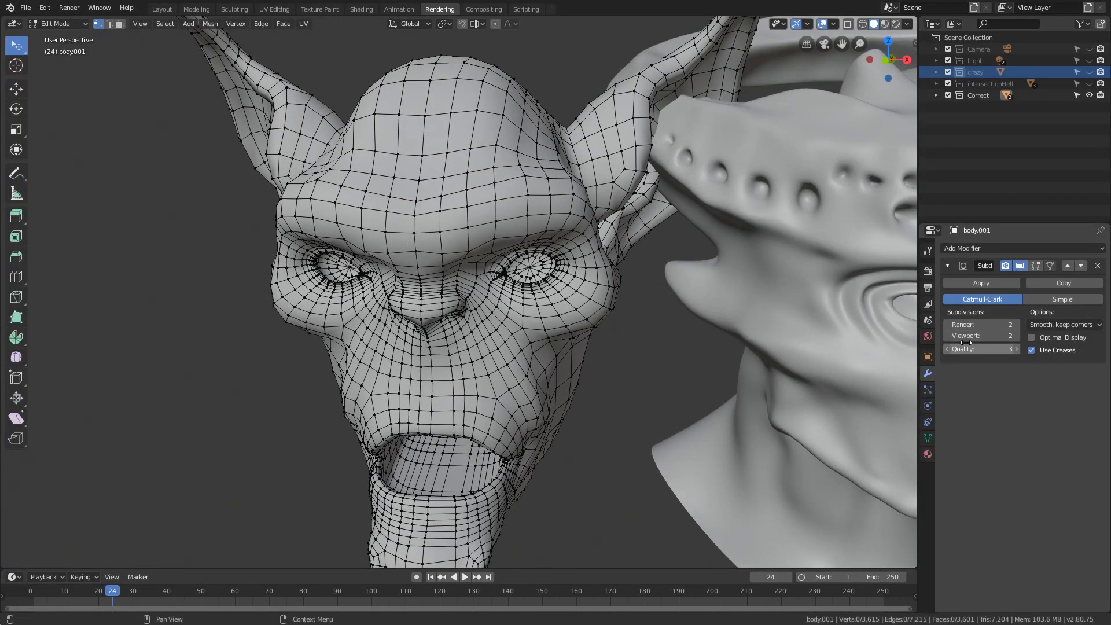
# Step: Apply the goblin head's Subd modifier, inspect the far denser mesh, then undo to restore live subdivision
pyautogui.press('Tab')
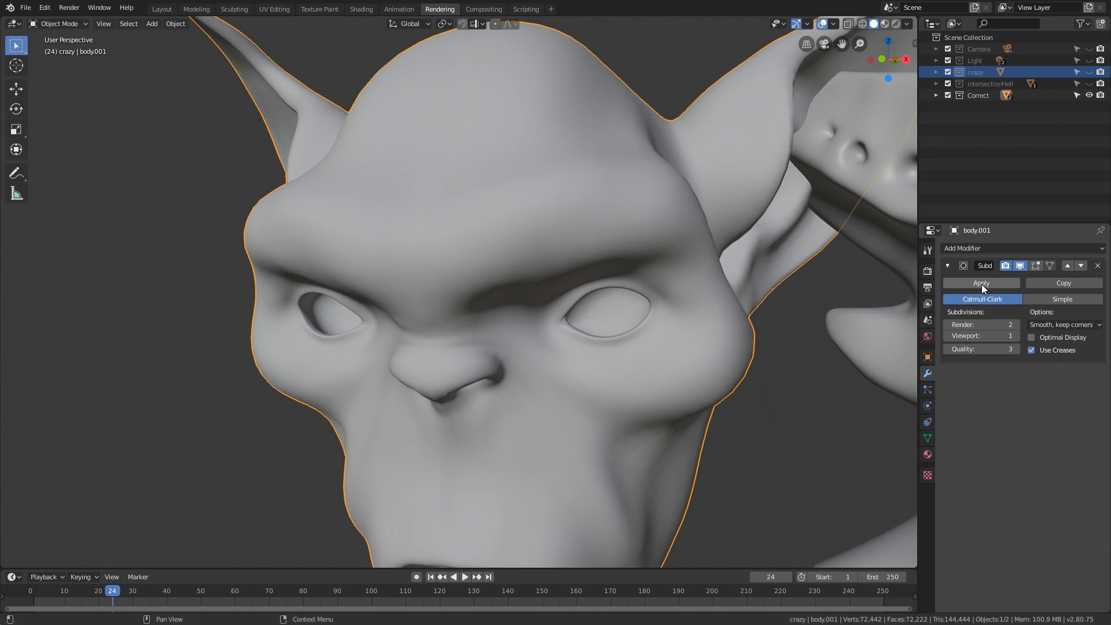
pyautogui.click(981, 283)
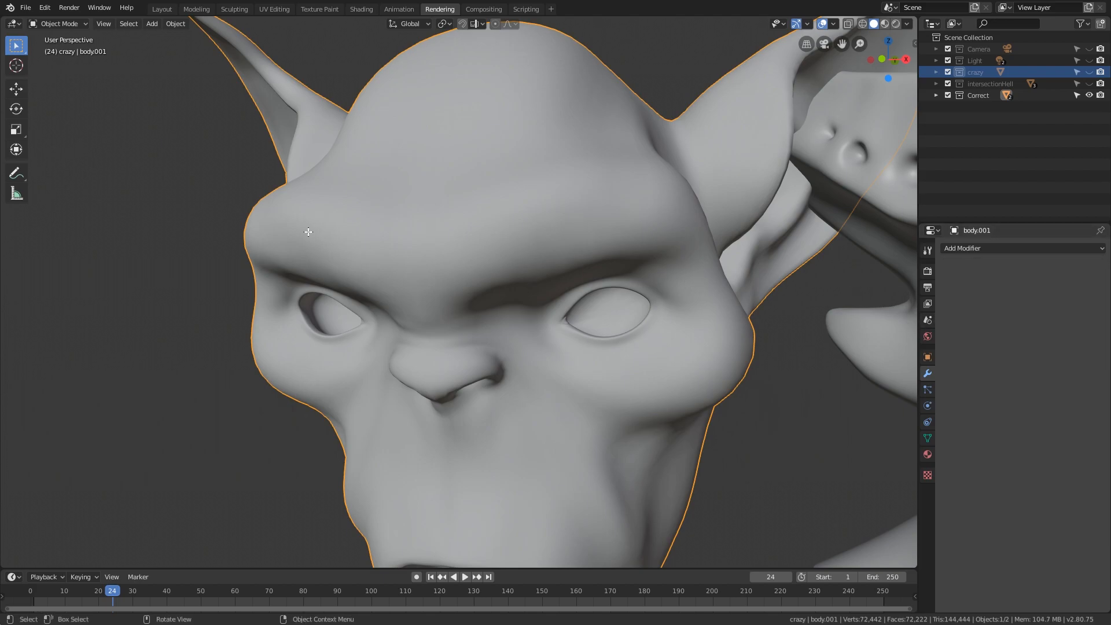
pyautogui.press('Tab')
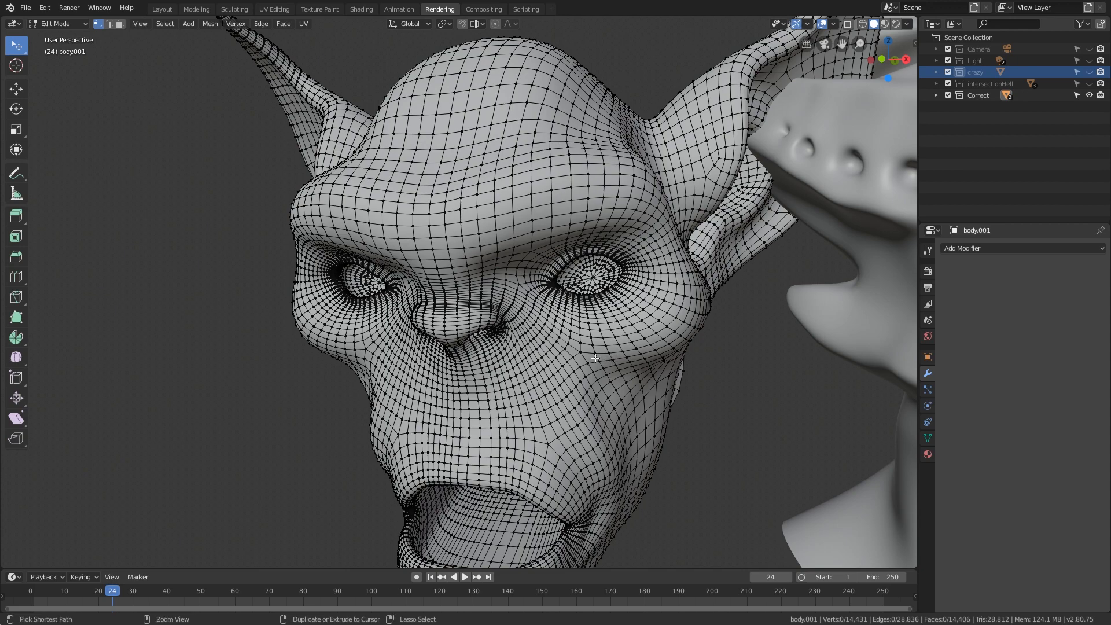
pyautogui.press('Tab')
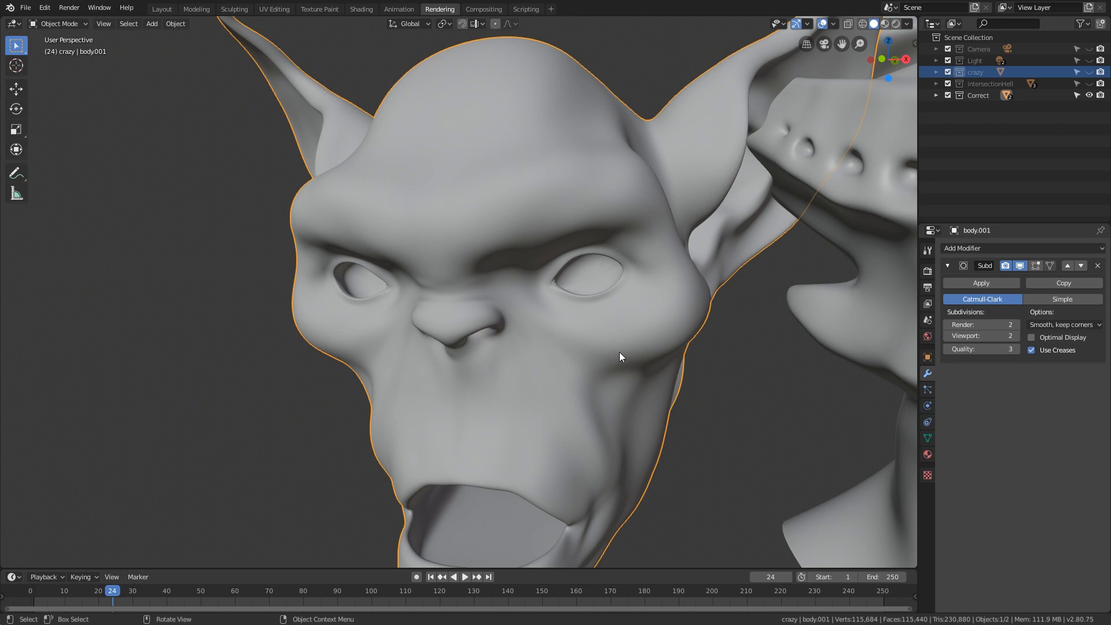
pyautogui.moveTo(639, 353)
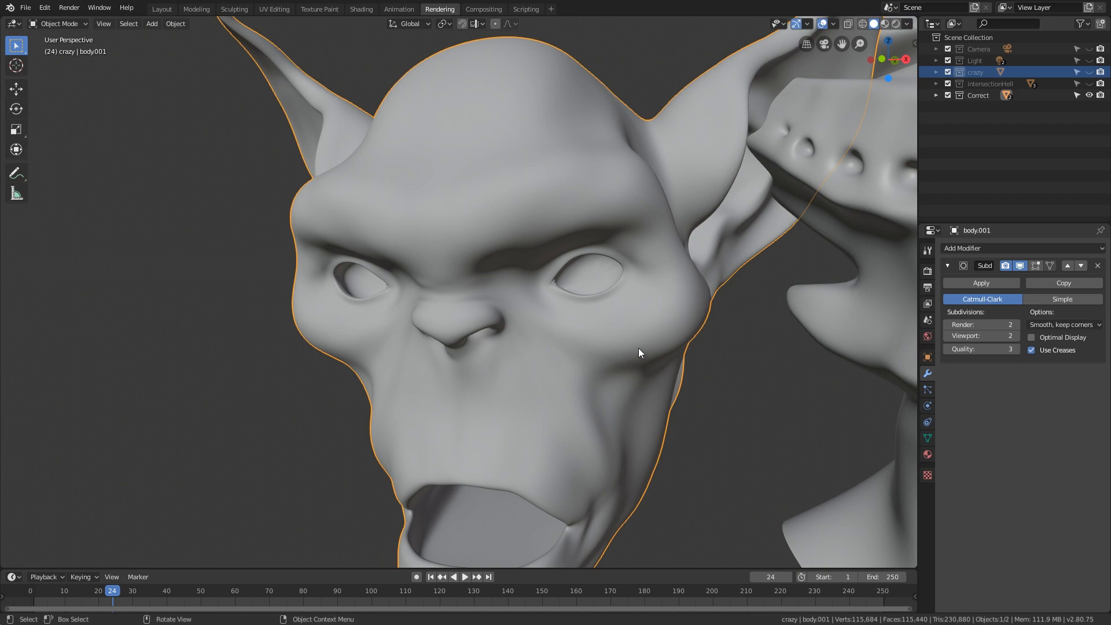
pyautogui.moveTo(646, 363)
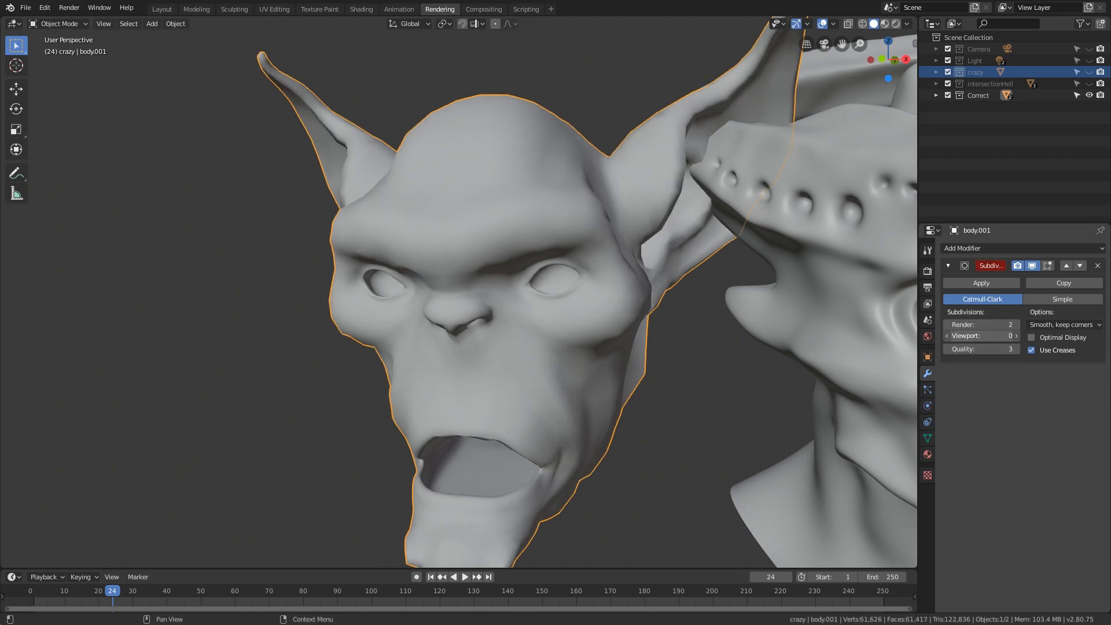
# Step: Inspect the goblin's original cage topology close around the eye before committing the subdivision
pyautogui.click(980, 283)
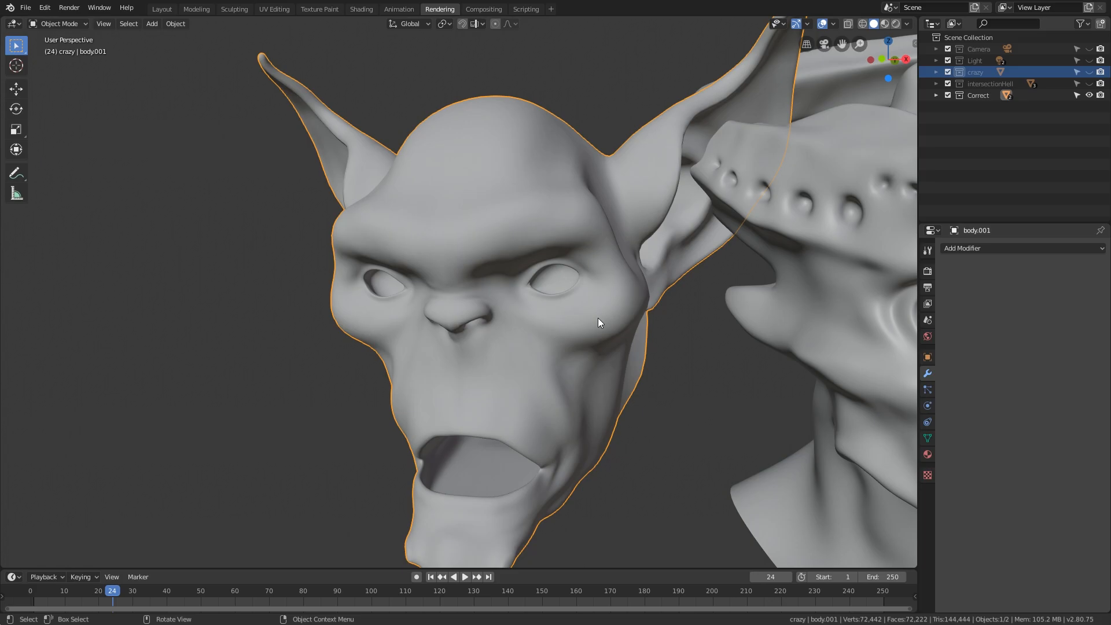
pyautogui.press('Tab')
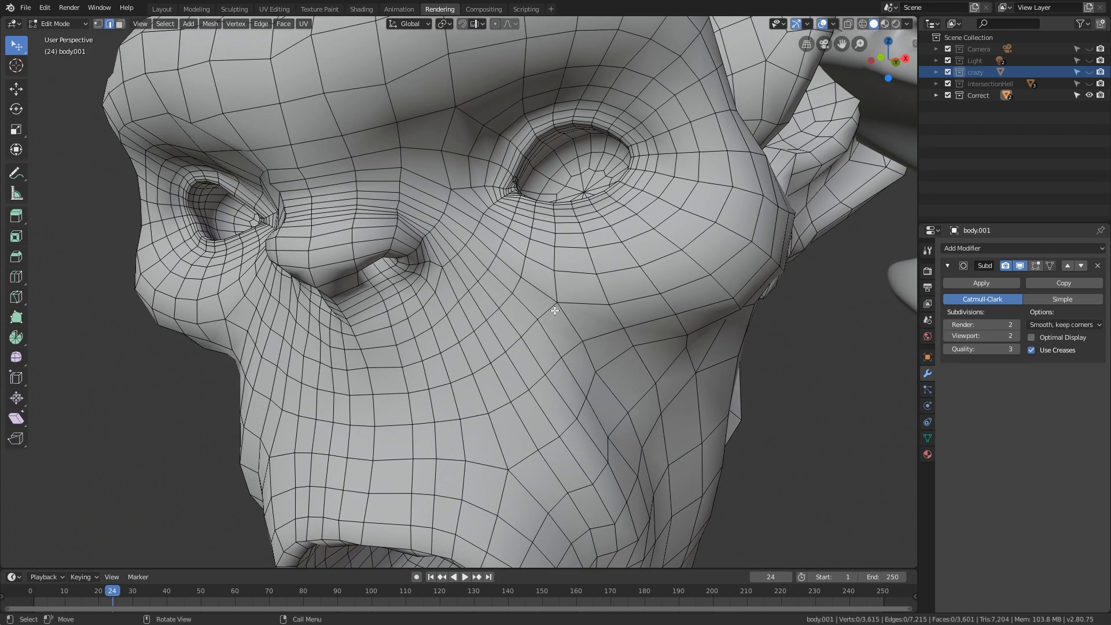
pyautogui.moveTo(553, 312); pyautogui.dragTo(539, 271)
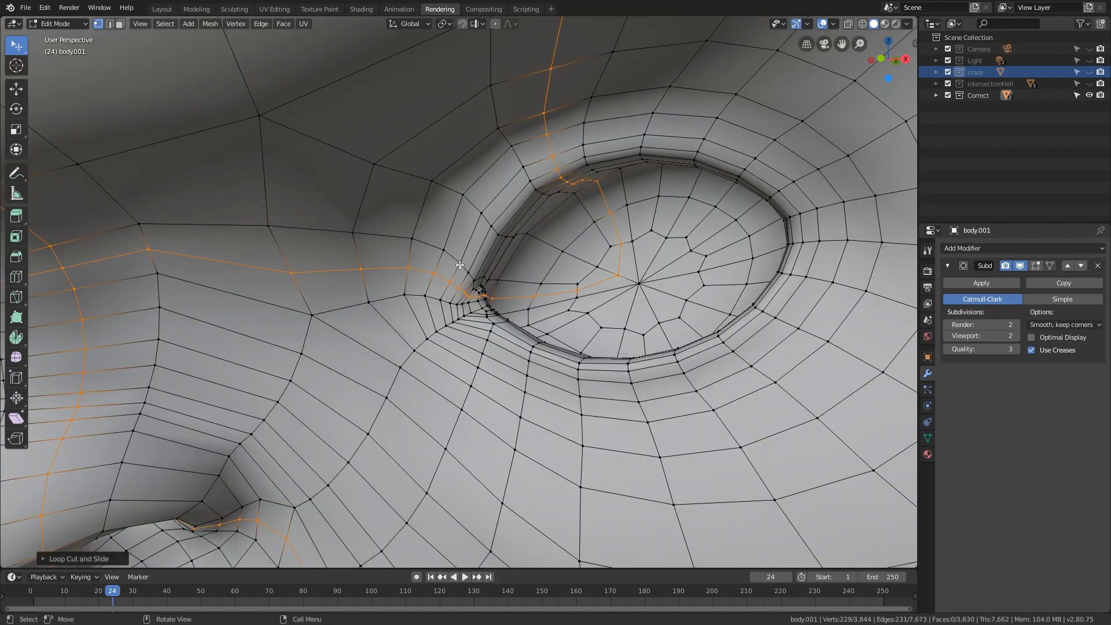
pyautogui.press('Tab')
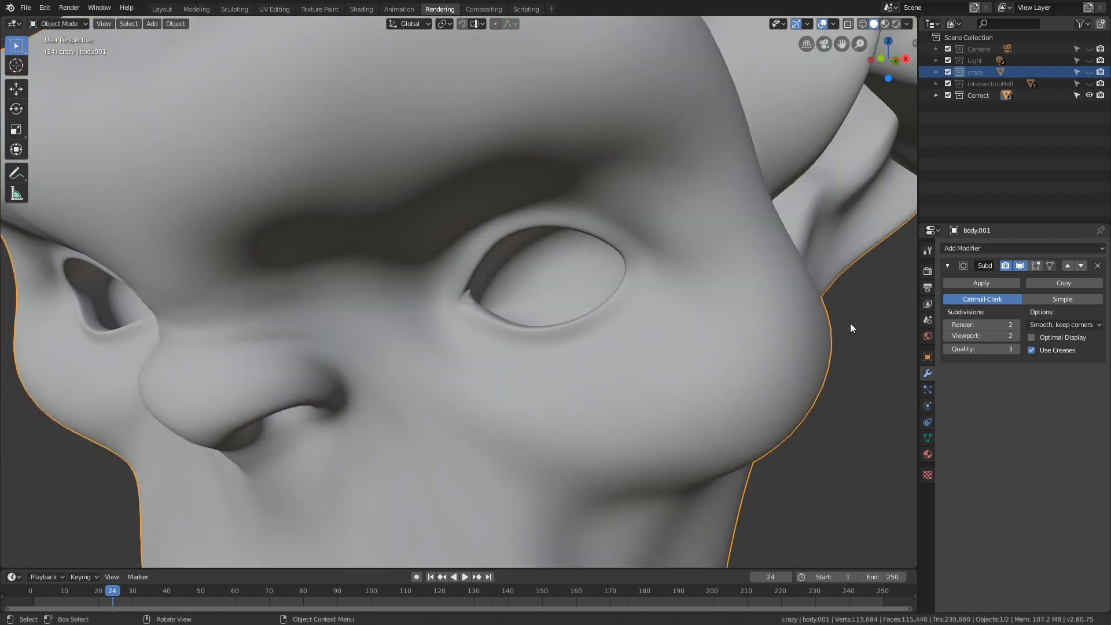
# Step: Apply the Subd modifier on body.001 and review the resulting dense mesh wireframe
pyautogui.click(980, 282)
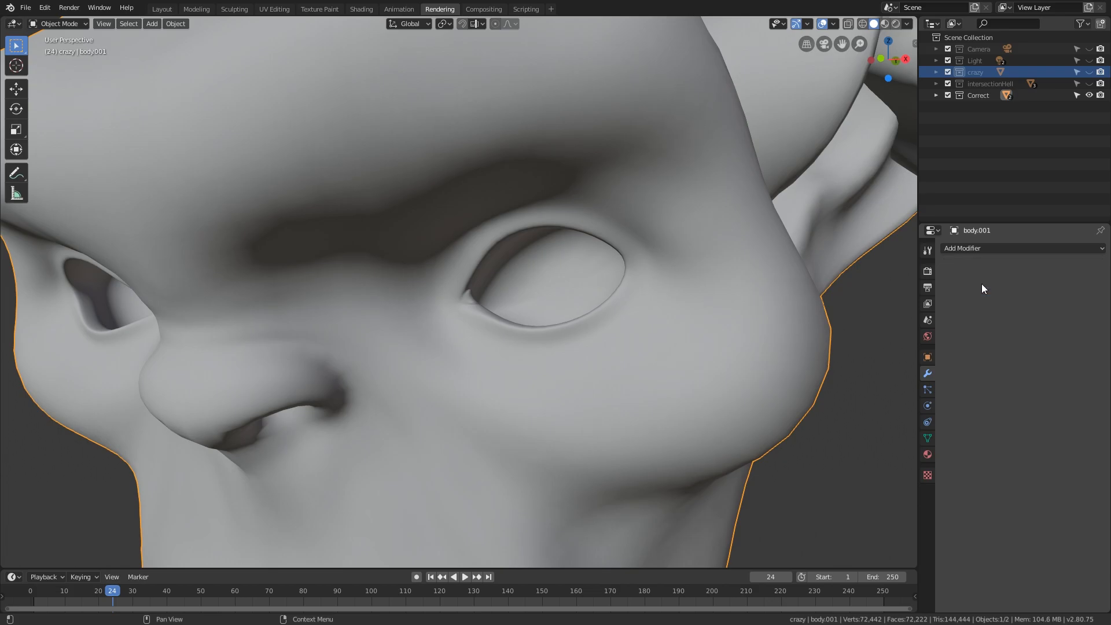
pyautogui.press('Tab')
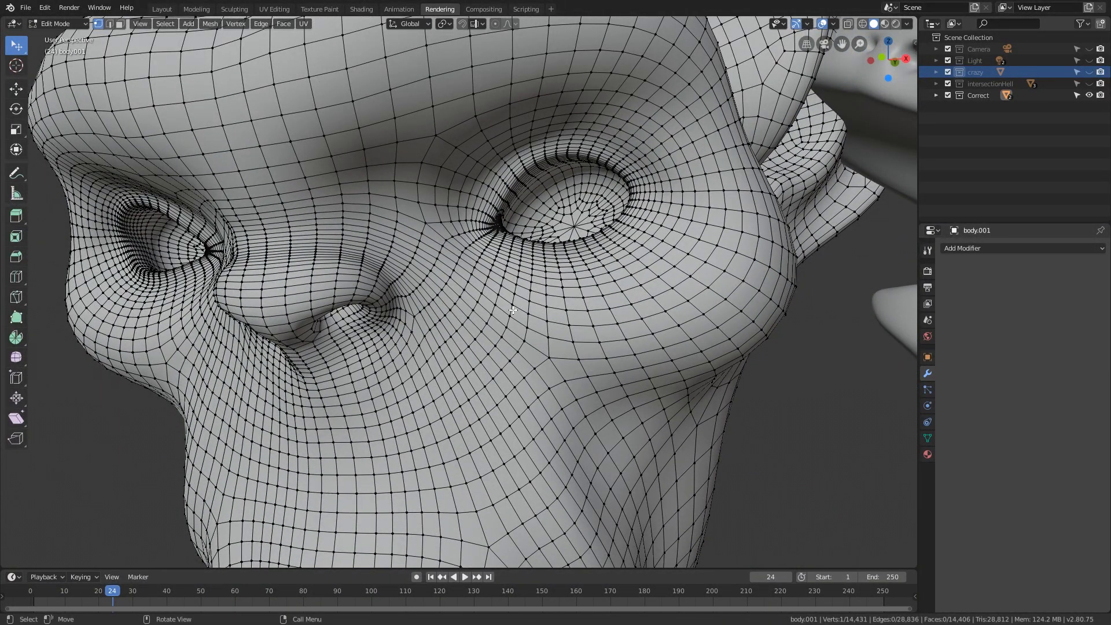
pyautogui.press('Tab')
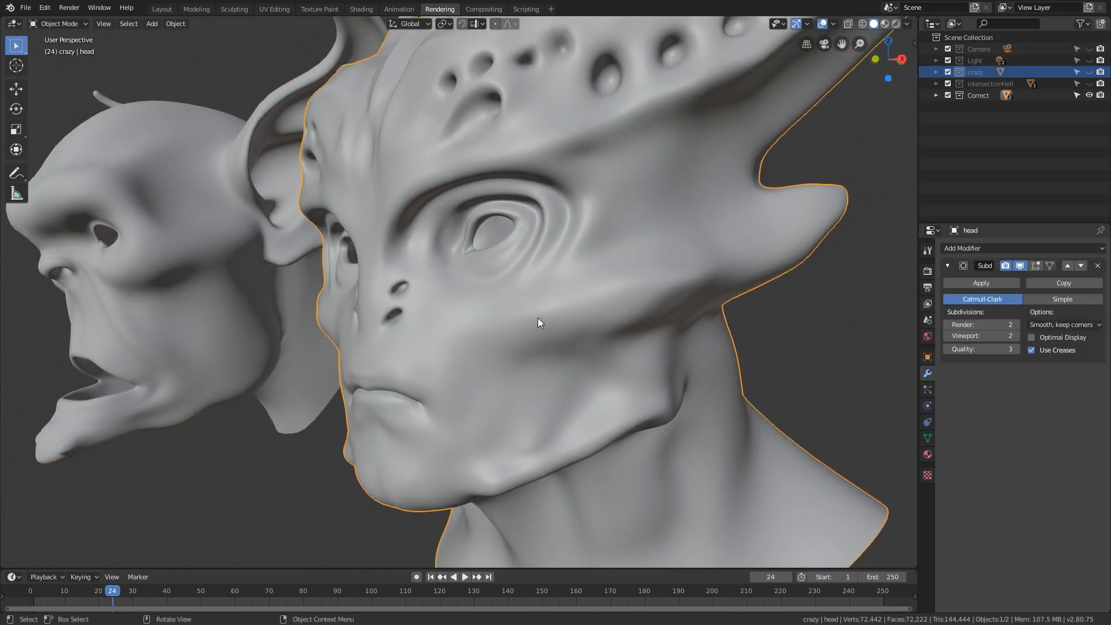
# Step: Flip the dense alien head between its cage wireframe and its smoothed sculpted surface
pyautogui.press('Tab')
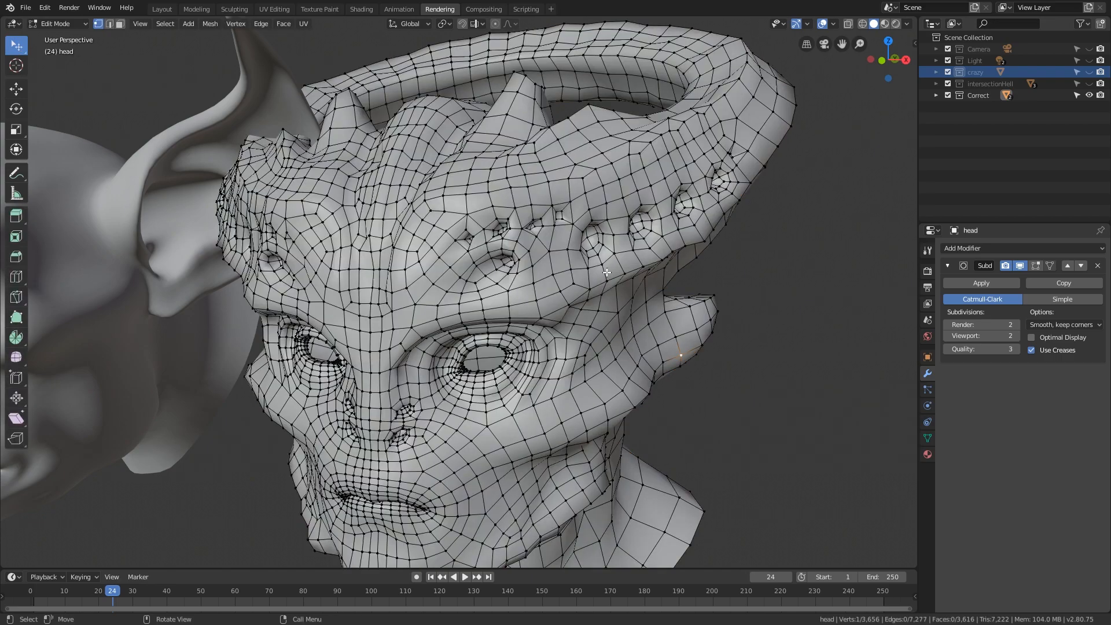
pyautogui.press('Tab')
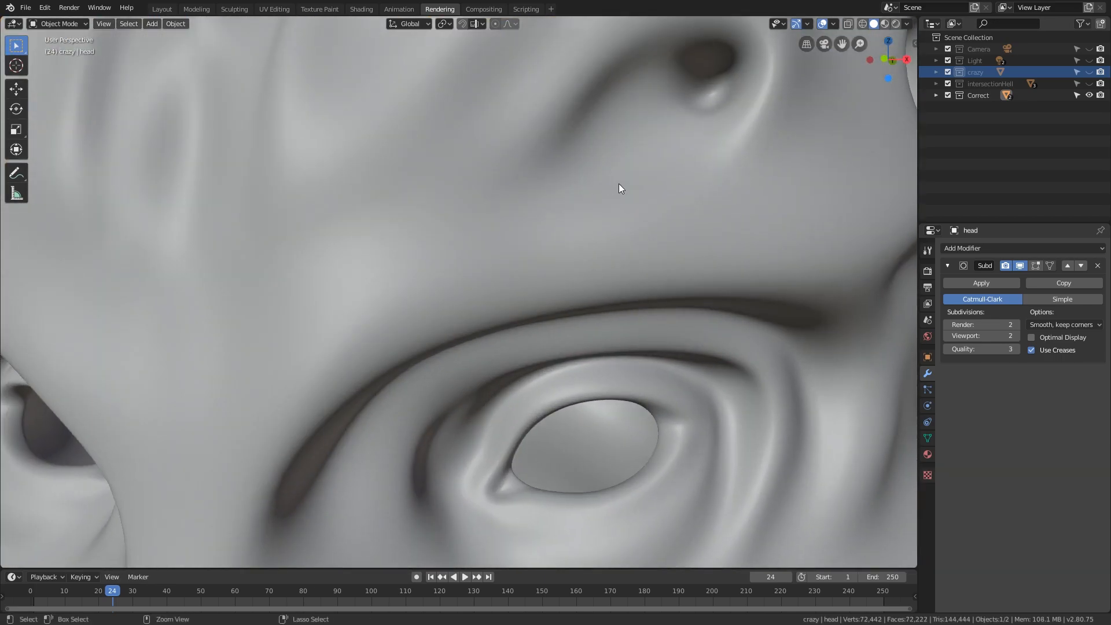
pyautogui.press('Tab')
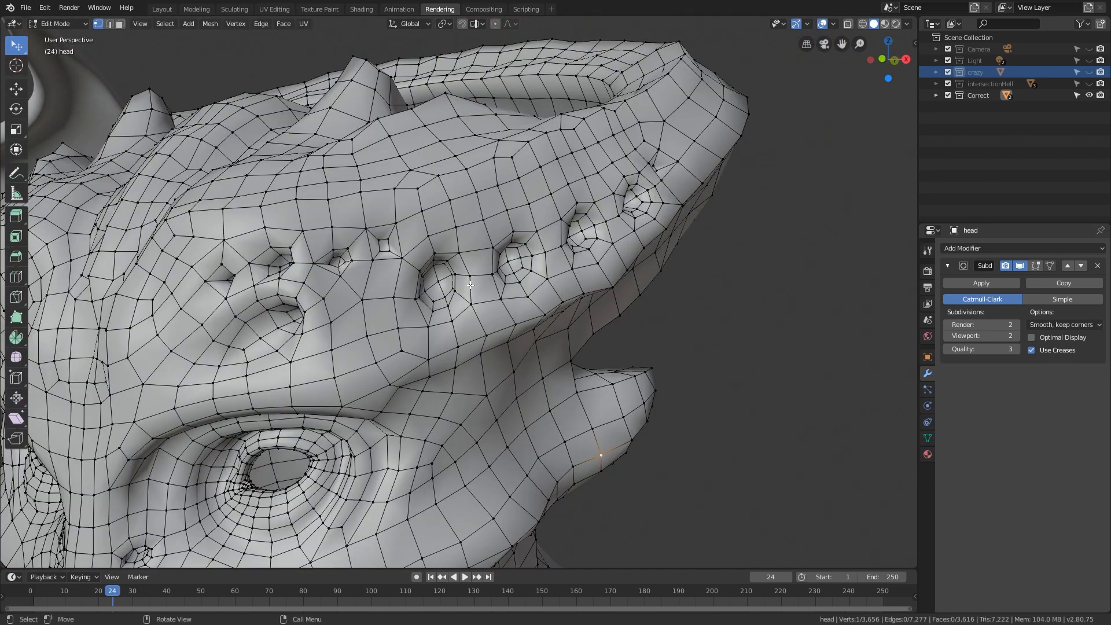
pyautogui.moveTo(629, 223)
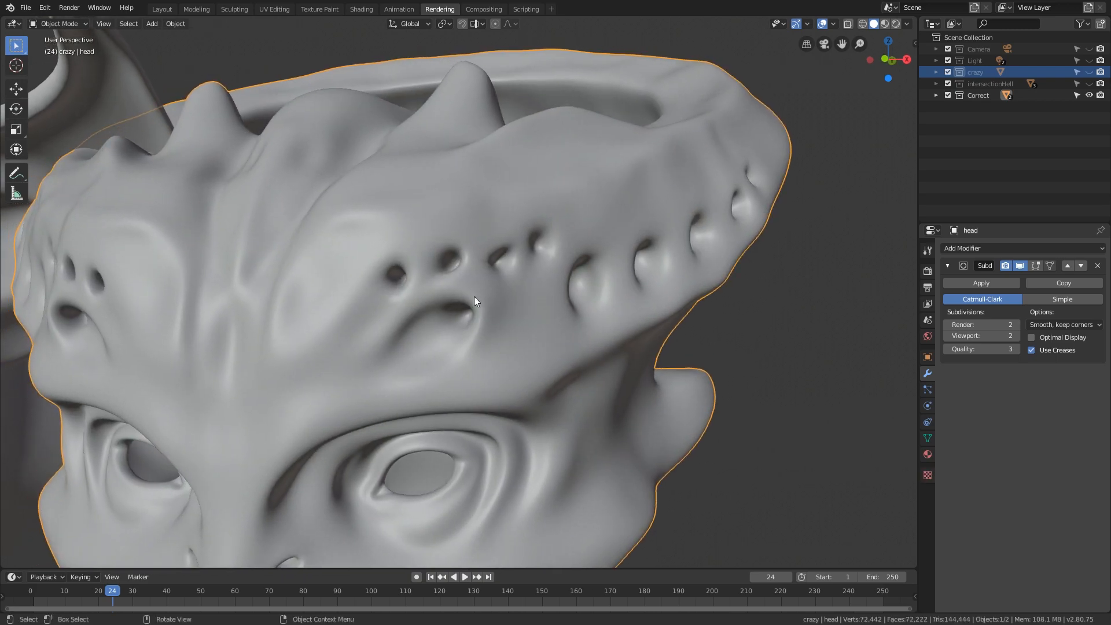
pyautogui.press('Tab')
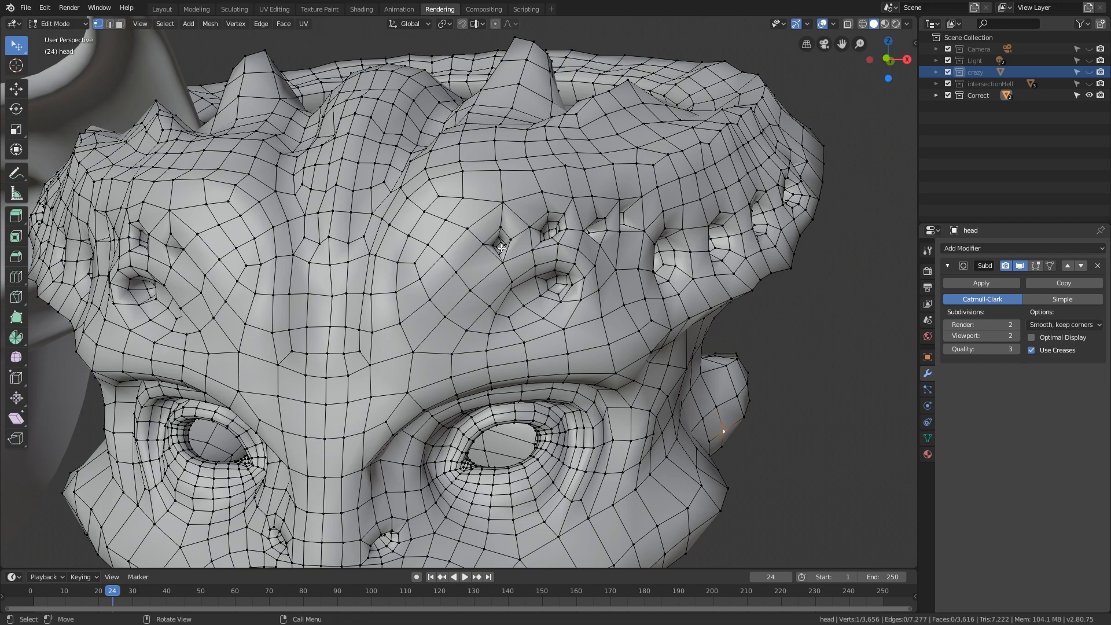
pyautogui.moveTo(541, 296)
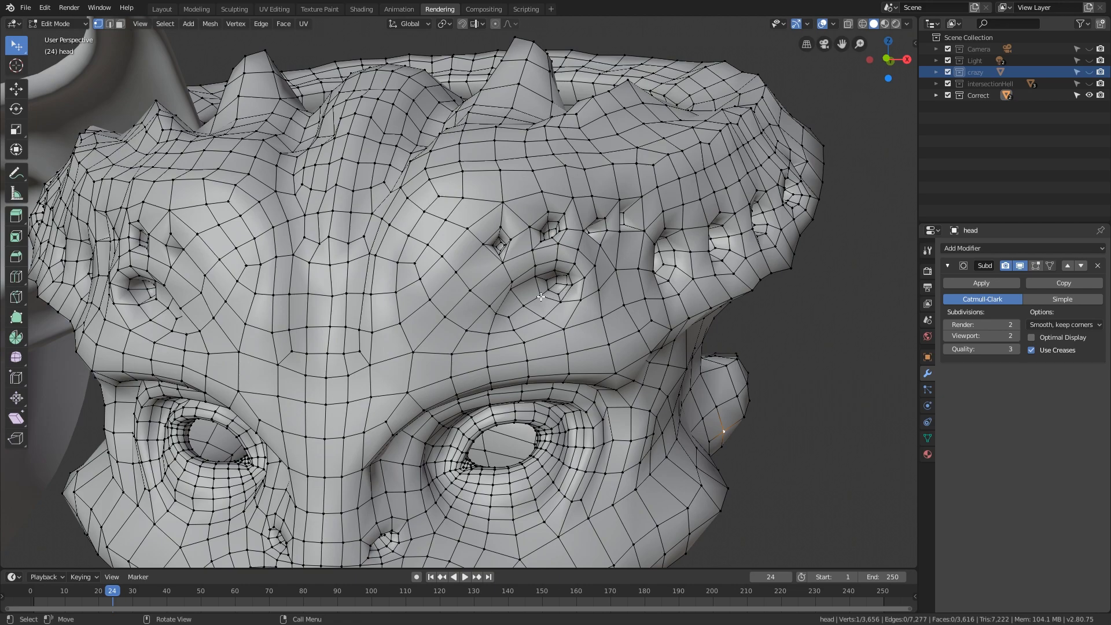
# Step: Zoom to a brow hole, extend the face selection around it, and view the smooth result
pyautogui.press('Tab')
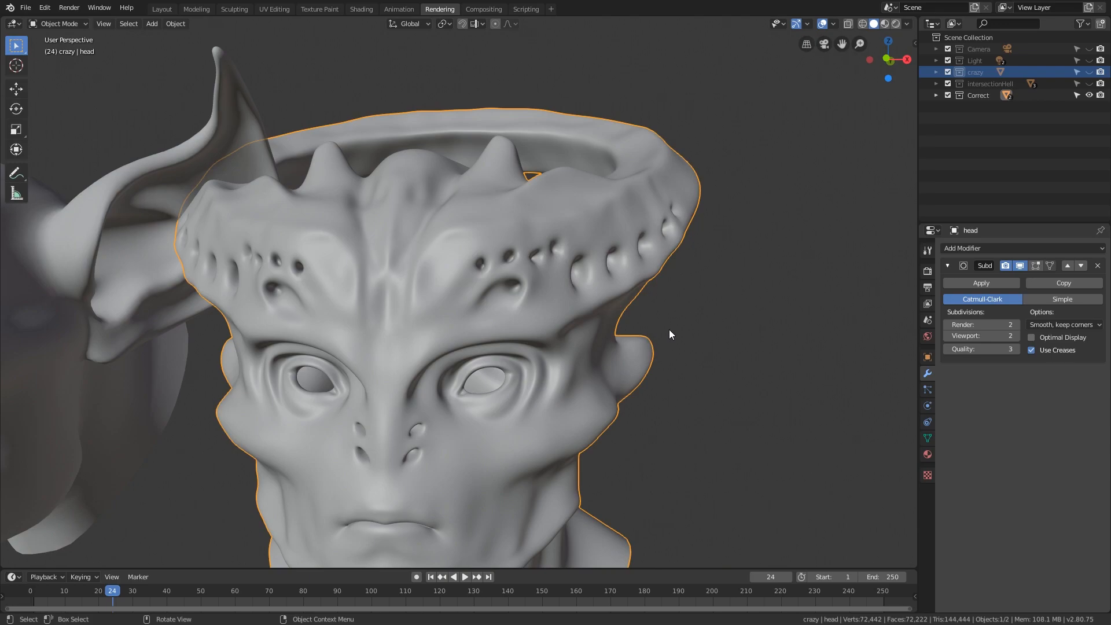
pyautogui.scroll(3)
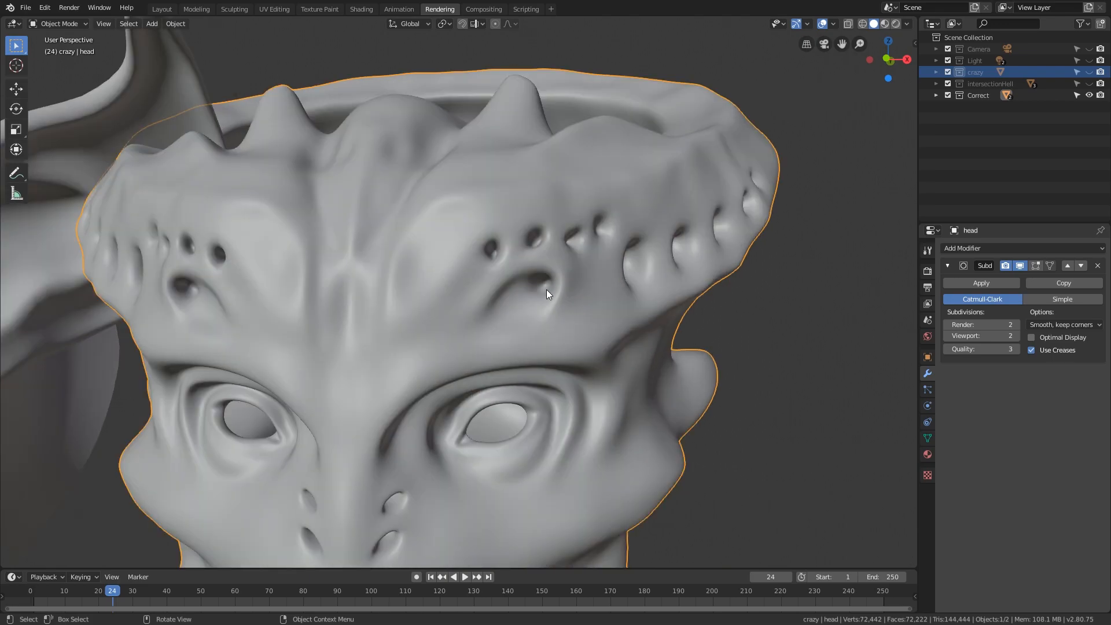
pyautogui.press('Tab')
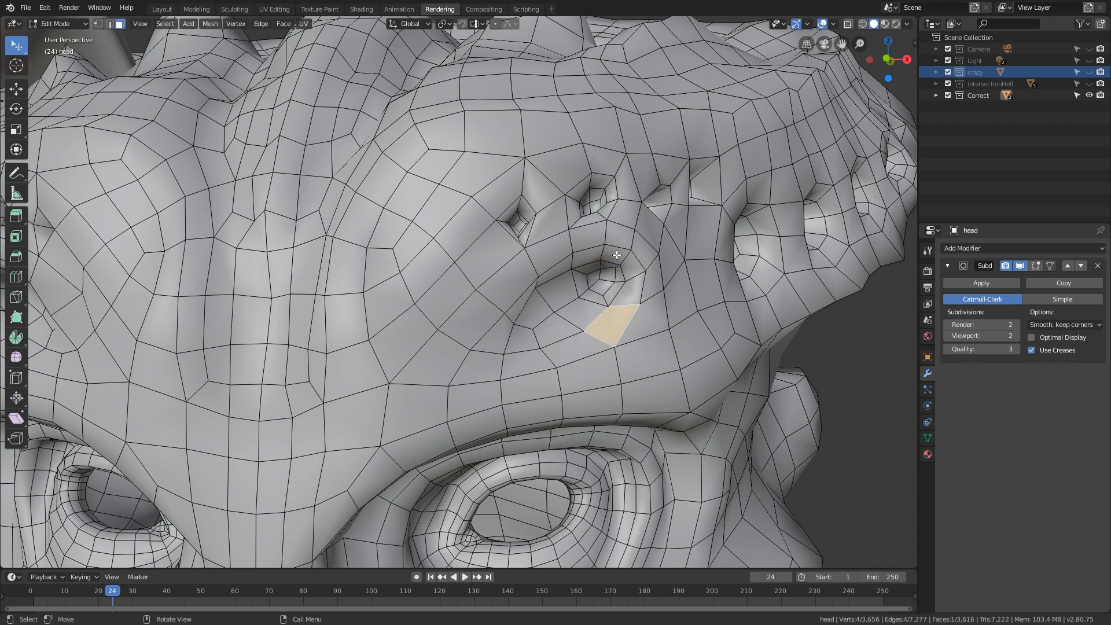
pyautogui.press('s')
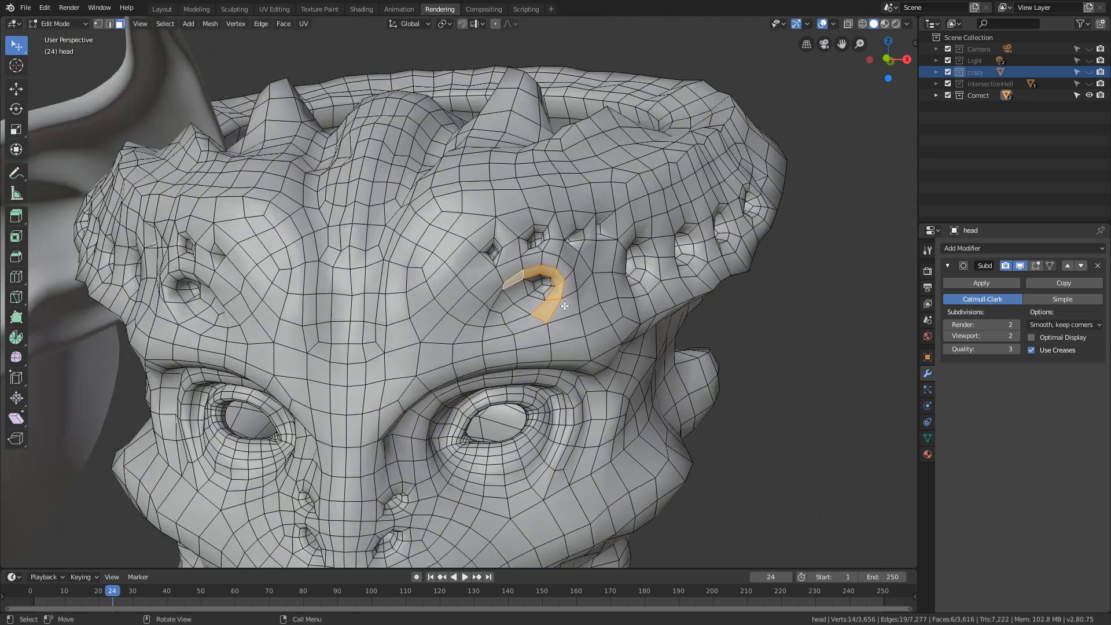
pyautogui.press('Tab')
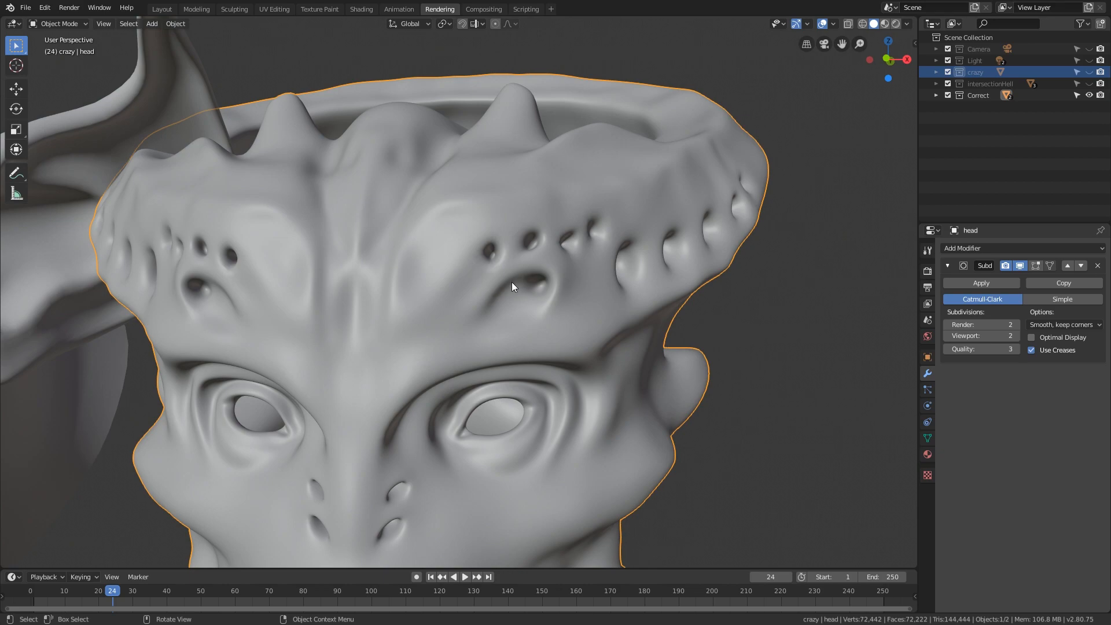
pyautogui.moveTo(553, 290)
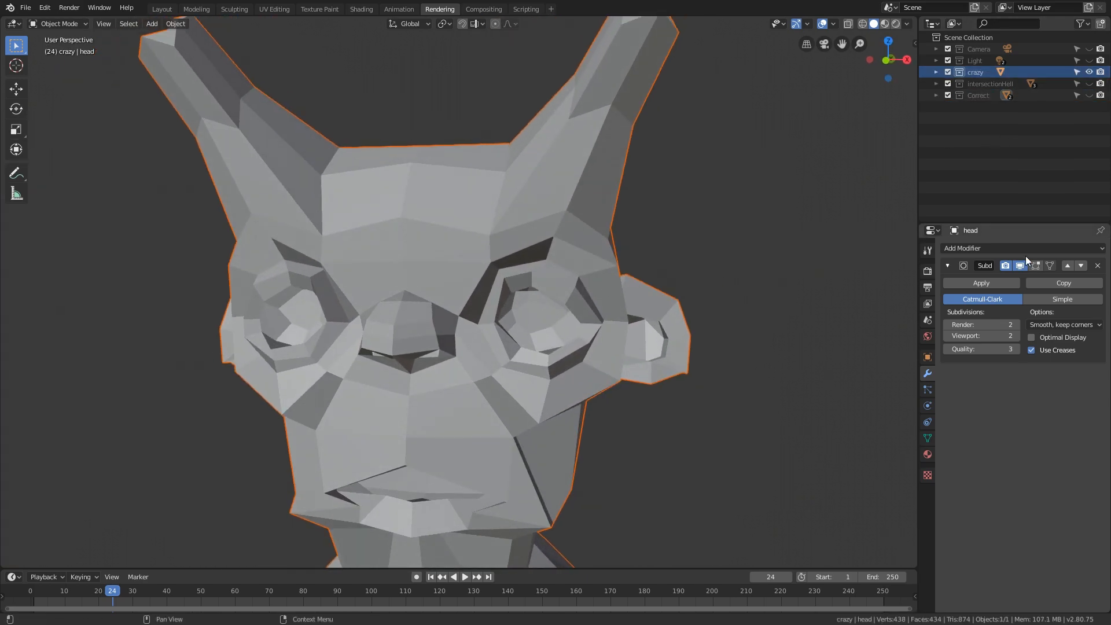
# Step: Compare the brow pits as dense cage and smooth surface, ending on the whole smoothed alien head
pyautogui.press('Tab')
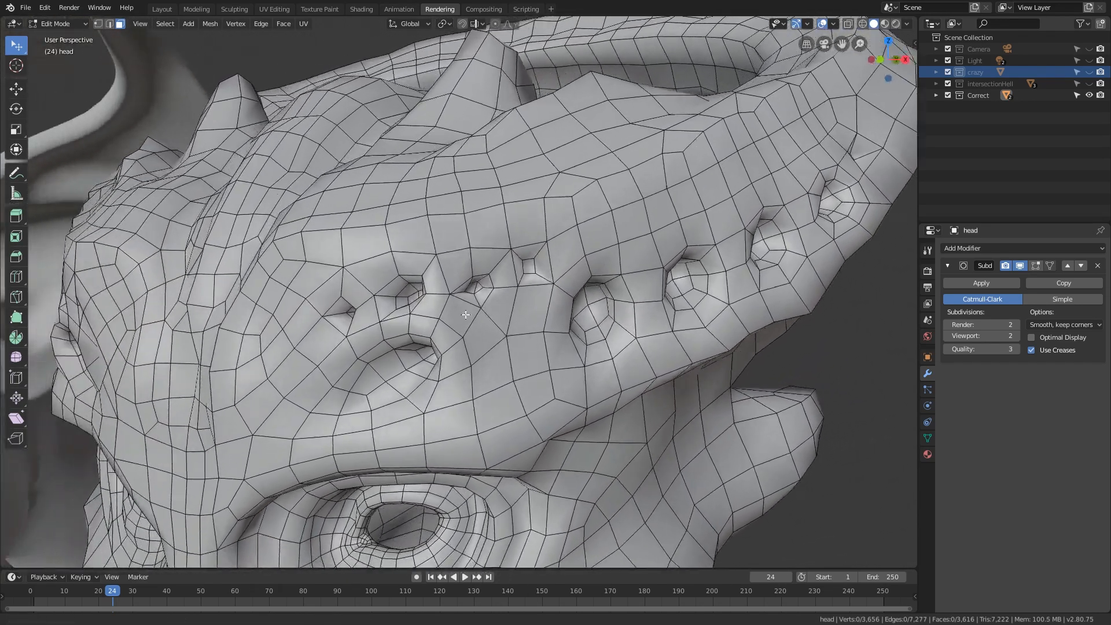
pyautogui.press('Tab')
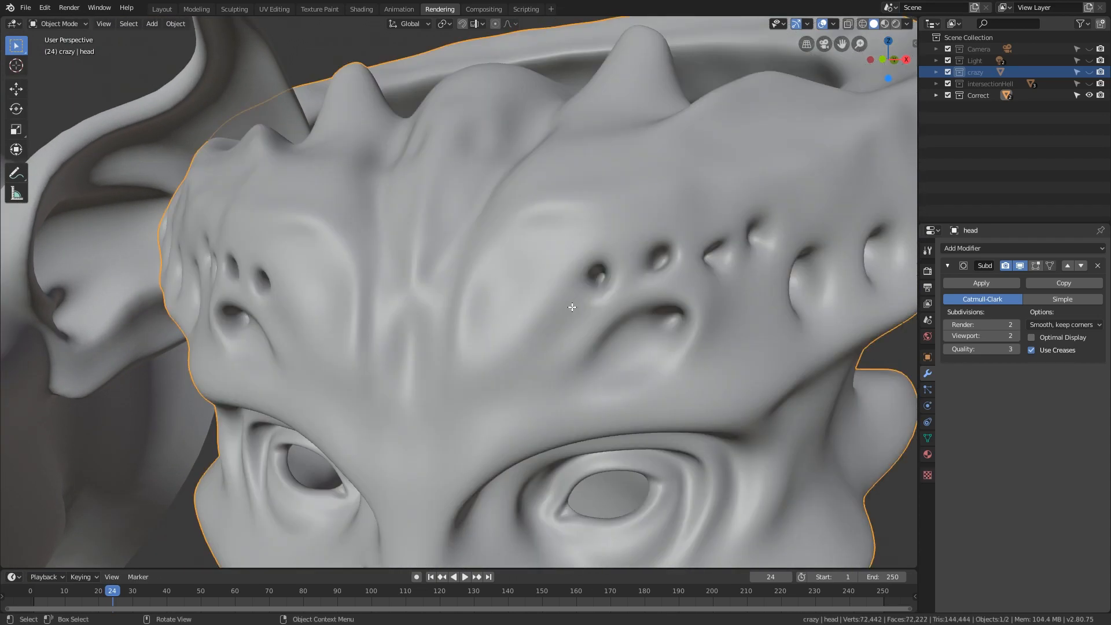
pyautogui.press('Tab')
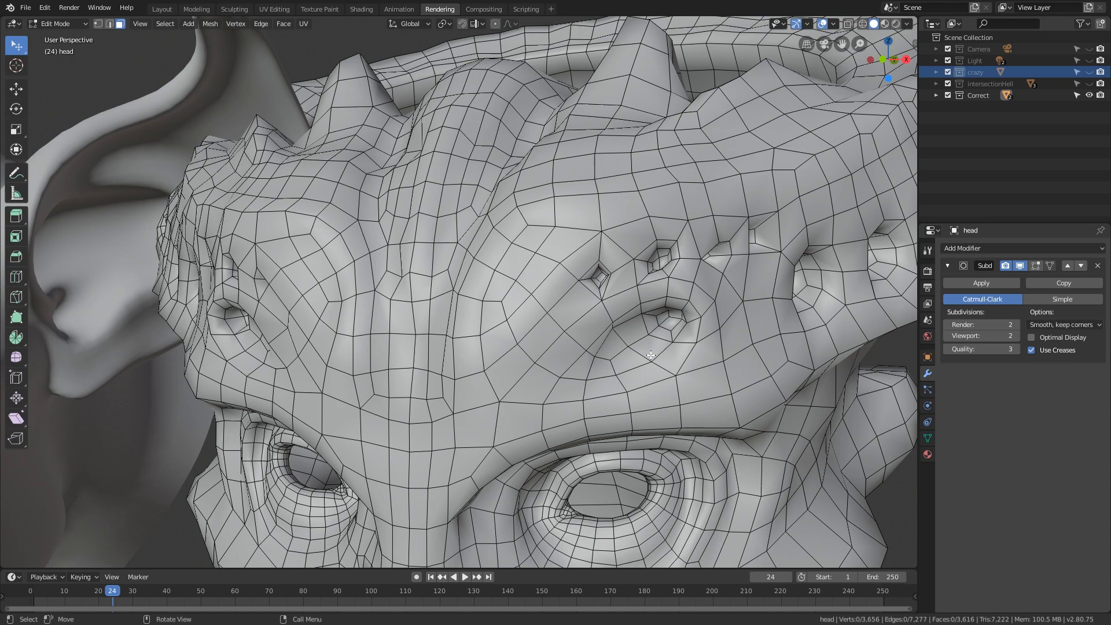
pyautogui.moveTo(646, 353)
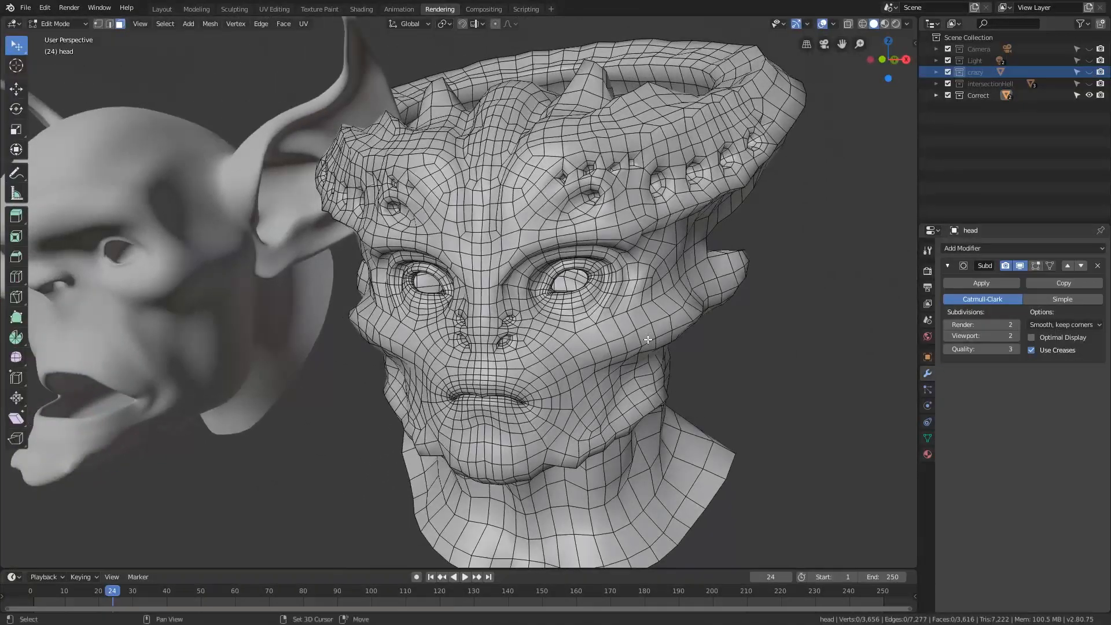
pyautogui.press('Tab')
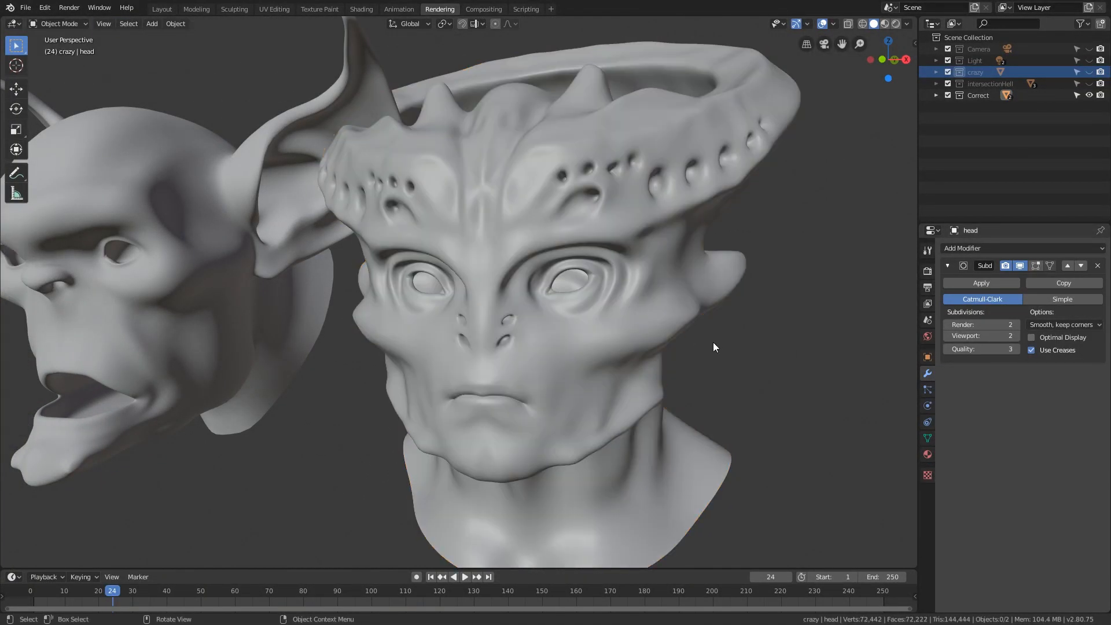
pyautogui.moveTo(633, 337)
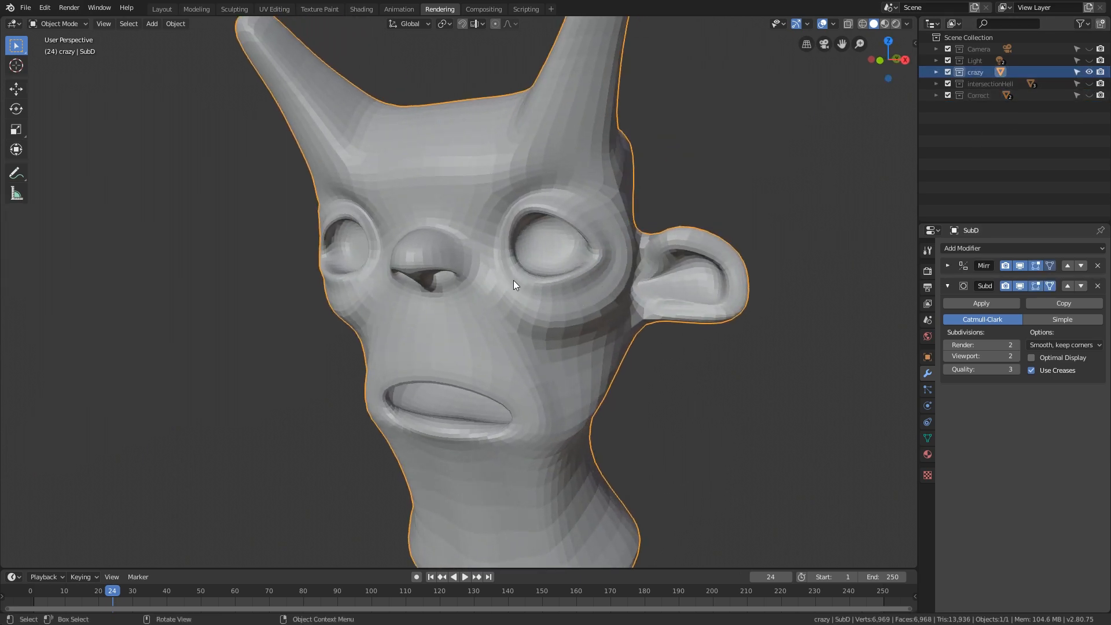
pyautogui.moveTo(600, 274)
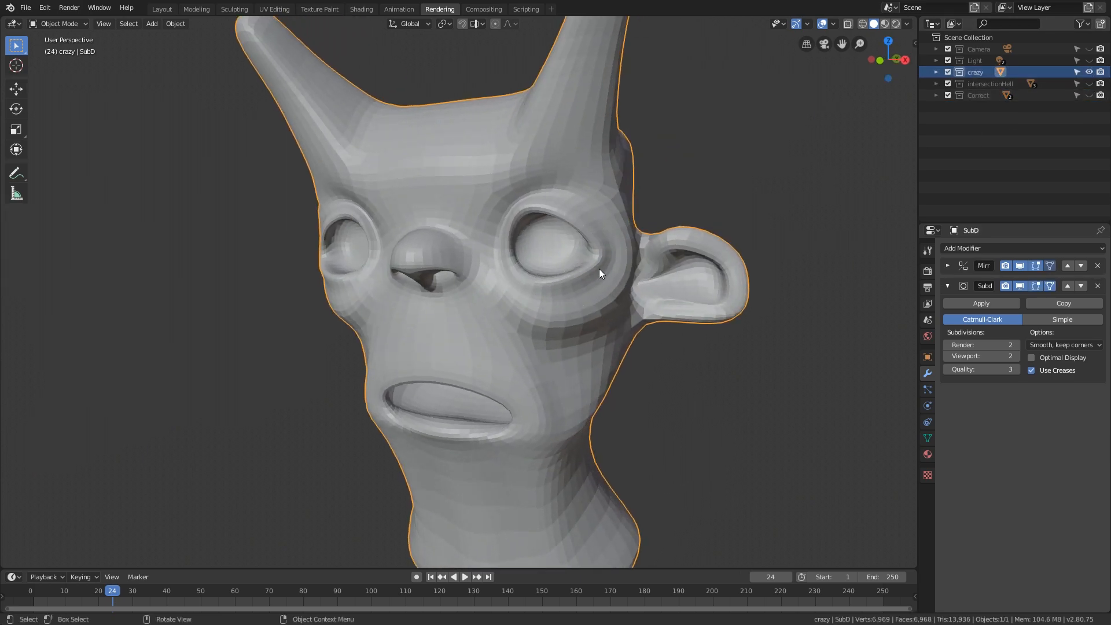
# Step: Show the horned head's raw low-poly cage and deselect the face under the nose
pyautogui.press('Tab')
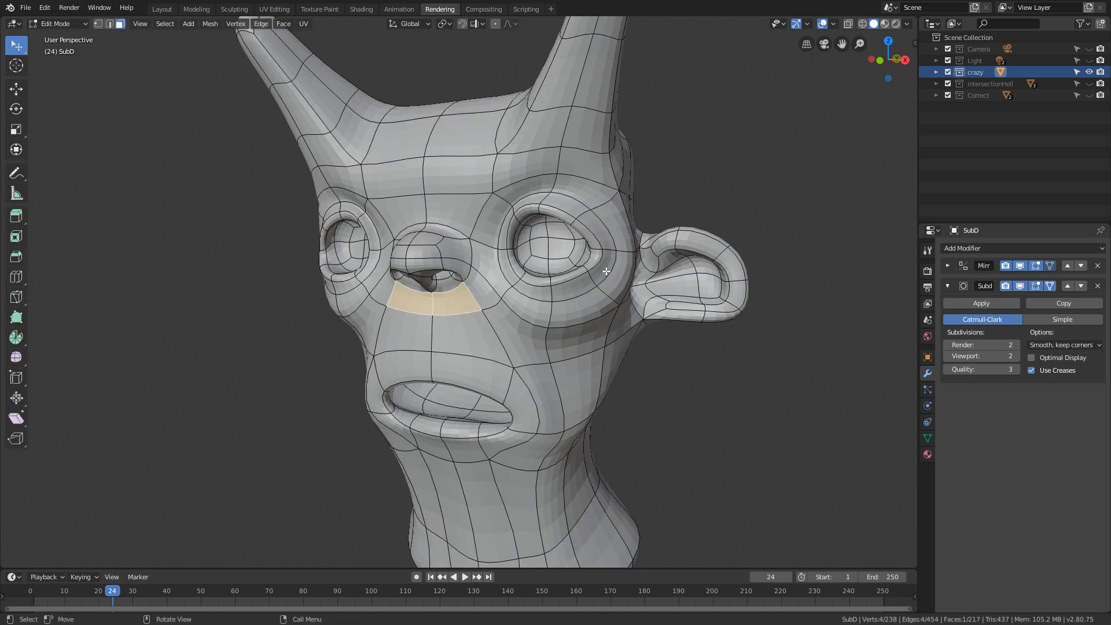
pyautogui.click(670, 180)
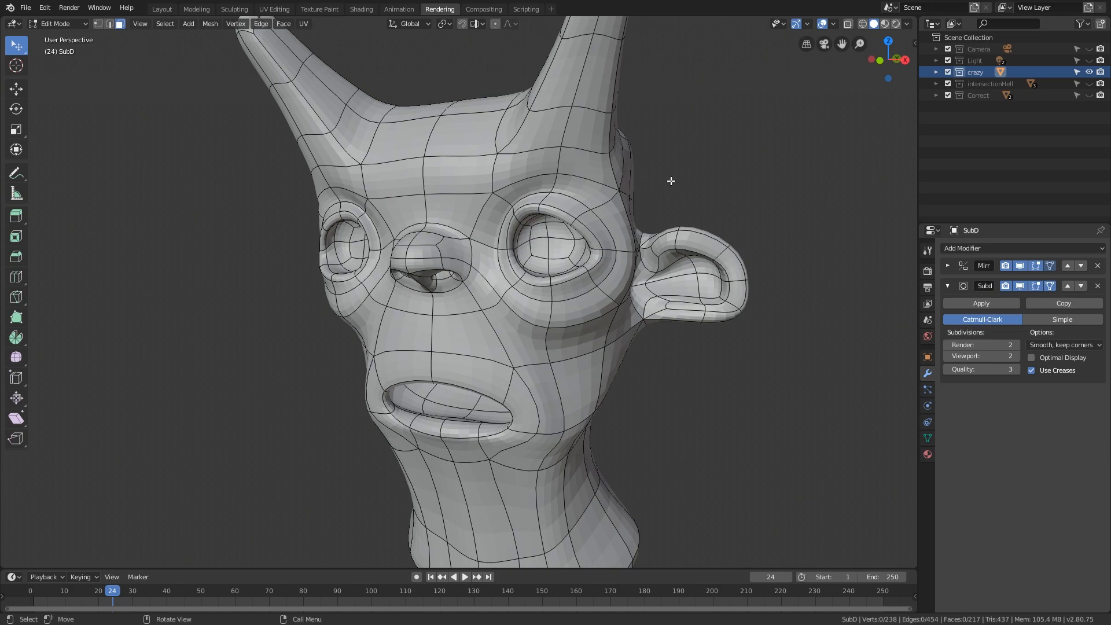
pyautogui.moveTo(651, 270)
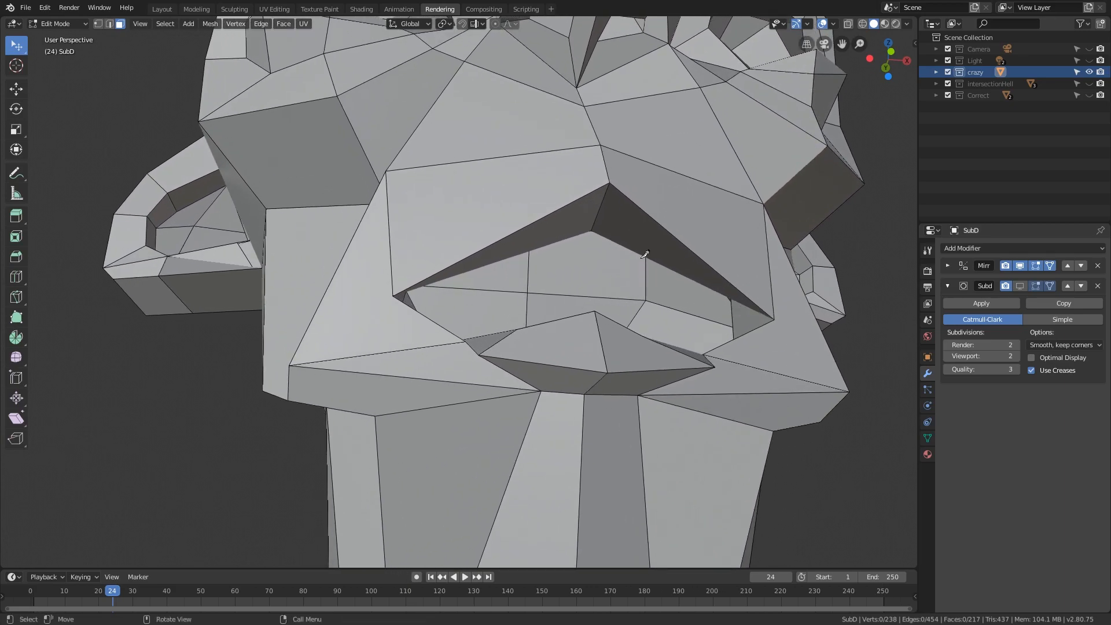
# Step: Knife-cut a new edge from the nose corner toward the mouth and inspect it on the cage
pyautogui.press('k')
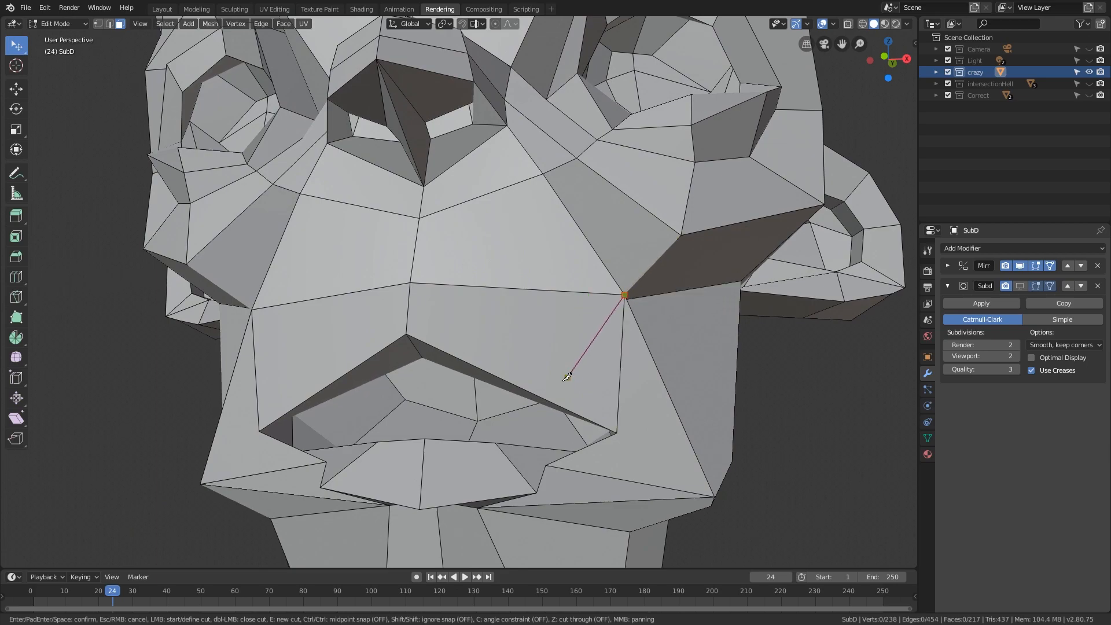
pyautogui.moveTo(537, 393)
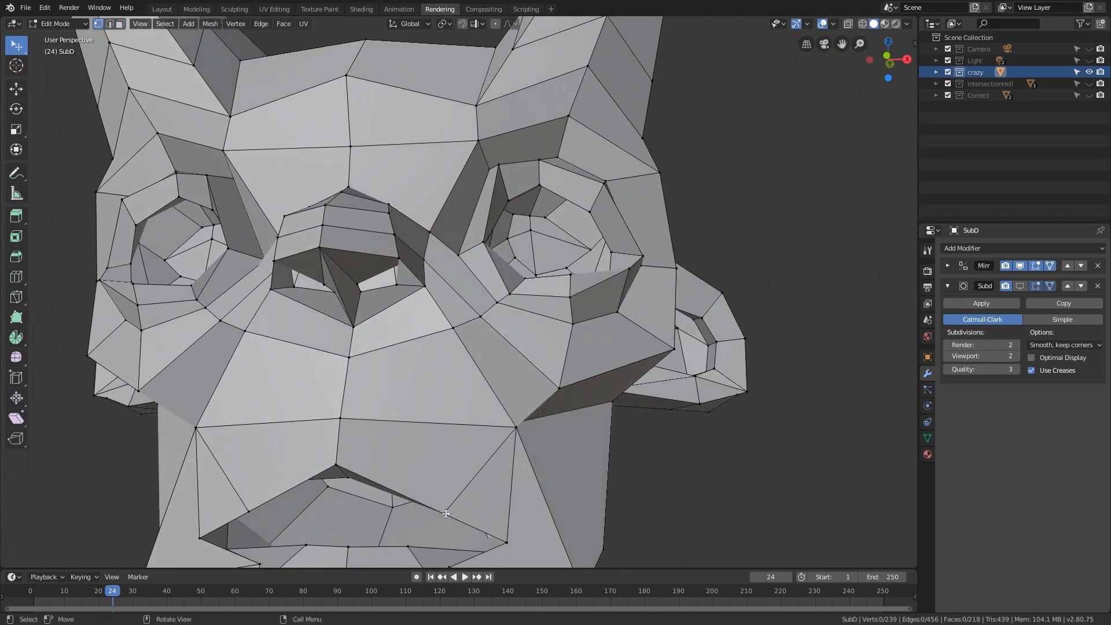
pyautogui.moveTo(445, 514); pyautogui.dragTo(499, 350)
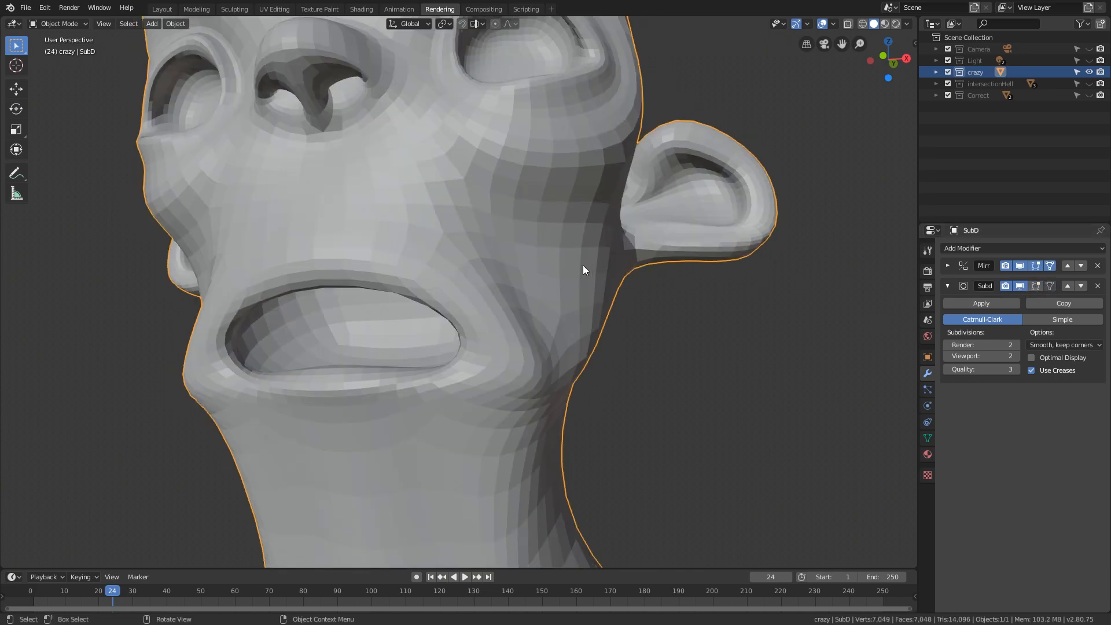
pyautogui.press('Tab')
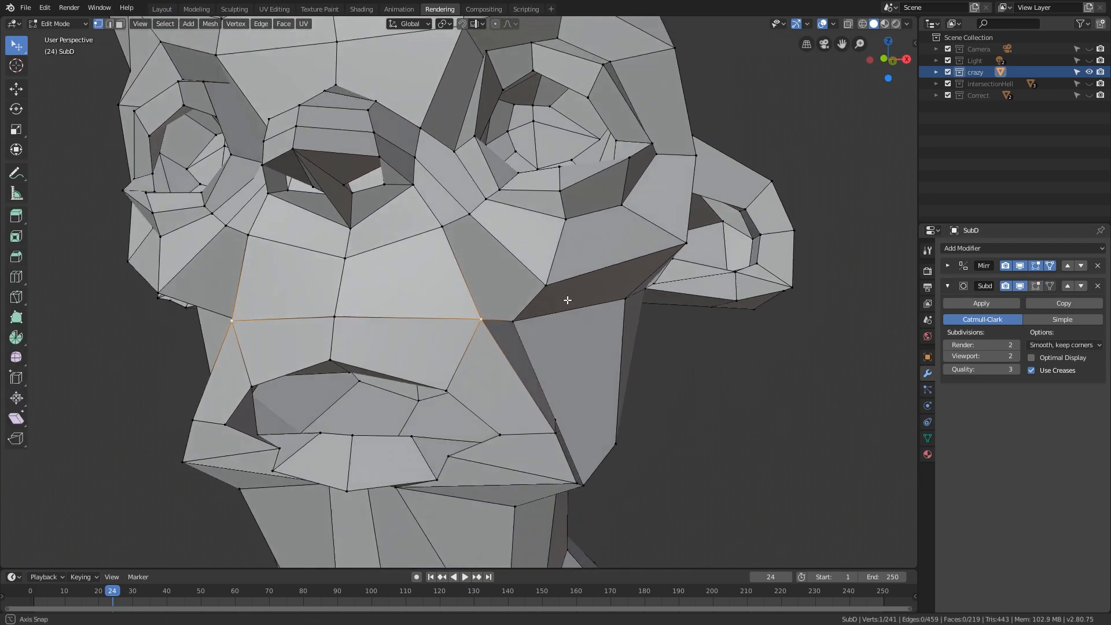
pyautogui.moveTo(567, 299); pyautogui.dragTo(605, 273)
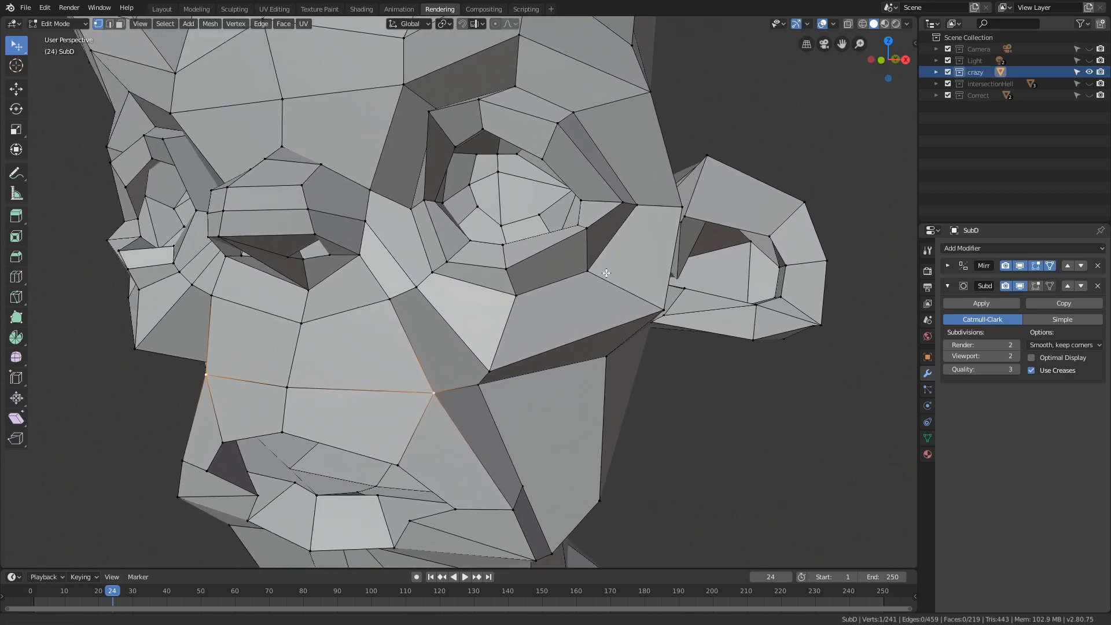
# Step: Preview the cut smoothed, then drag a cage vertex below the eye to reshape the socket
pyautogui.press('Tab')
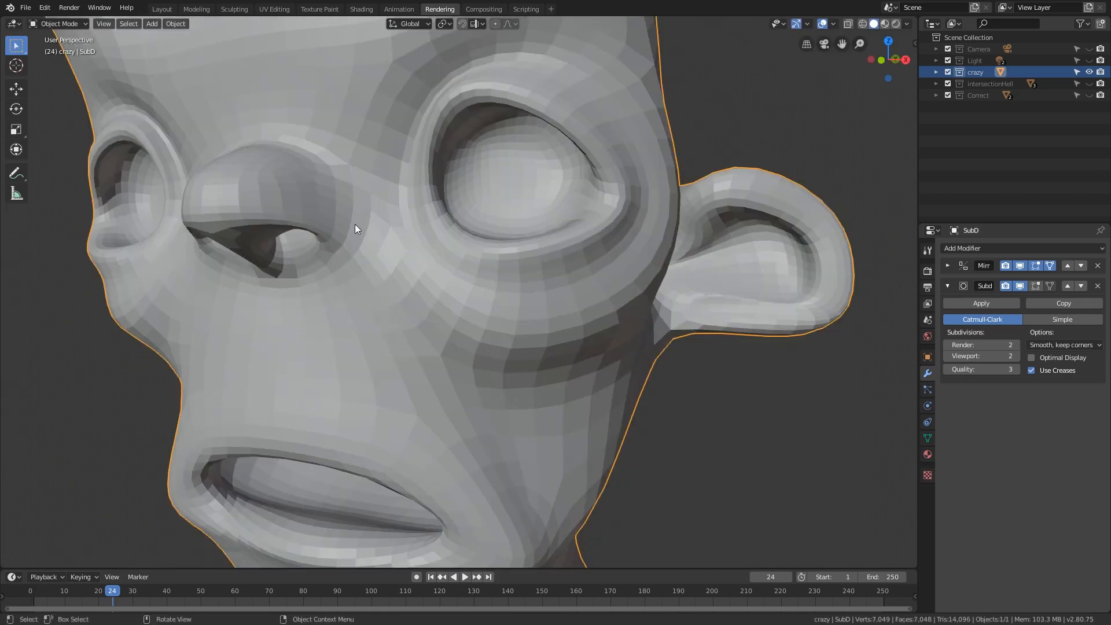
pyautogui.press('Tab')
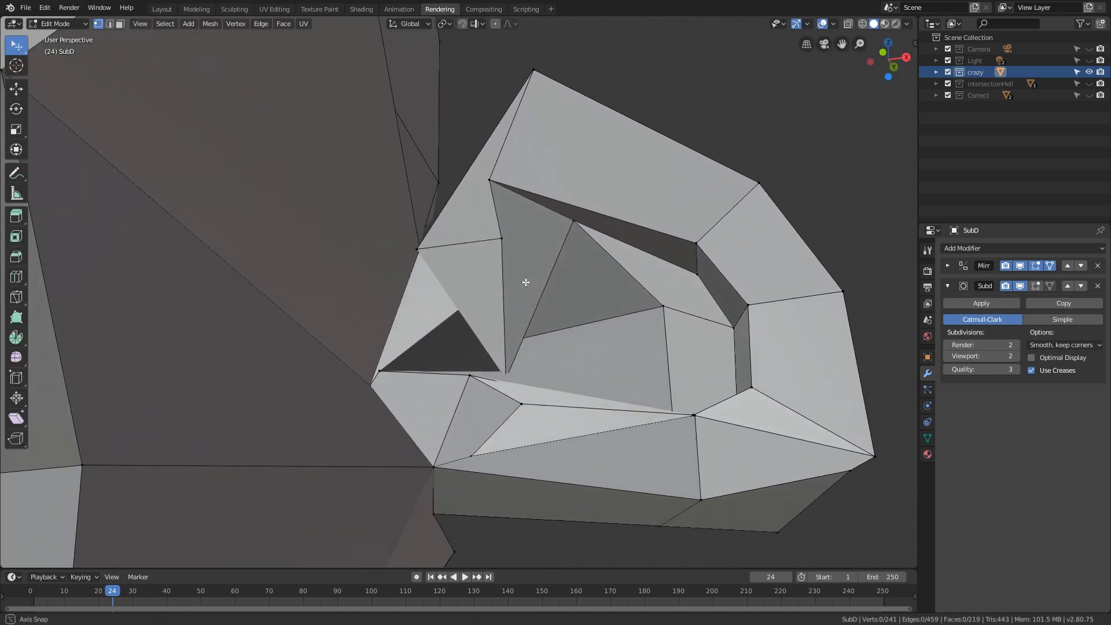
pyautogui.moveTo(524, 283); pyautogui.dragTo(538, 288)
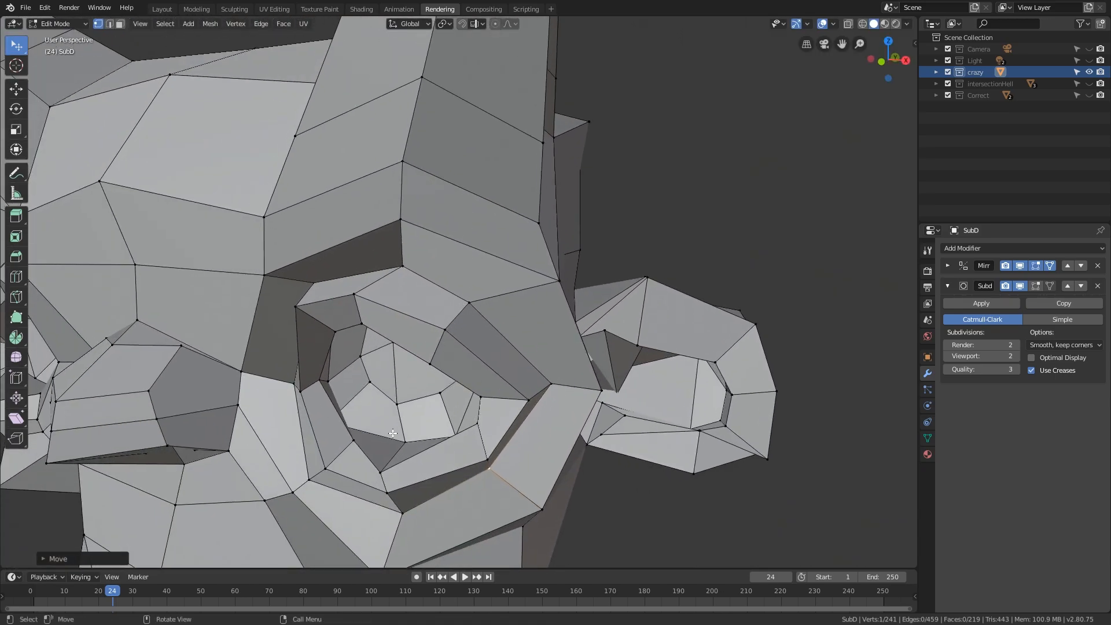
pyautogui.moveTo(394, 431); pyautogui.dragTo(315, 476)
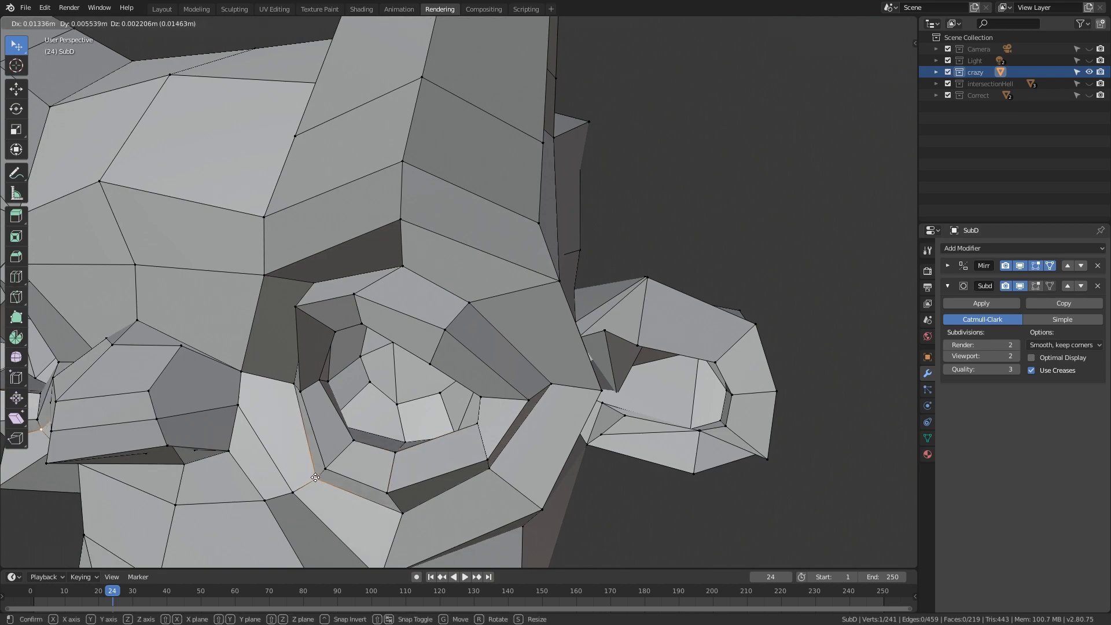